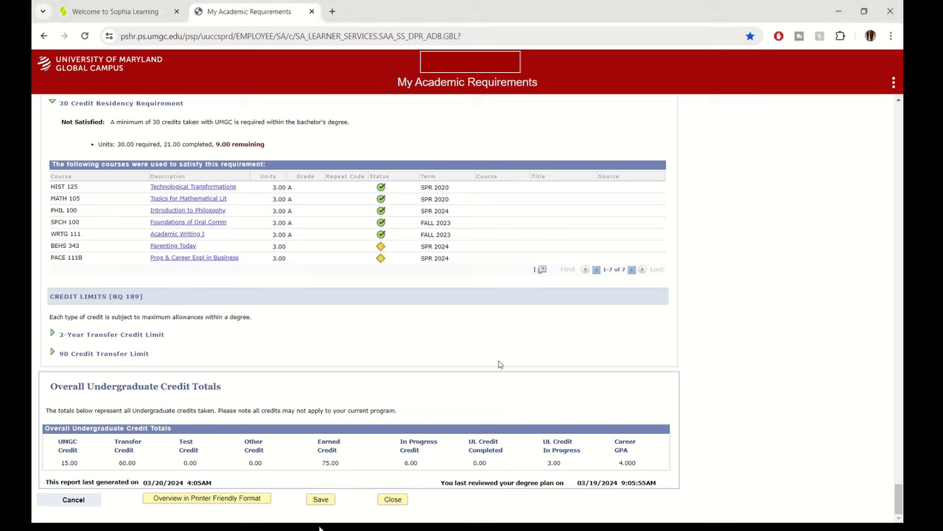
mouse_move(508, 331)
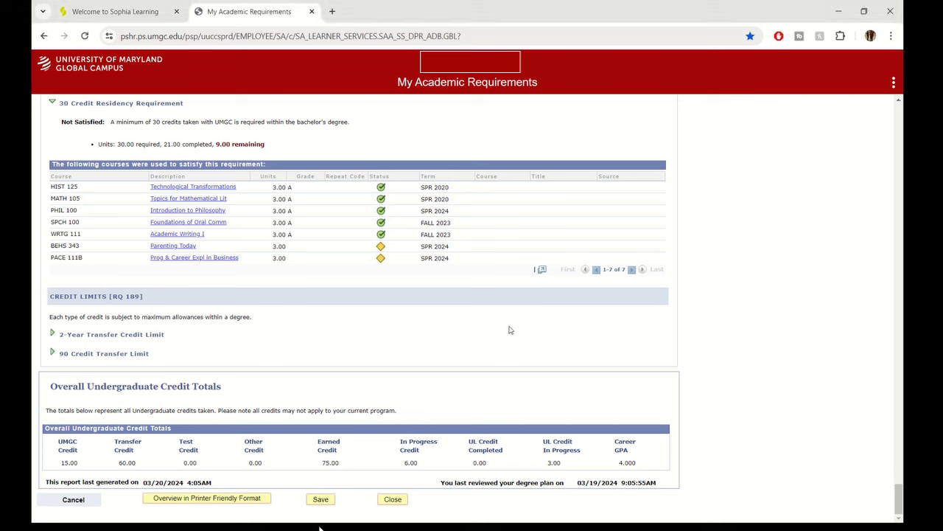
Step: Scroll through the current page to review its contents before leaving it
scroll(up, 3)
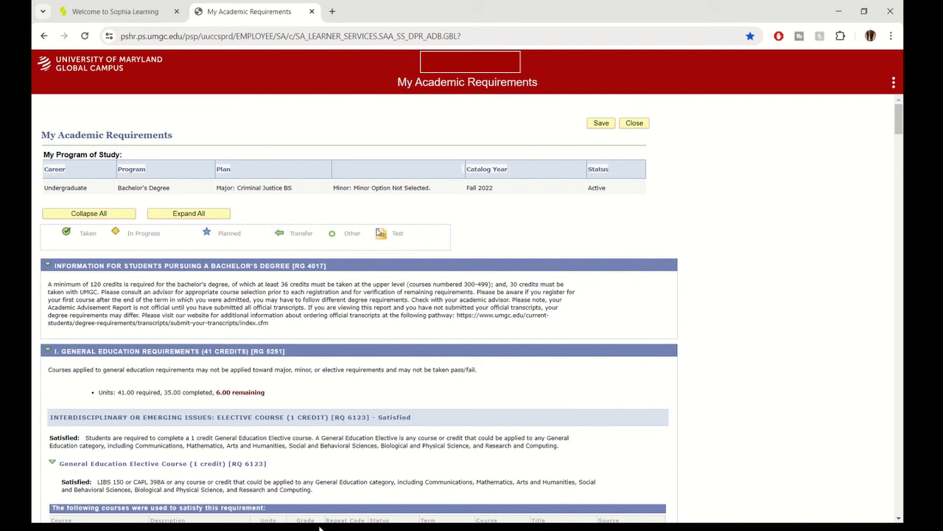
mouse_move(547, 265)
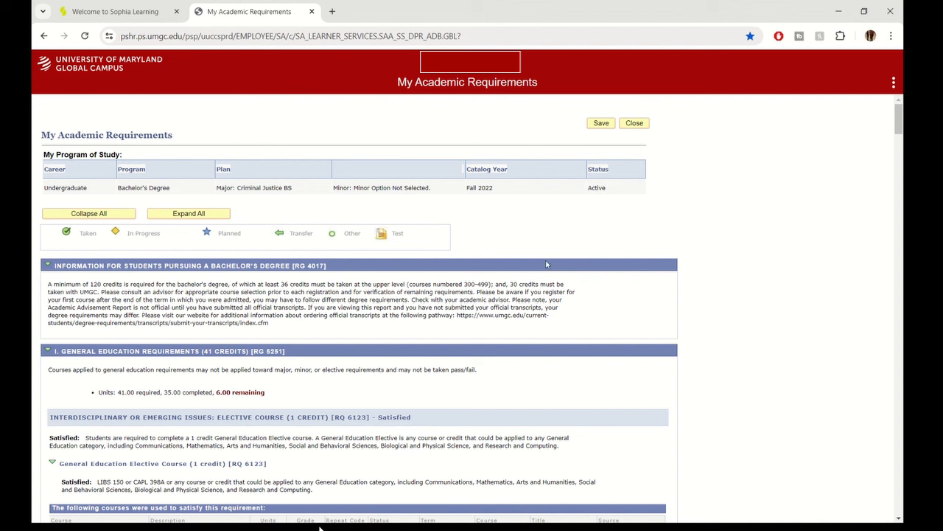
scroll(down, 3)
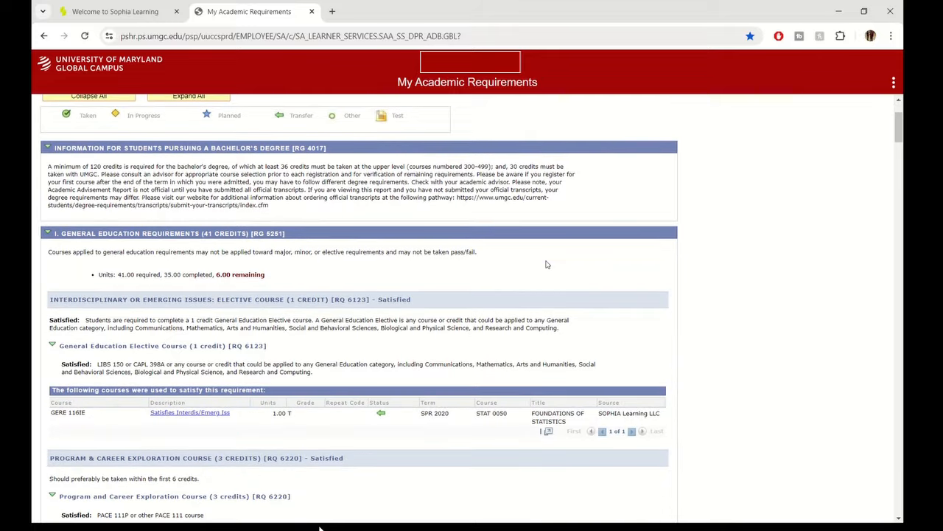
scroll(up, 3)
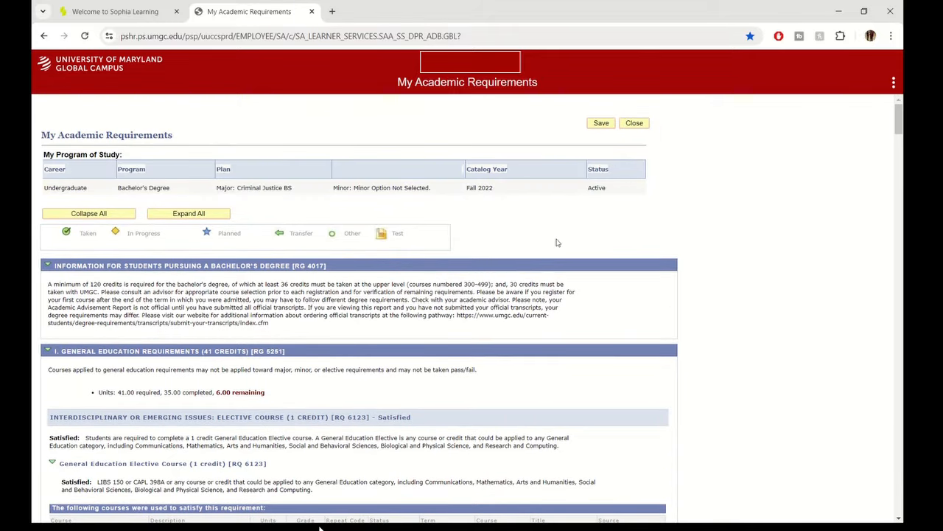
mouse_move(590, 251)
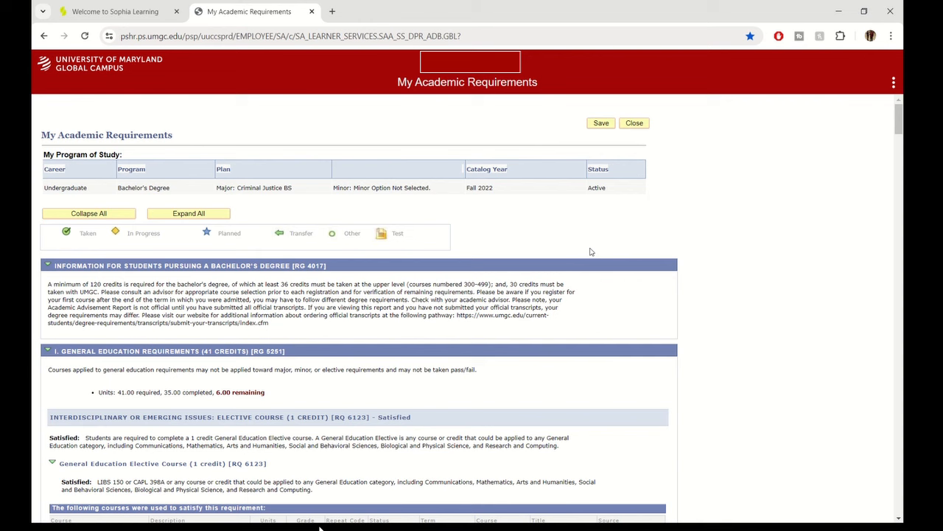
scroll(down, 3)
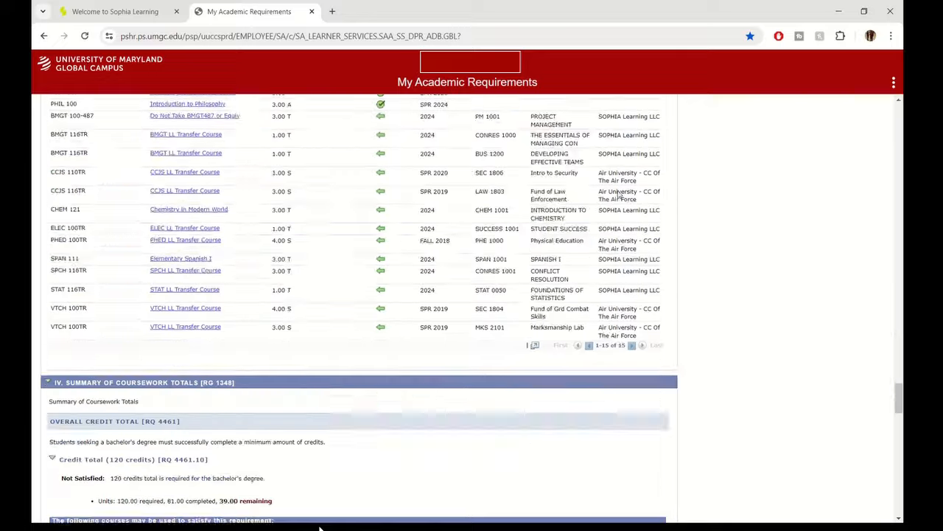
scroll(down, 3)
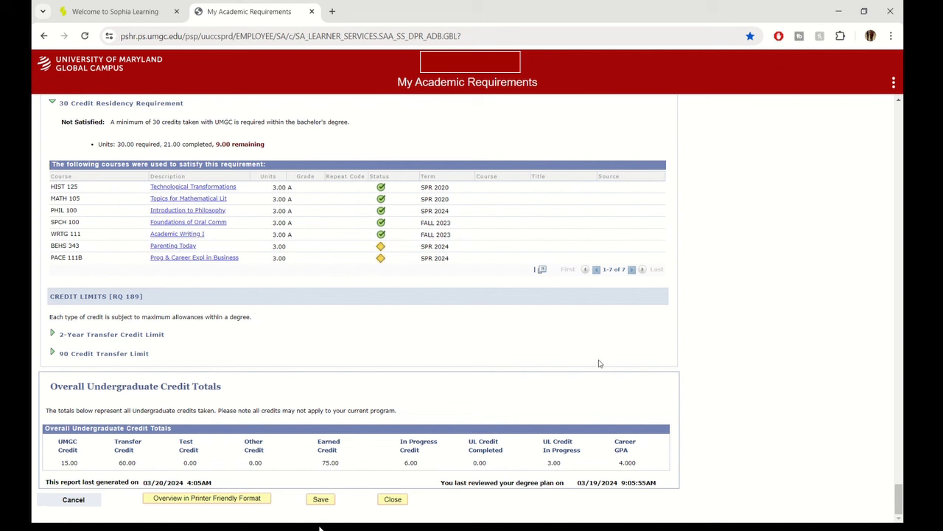
mouse_move(177, 458)
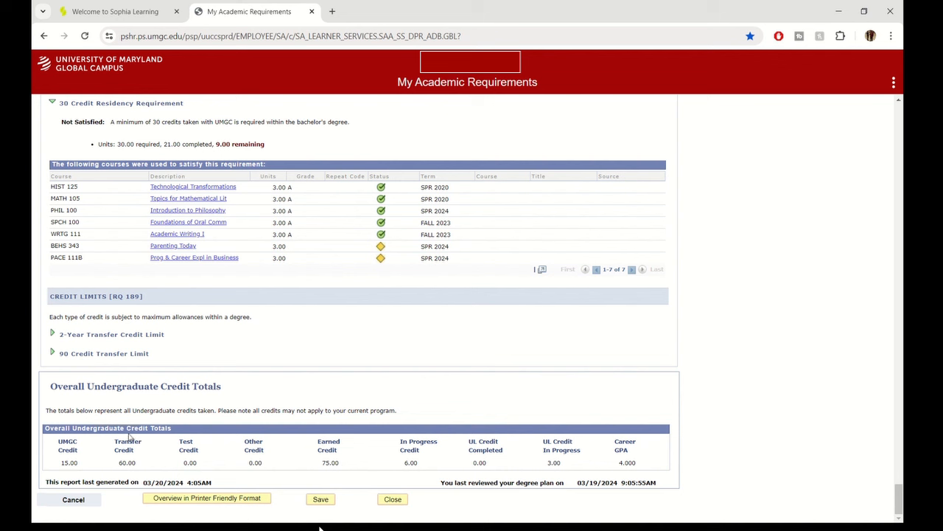
mouse_move(450, 526)
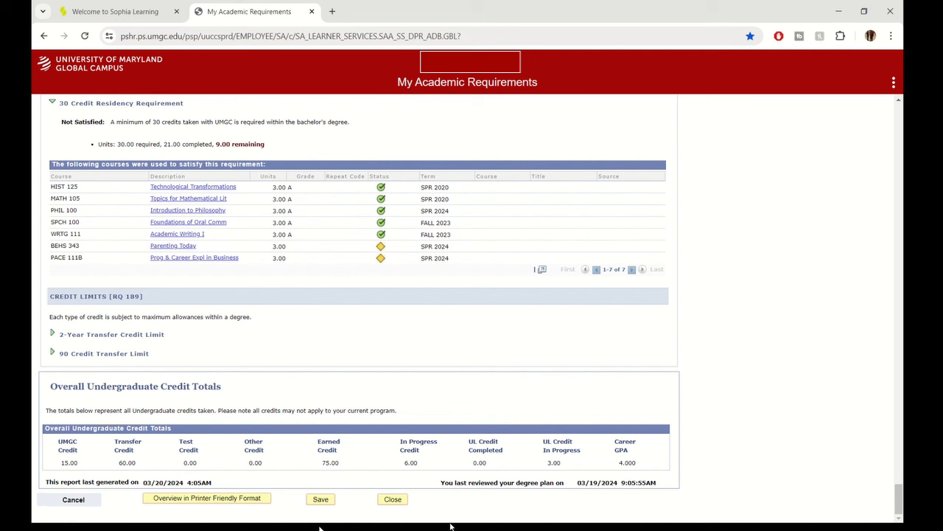
mouse_move(369, 389)
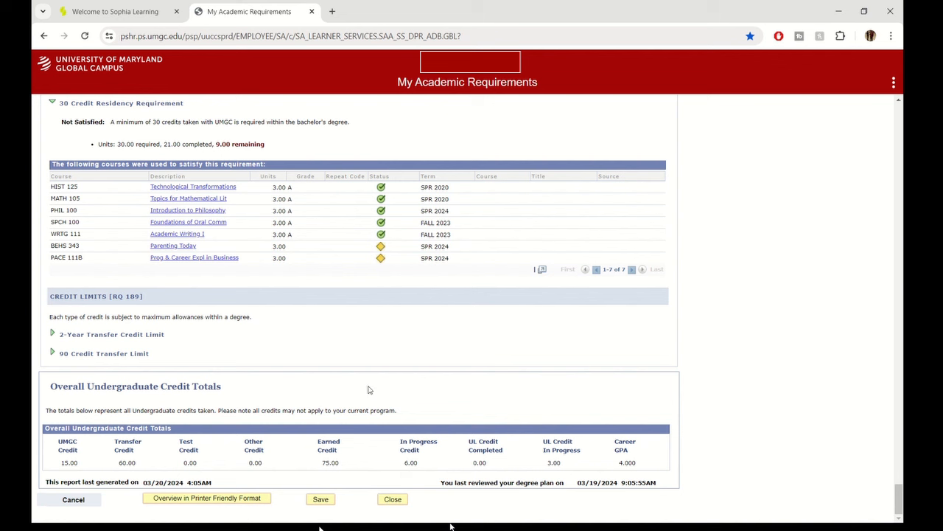
mouse_move(88, 353)
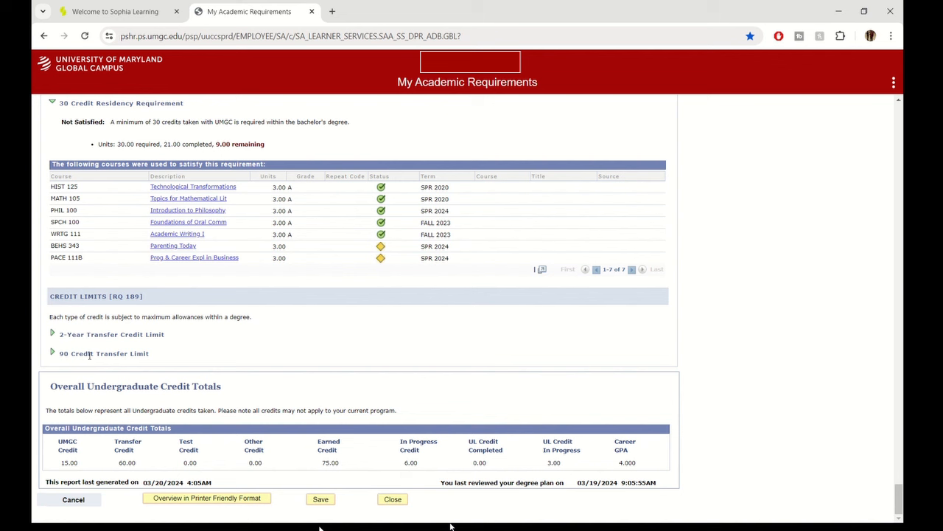
mouse_move(291, 374)
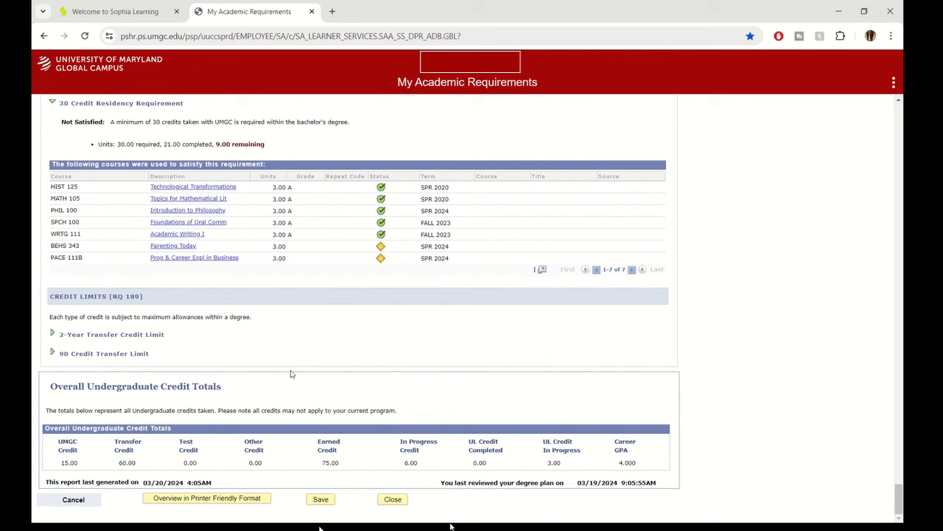
mouse_move(291, 374)
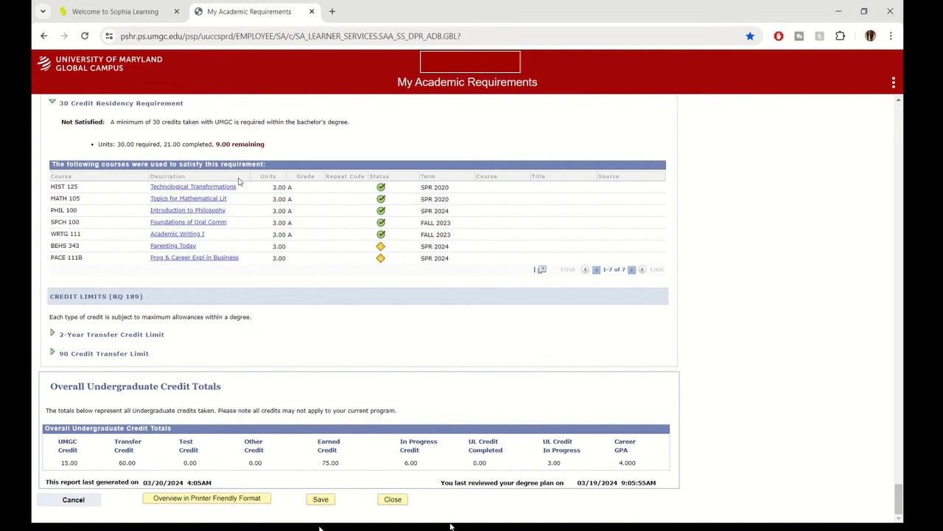
mouse_move(224, 268)
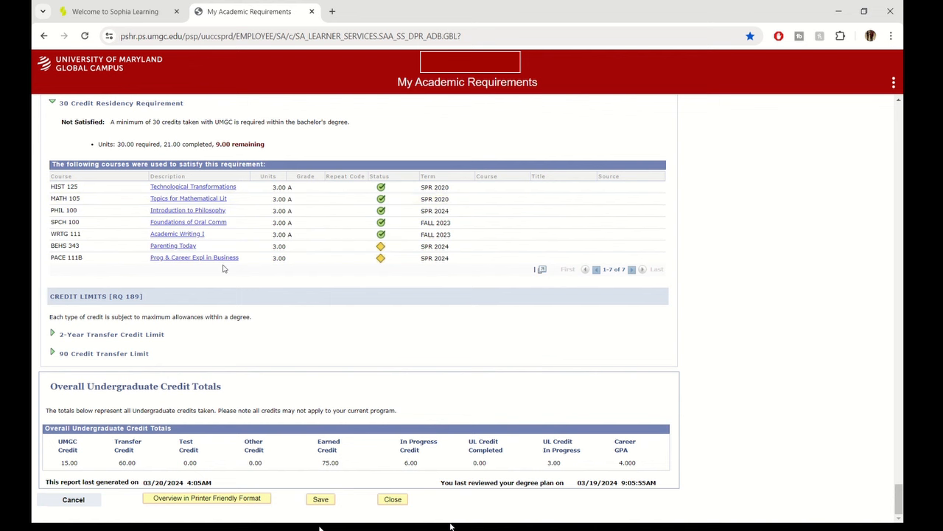
scroll(up, 3)
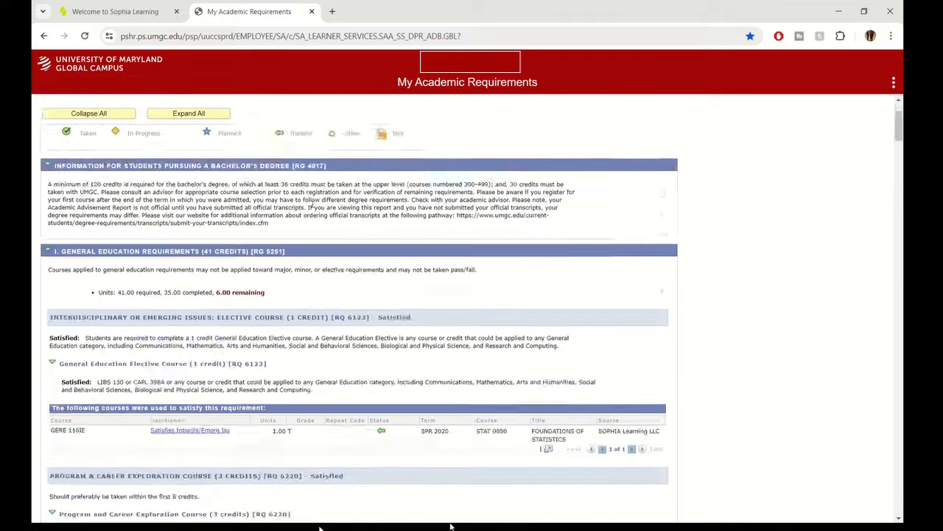
Step: Switch to the Sophia home page and scroll to the Completed Courses list with UMGC equivalencies
click(115, 11)
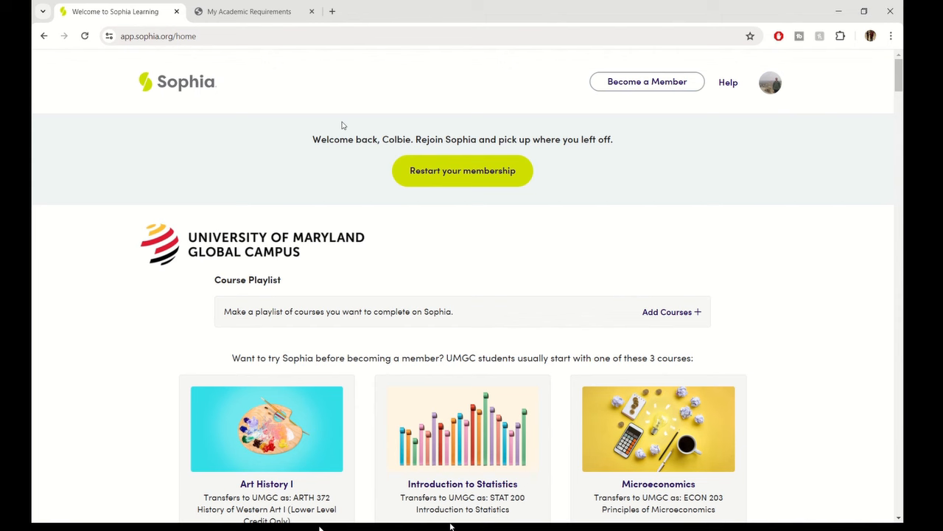
scroll(down, 3)
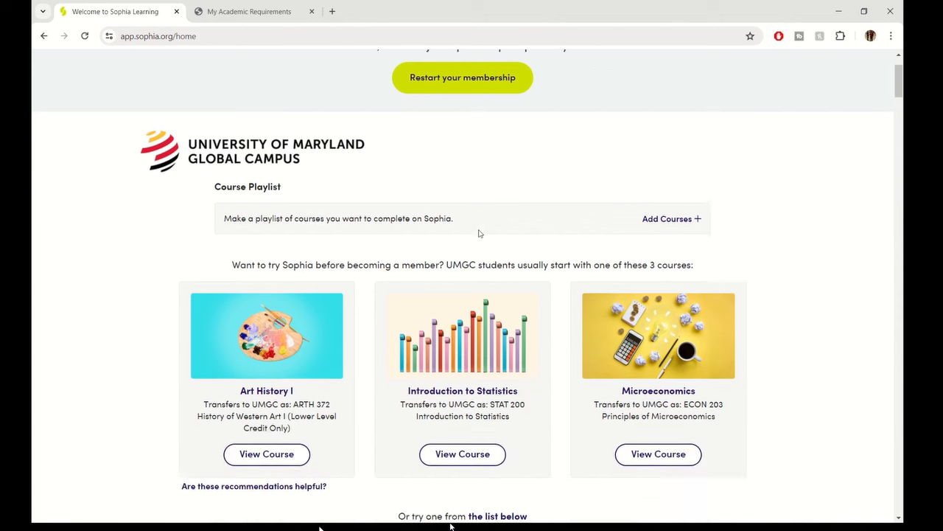
scroll(down, 3)
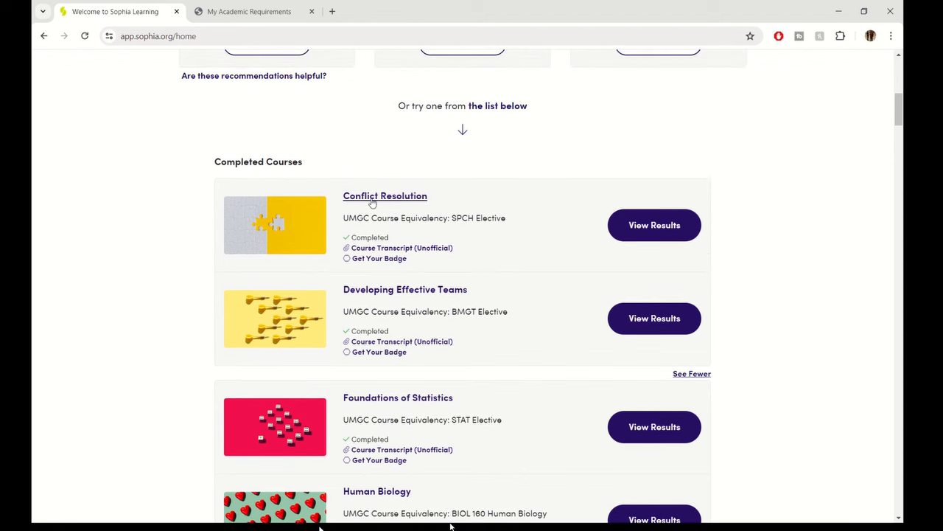
scroll(down, 3)
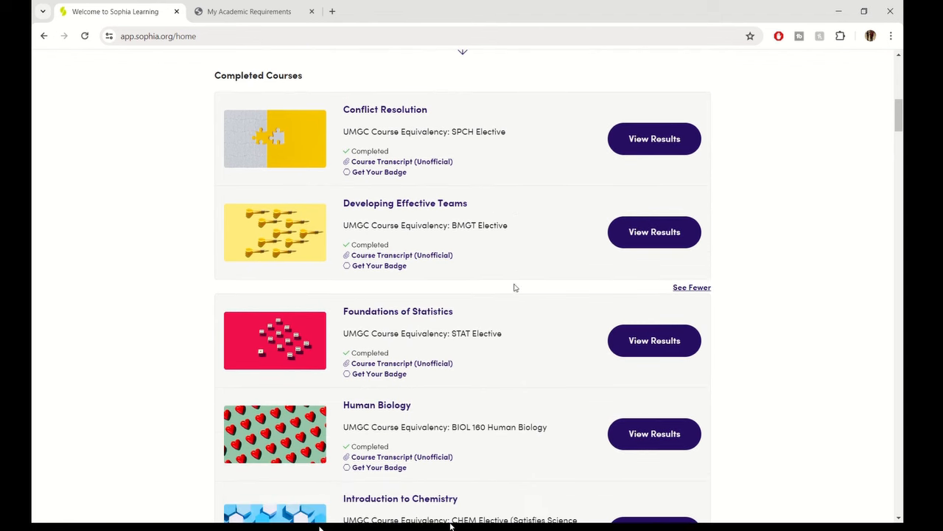
scroll(down, 3)
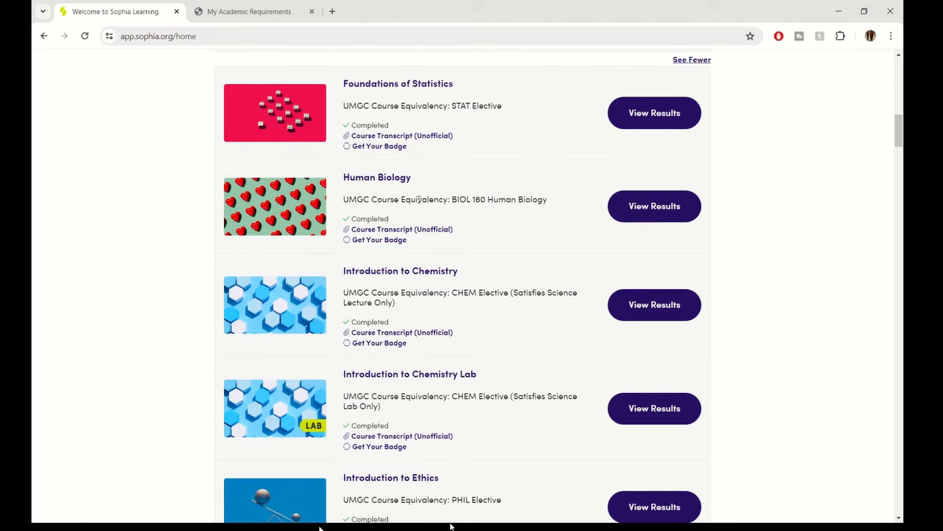
mouse_move(524, 199)
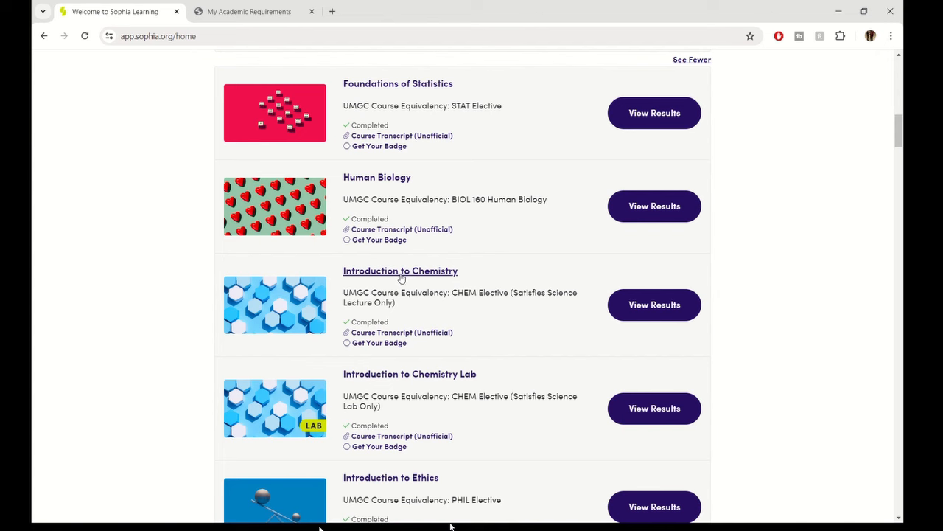
mouse_move(446, 288)
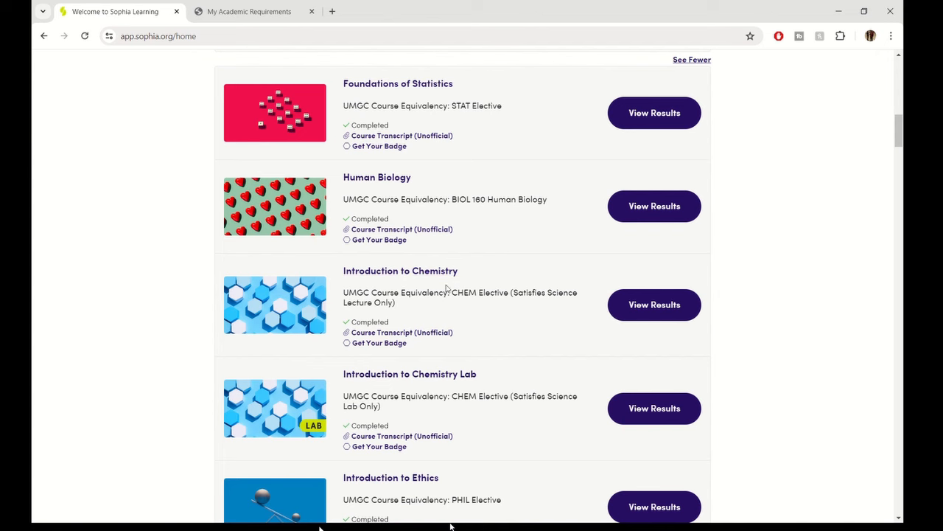
Step: Return to the UMGC degree audit and review the Sophia-transferred general education courses
click(248, 11)
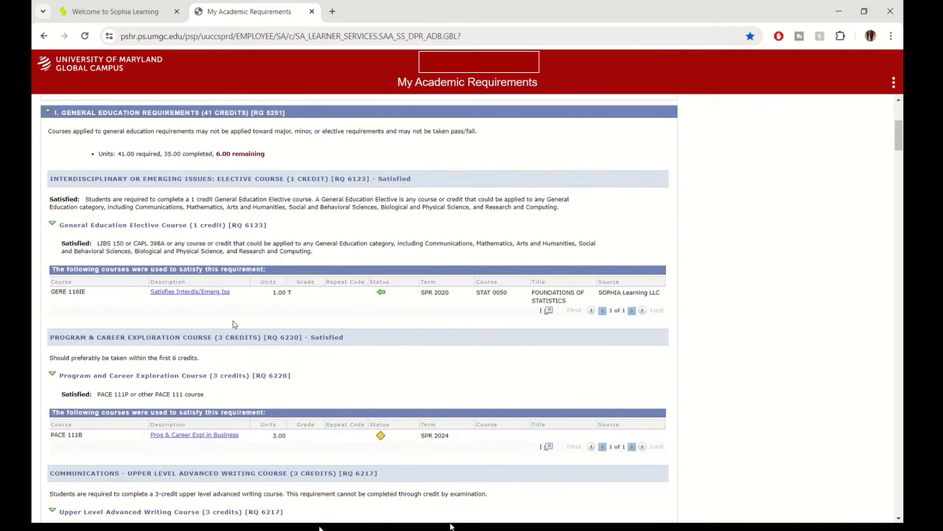
scroll(down, 3)
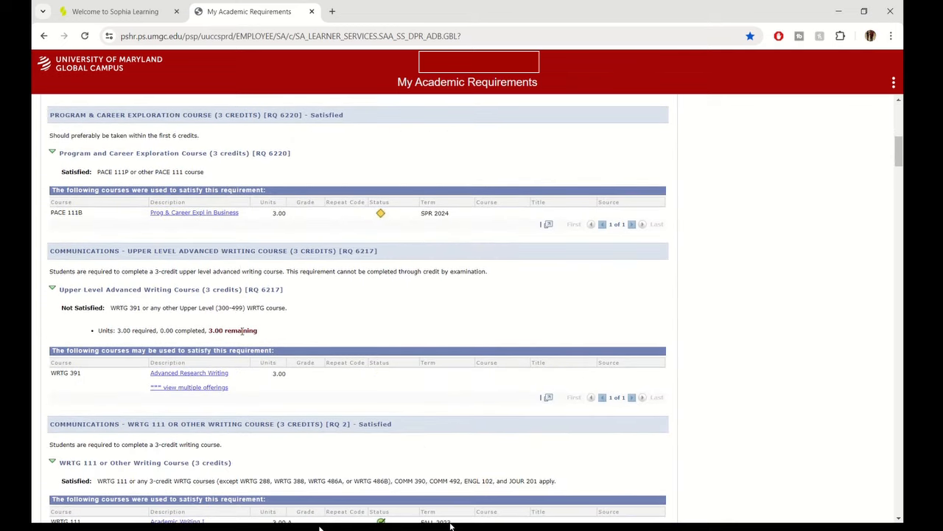
scroll(down, 3)
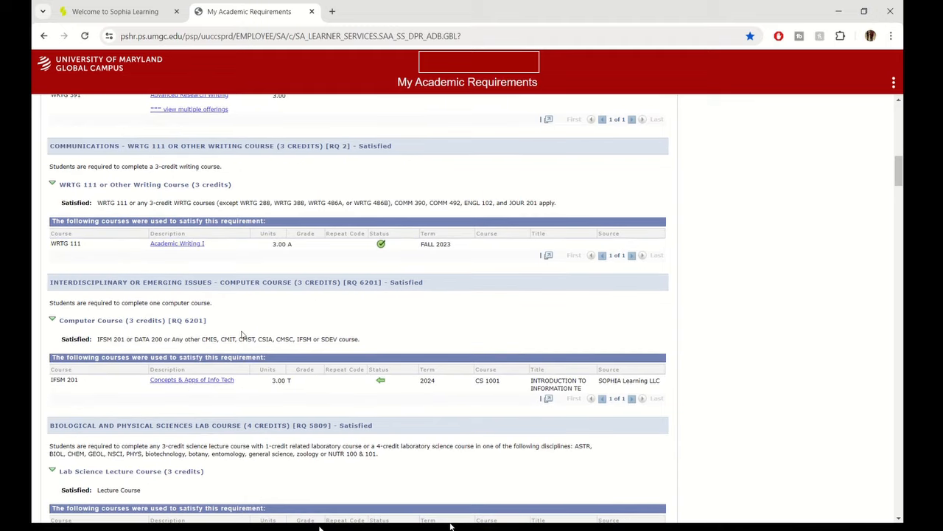
scroll(down, 3)
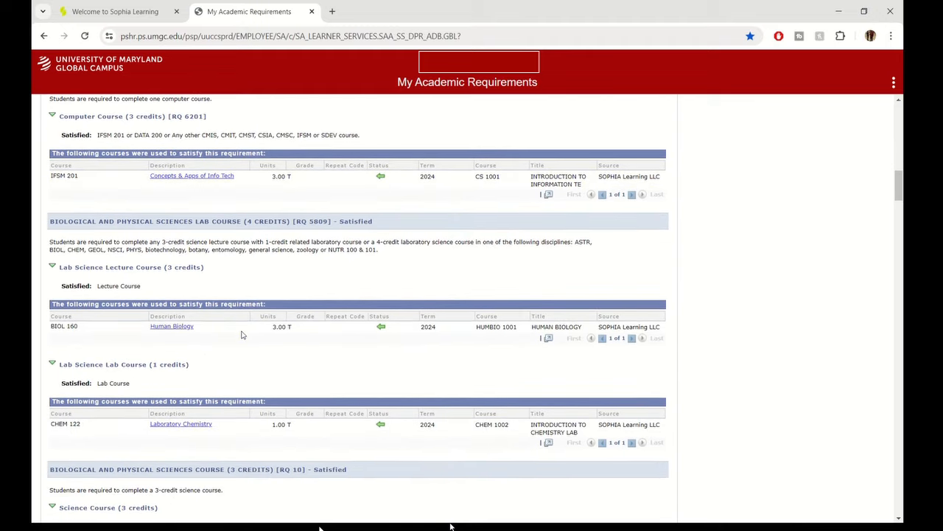
scroll(down, 3)
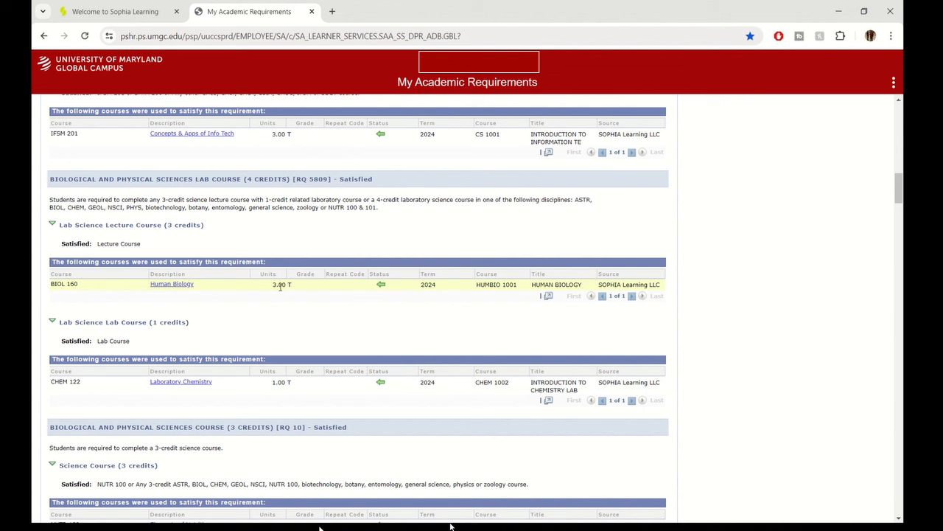
mouse_move(632, 282)
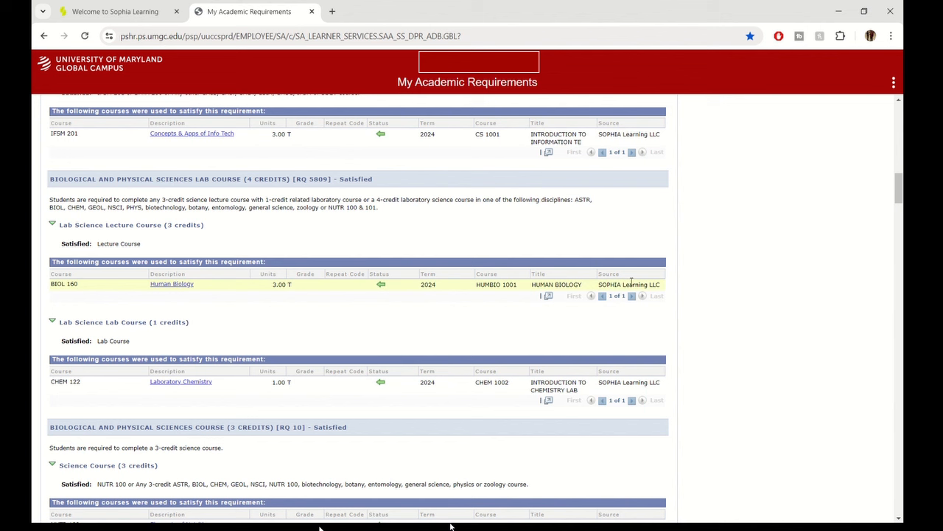
mouse_move(622, 336)
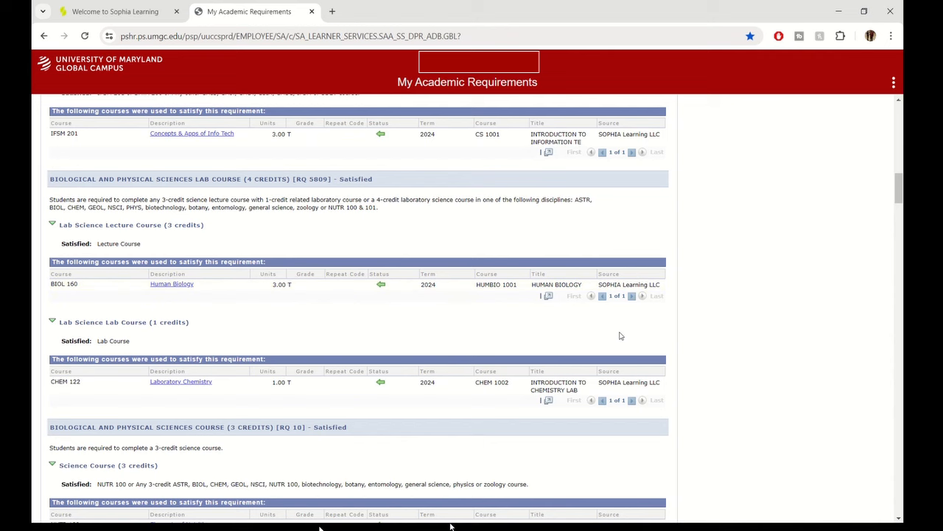
scroll(down, 3)
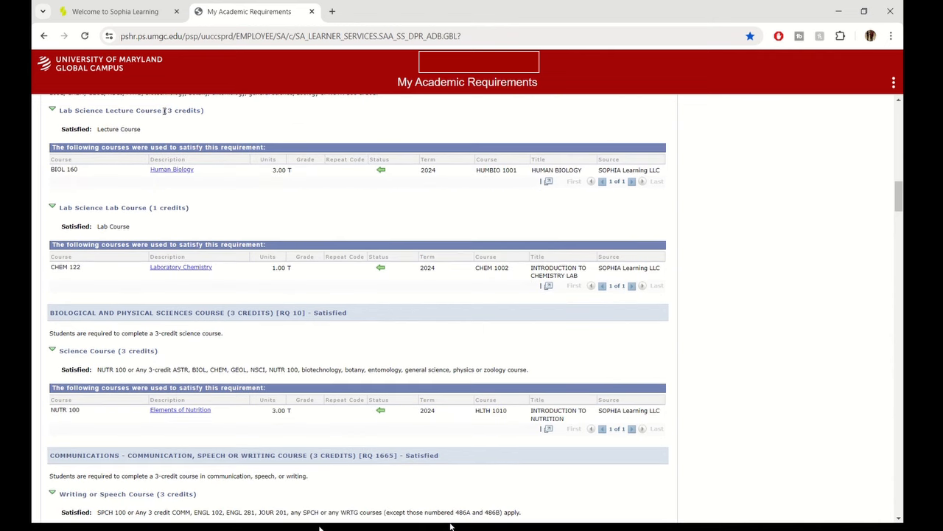
mouse_move(122, 225)
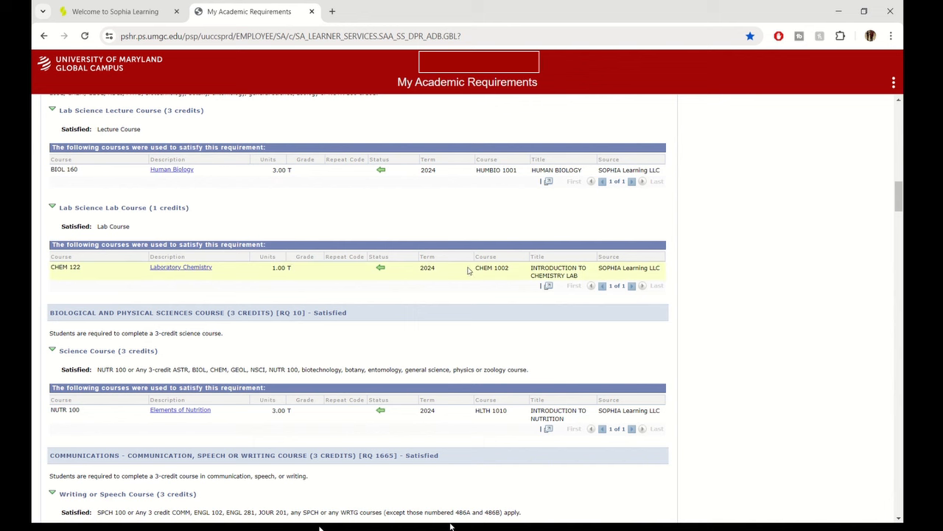
scroll(down, 3)
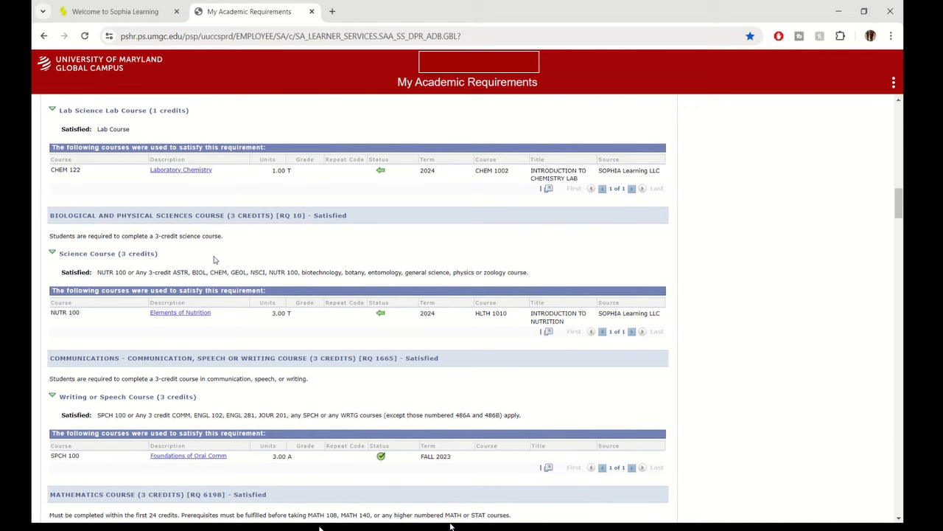
Step: Continue down the degree audit through the remaining requirements satisfied by Sophia courses
scroll(down, 3)
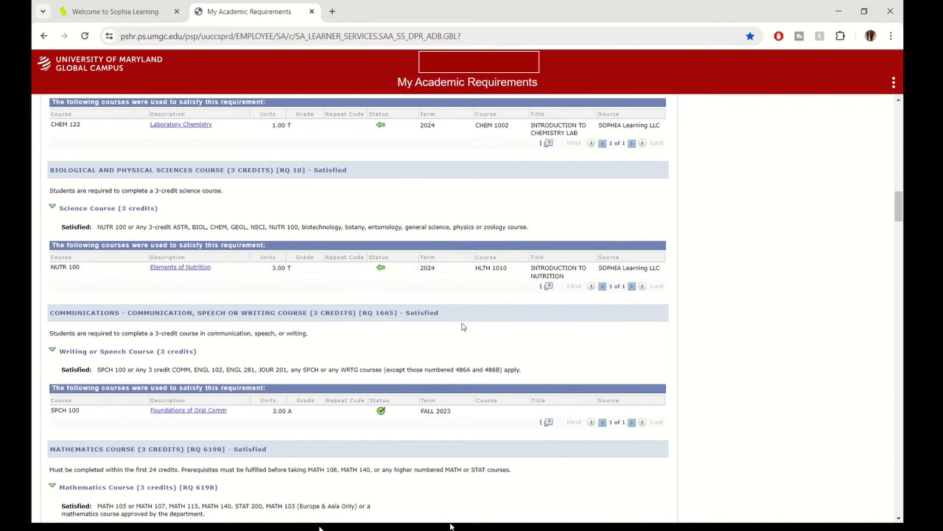
scroll(down, 3)
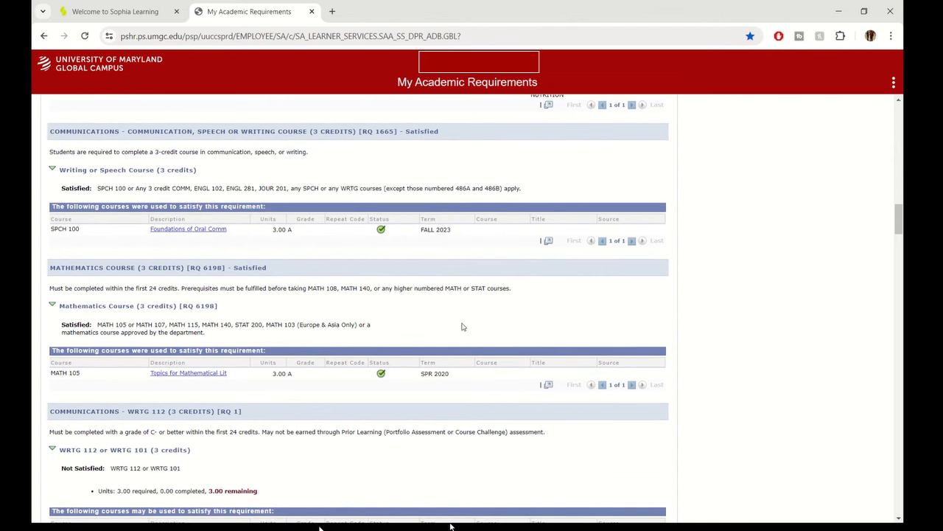
scroll(down, 3)
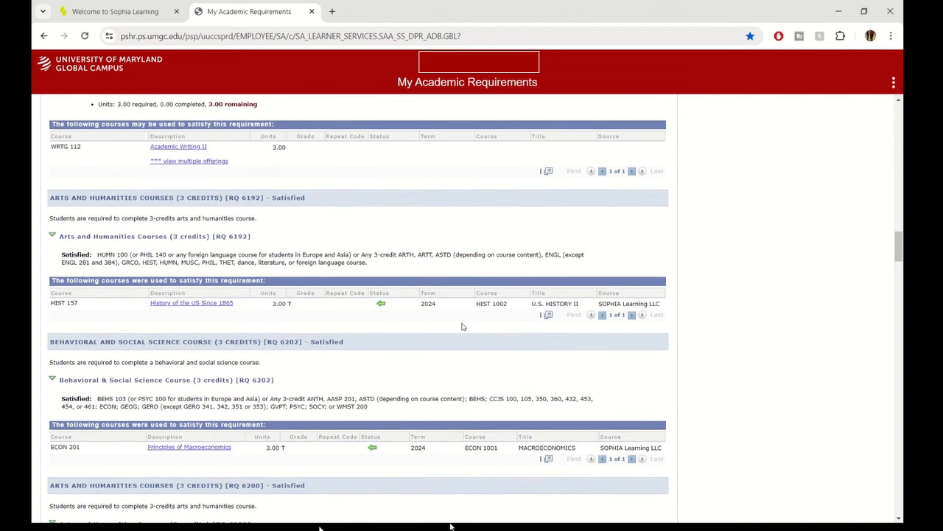
mouse_move(221, 308)
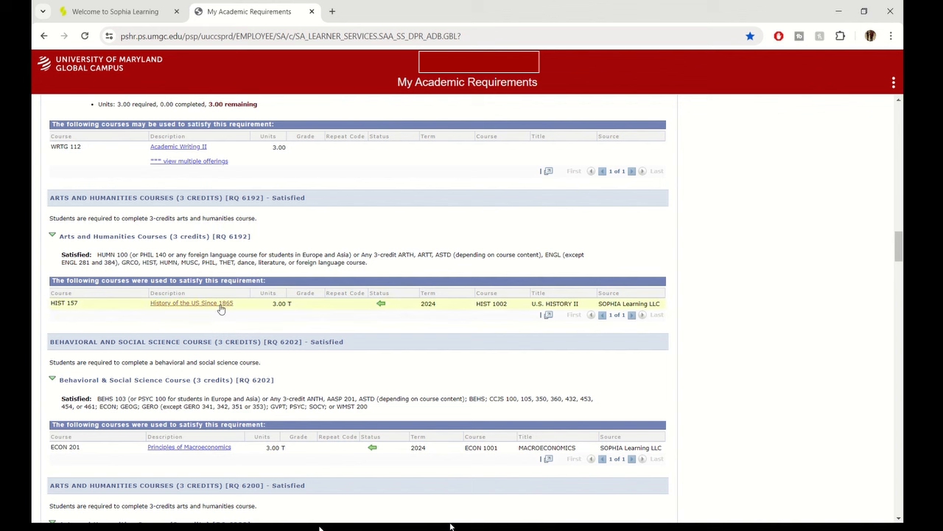
mouse_move(695, 232)
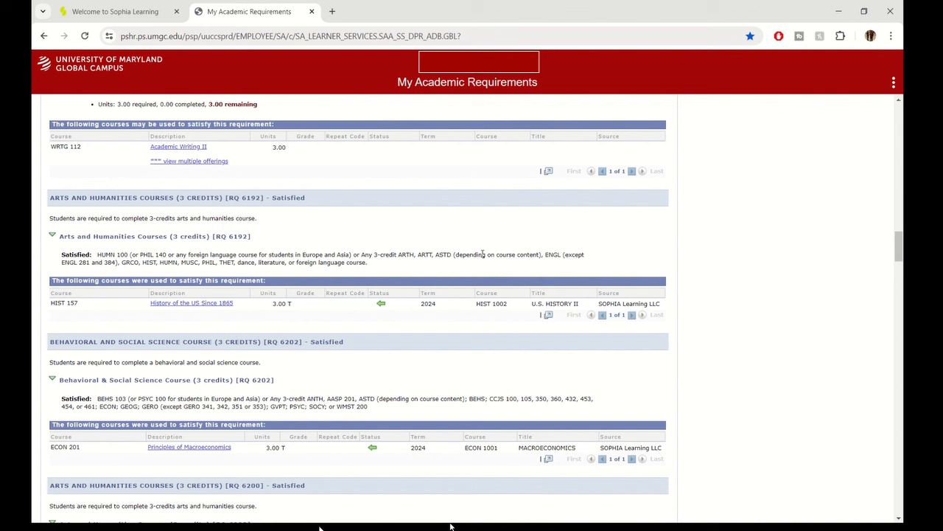
mouse_move(446, 272)
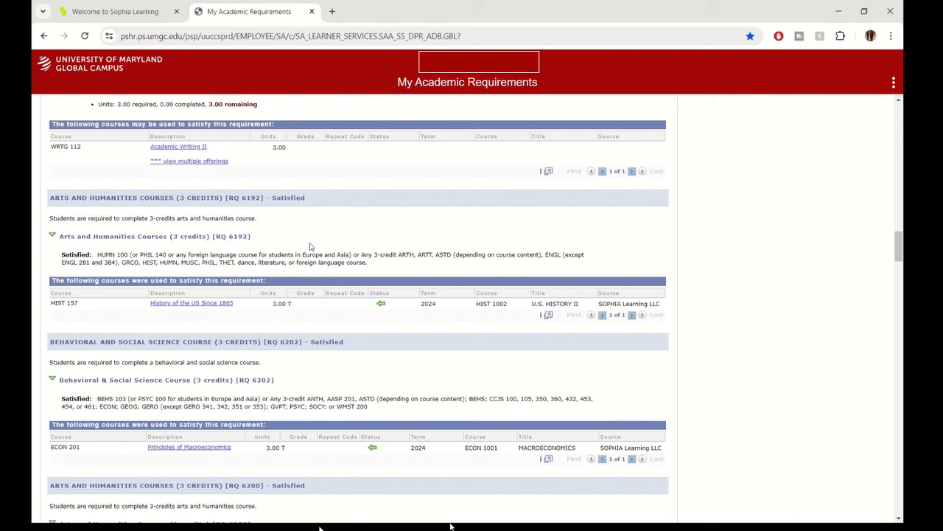
scroll(down, 3)
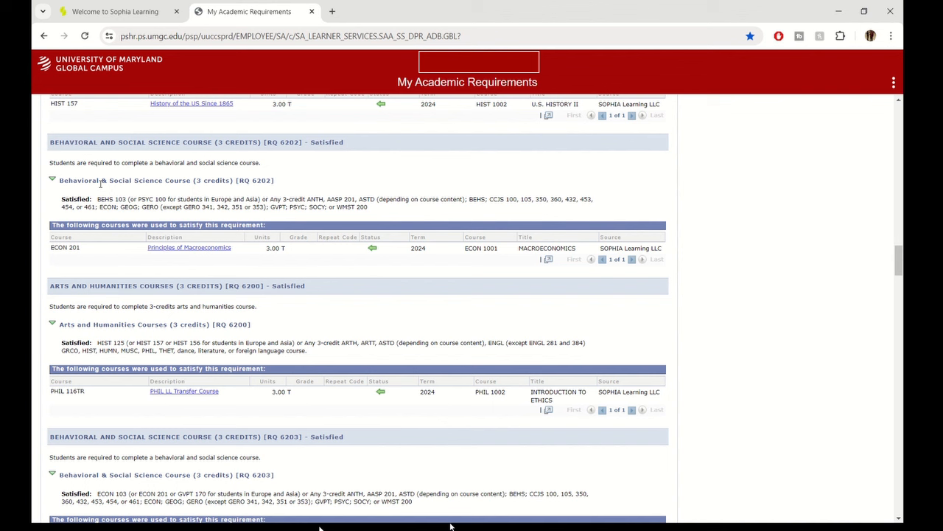
scroll(down, 3)
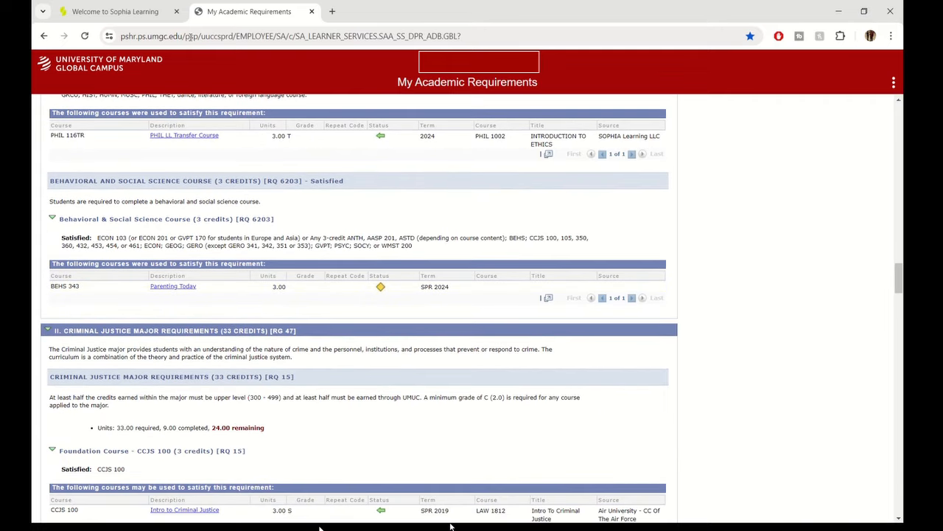
Step: Go back to the Sophia tab and open the Course Transcript (Unofficial)
click(114, 11)
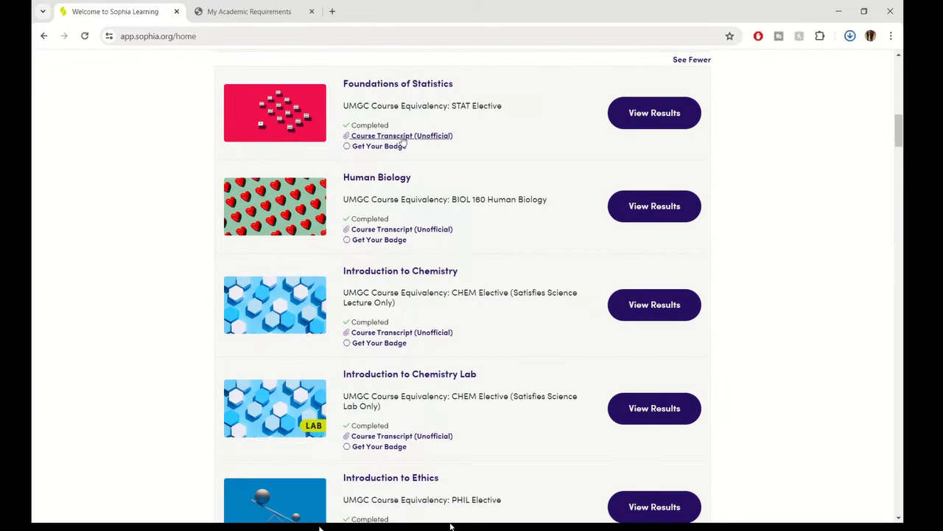
click(401, 136)
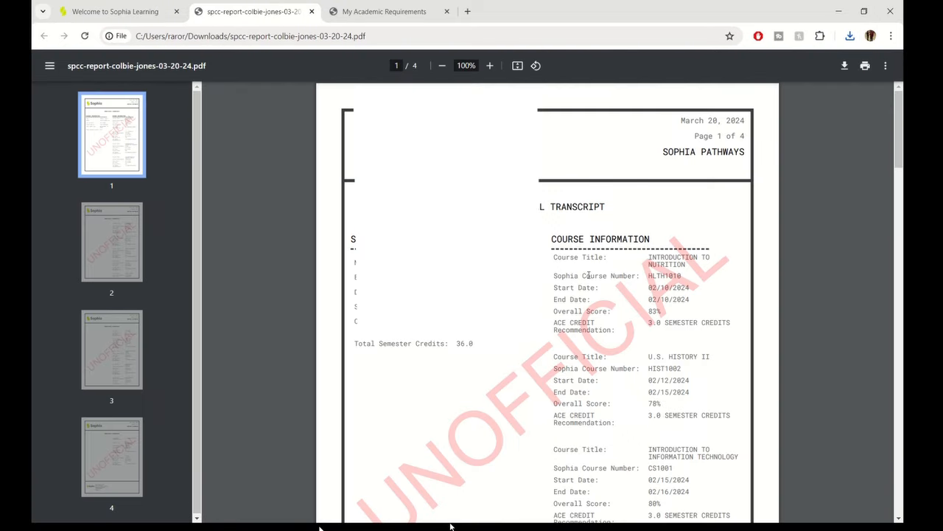
mouse_move(780, 343)
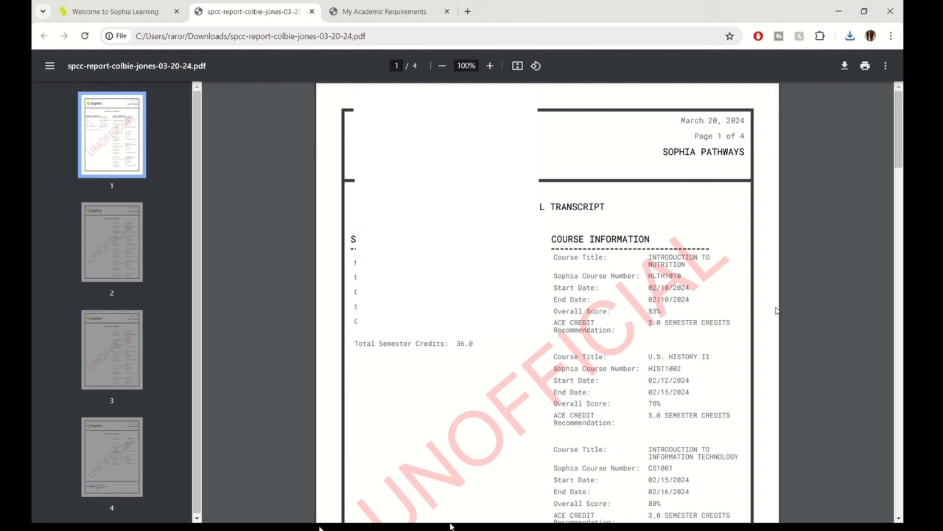
Step: Scroll through pages 1 and 2 of the Sophia unofficial transcript PDF to page 3
scroll(down, 3)
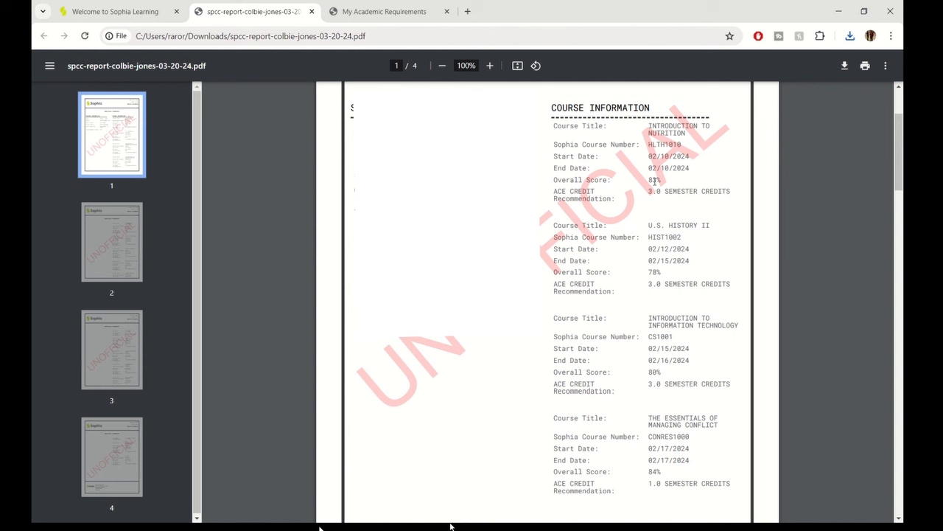
scroll(down, 3)
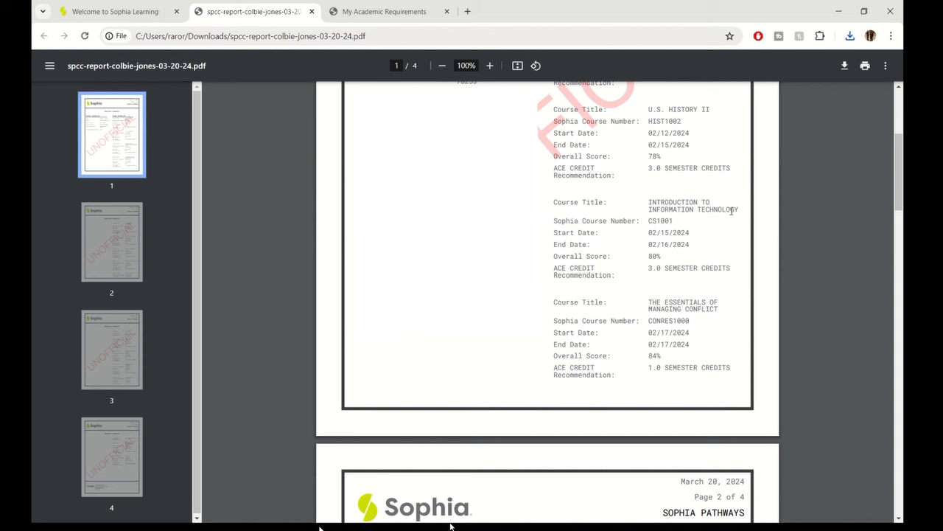
scroll(down, 3)
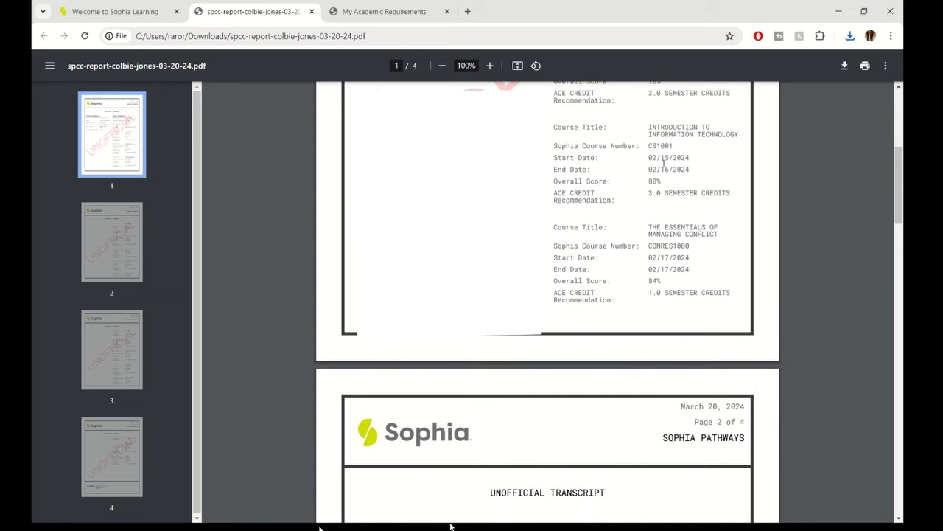
scroll(down, 3)
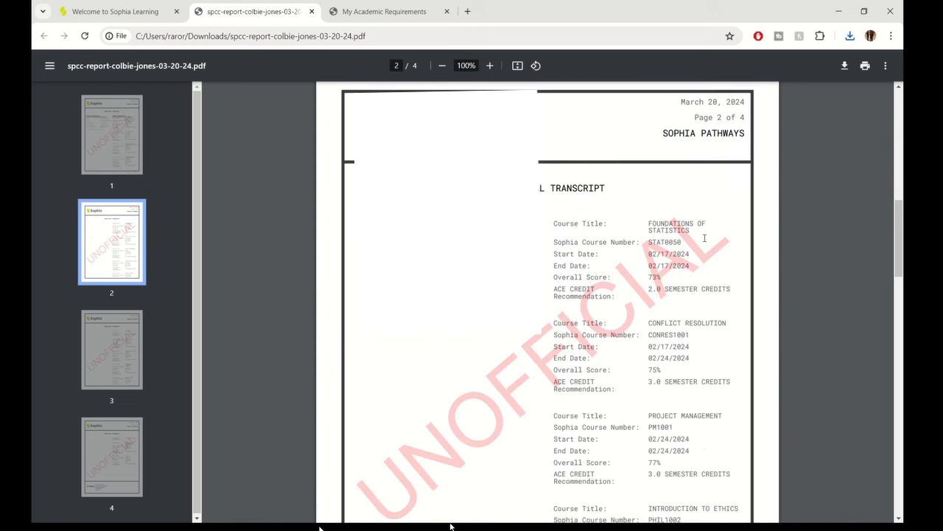
scroll(down, 3)
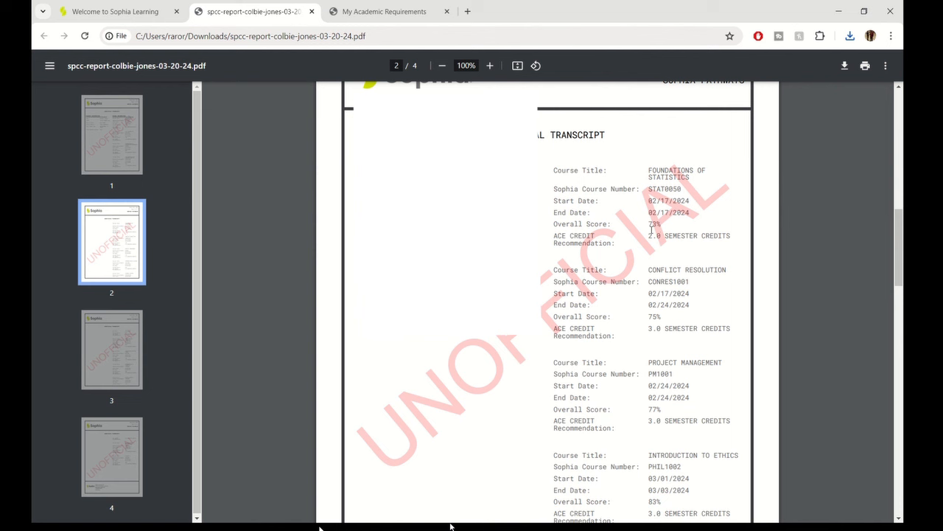
scroll(down, 3)
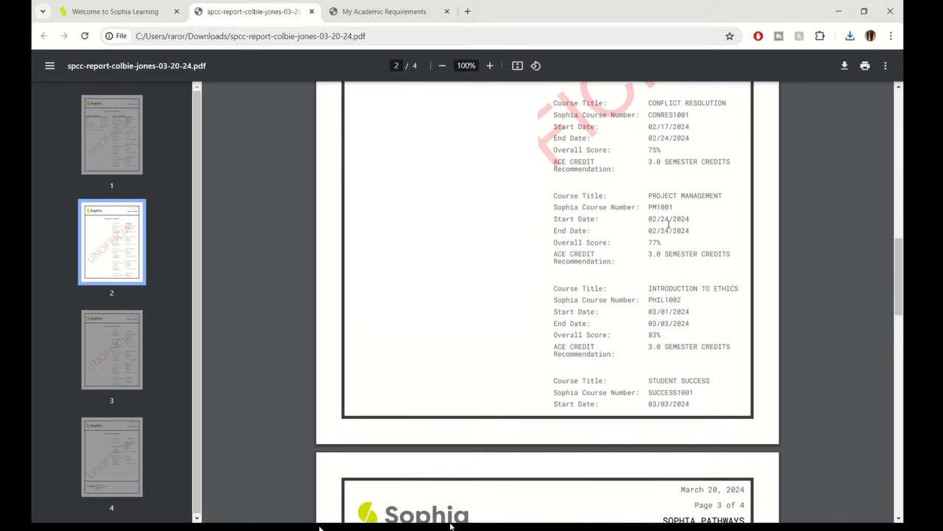
mouse_move(678, 221)
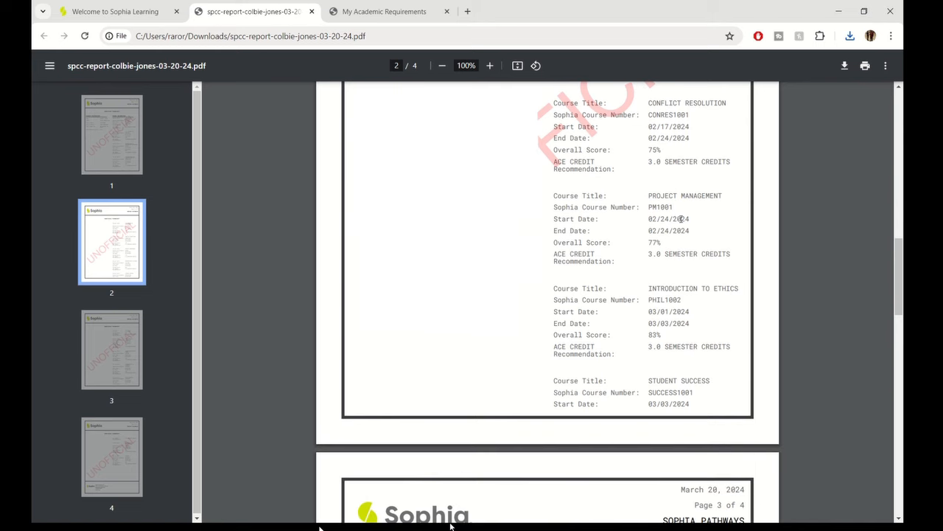
scroll(down, 3)
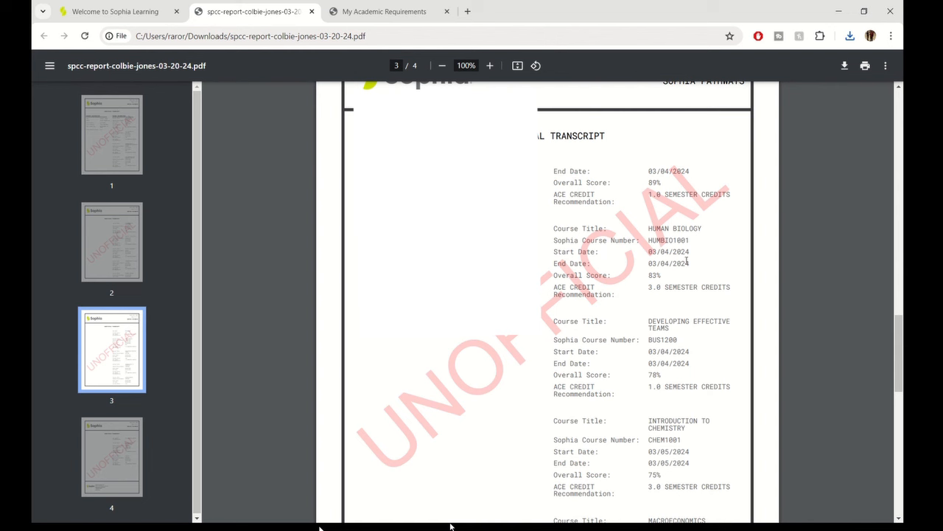
Step: Review the remaining transcript pages, including Human Biology and Introduction to Chemistry
scroll(down, 3)
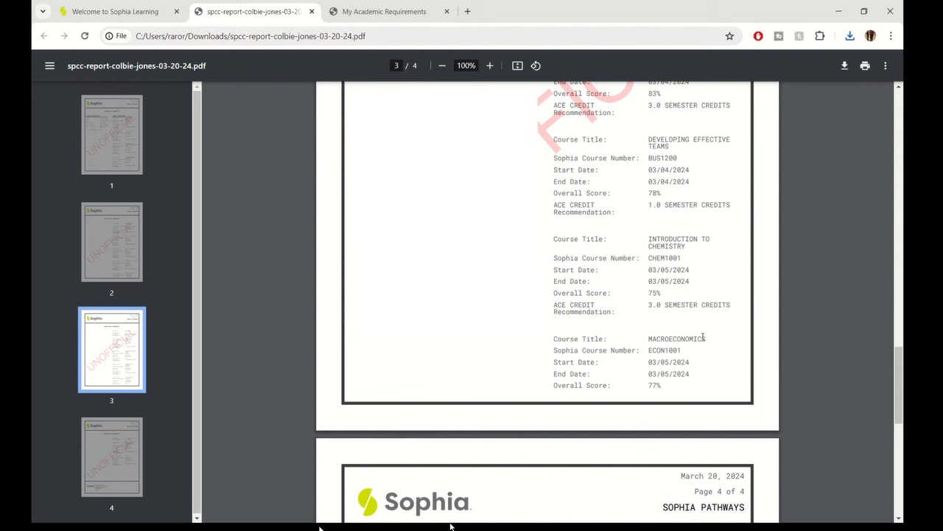
scroll(down, 3)
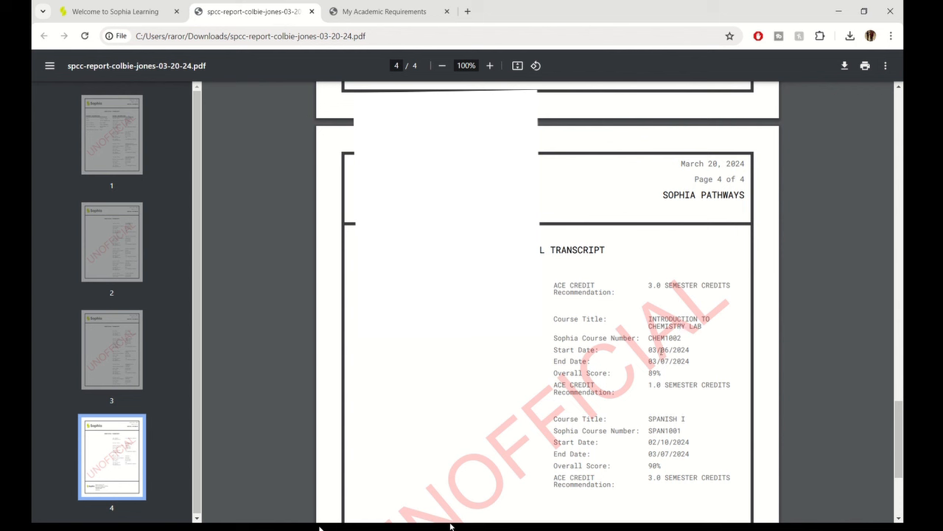
scroll(up, 3)
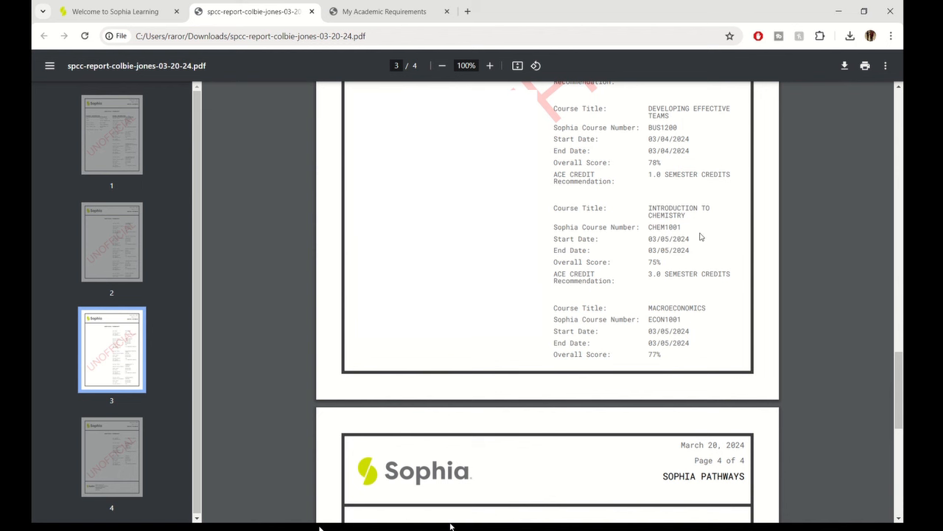
scroll(down, 3)
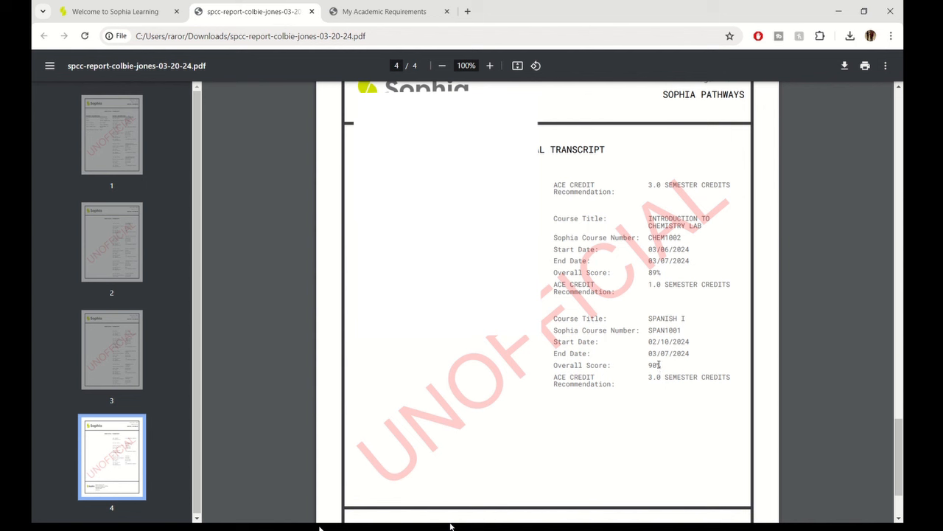
mouse_move(667, 363)
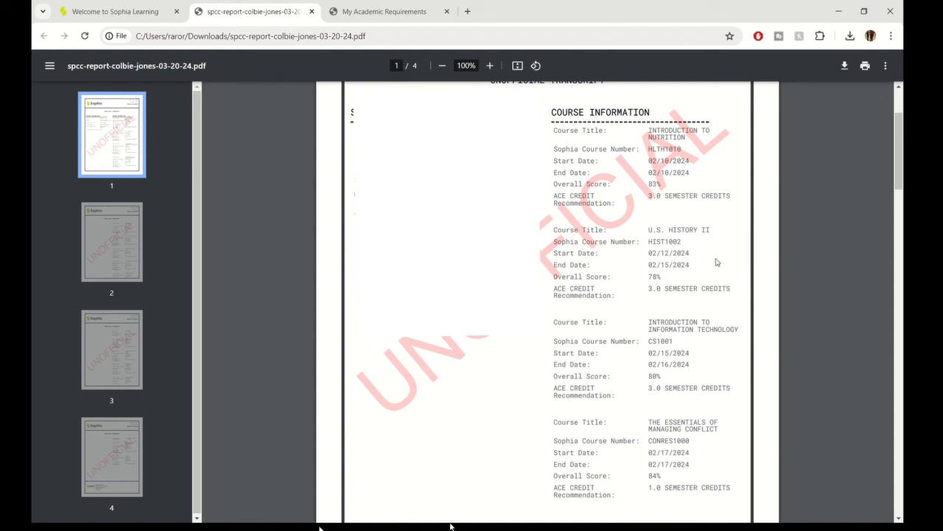
Step: Jump to transcript page 2, then page 1, and switch to the UMGC My Academic Requirements audit
click(111, 241)
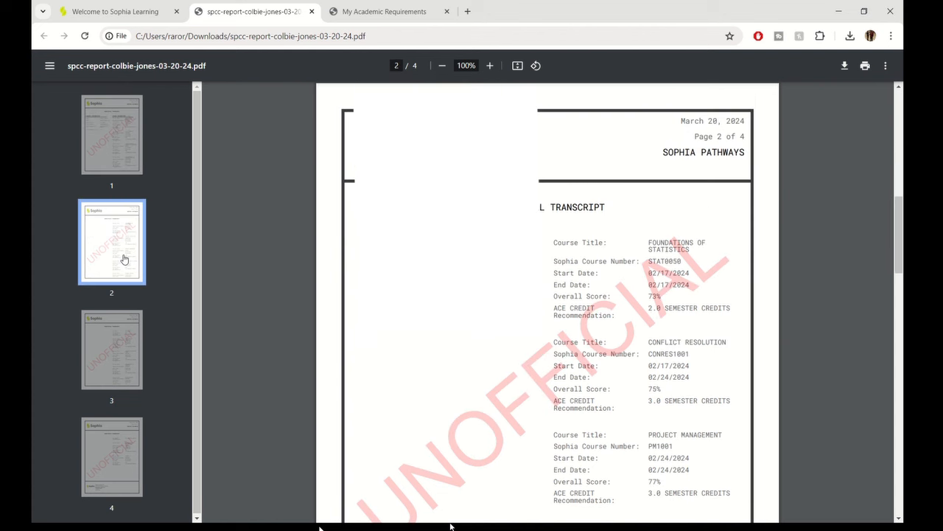
click(111, 134)
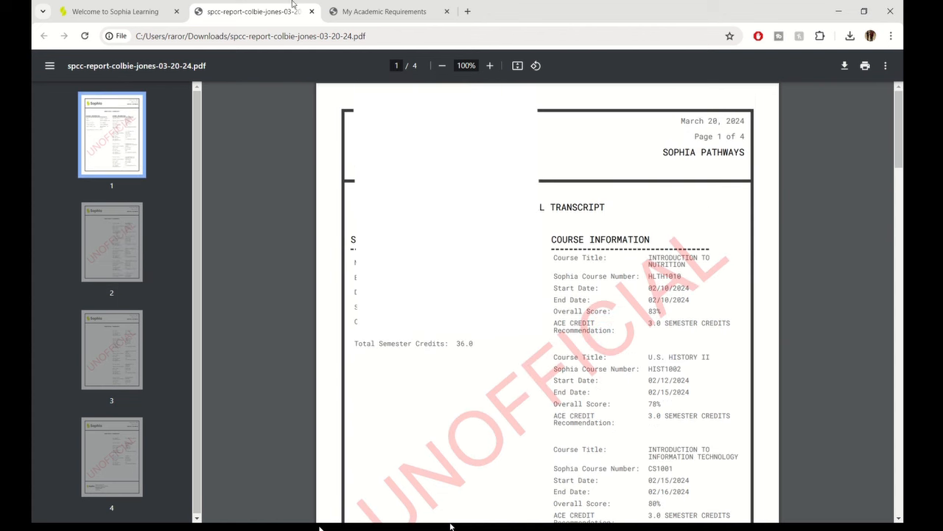
click(384, 11)
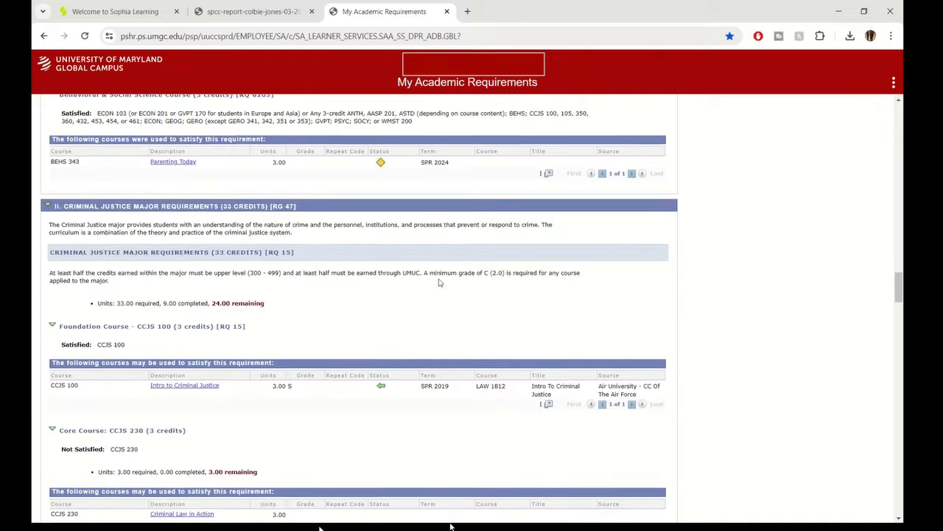
scroll(down, 3)
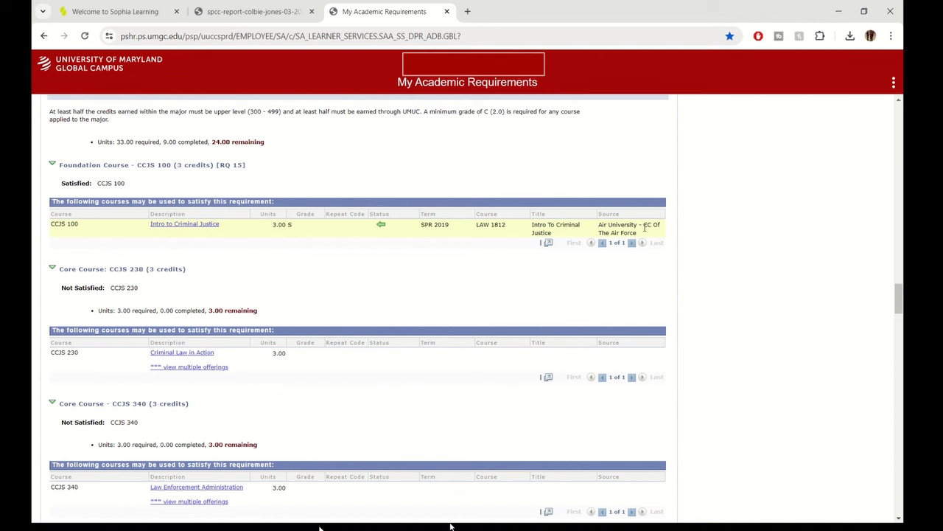
scroll(up, 3)
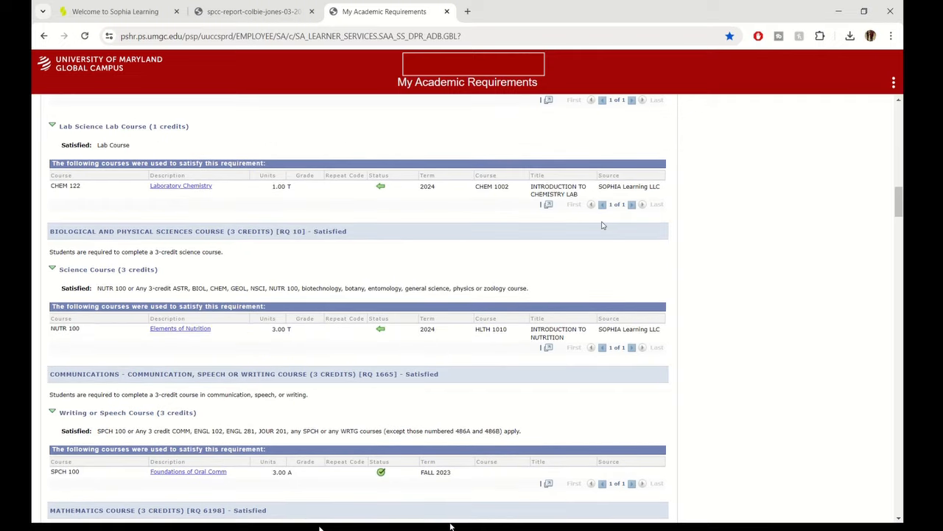
scroll(down, 3)
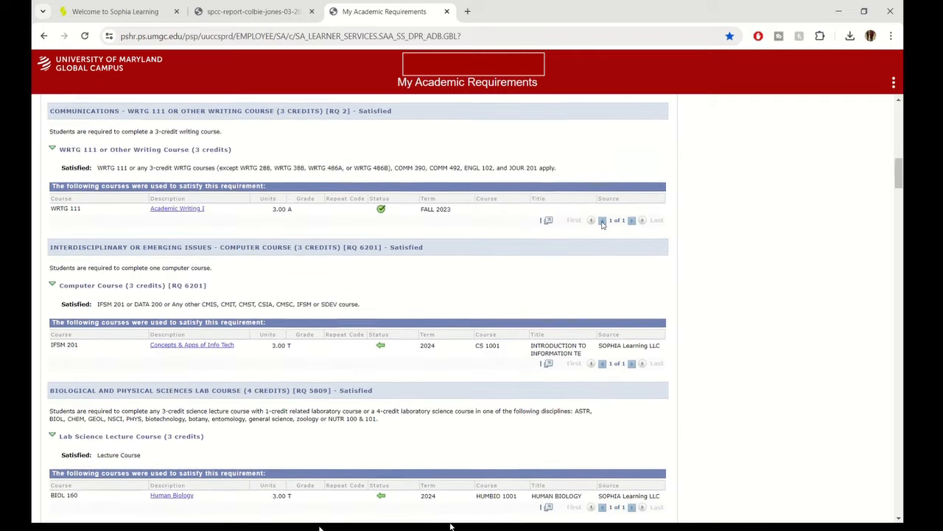
scroll(up, 3)
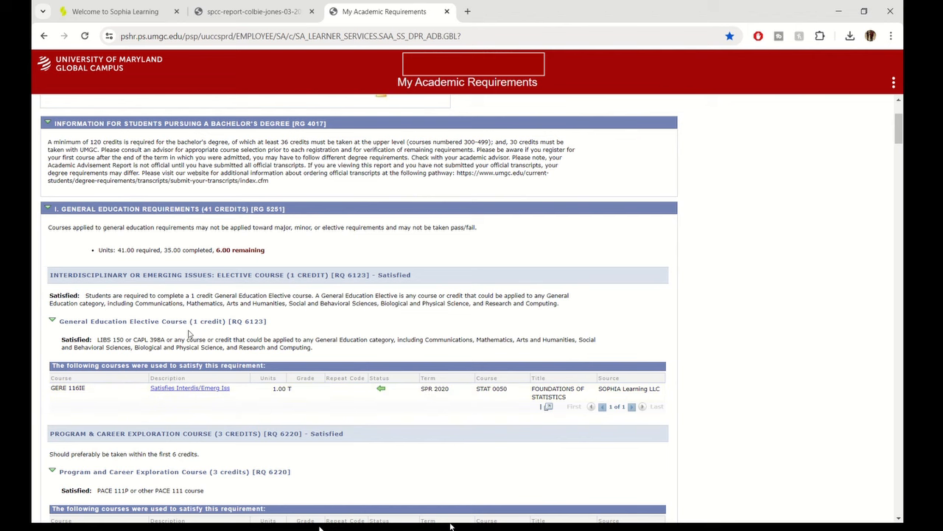
scroll(down, 3)
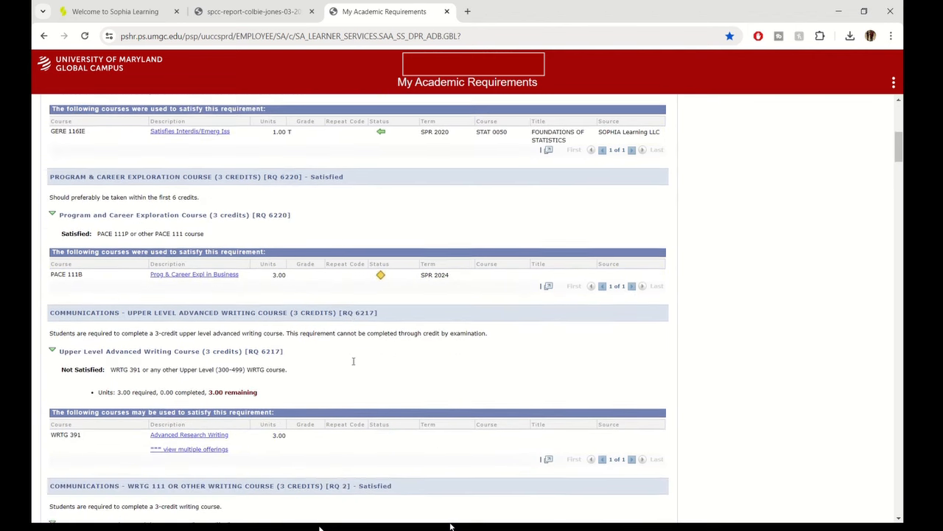
scroll(down, 3)
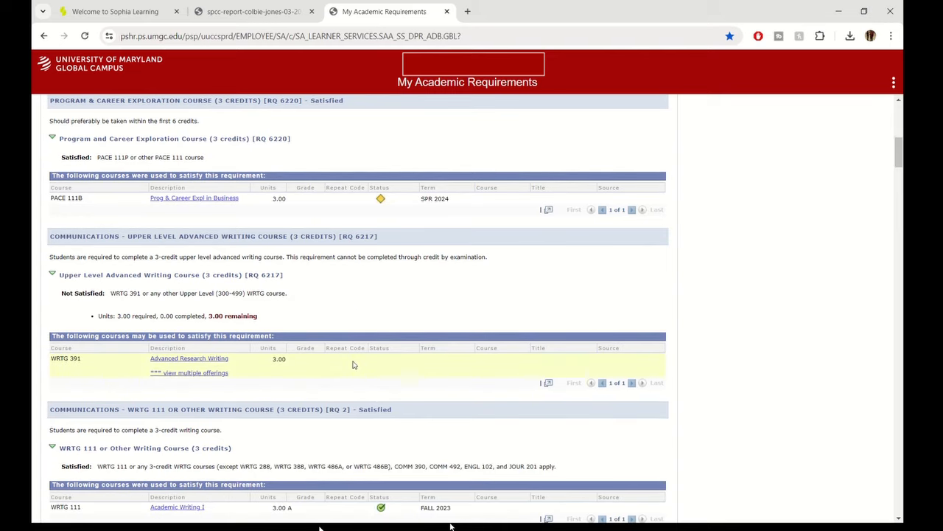
scroll(down, 3)
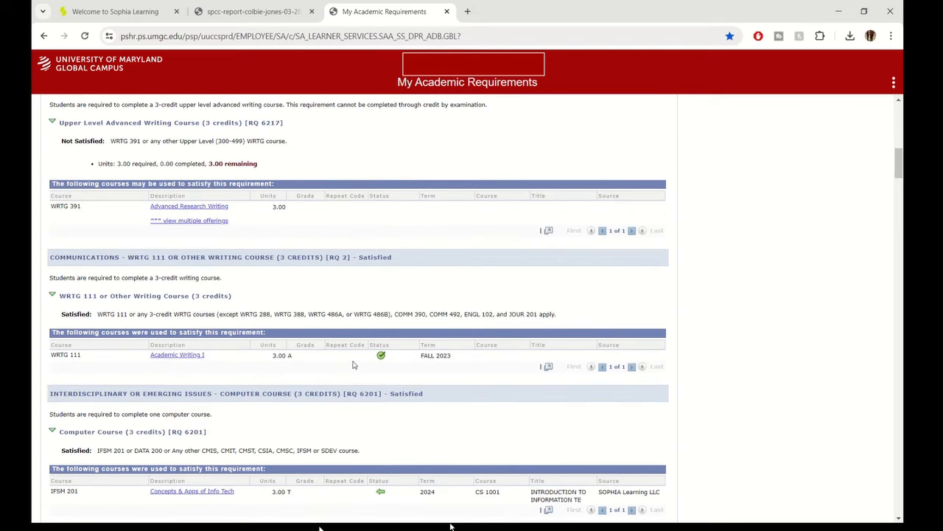
scroll(down, 3)
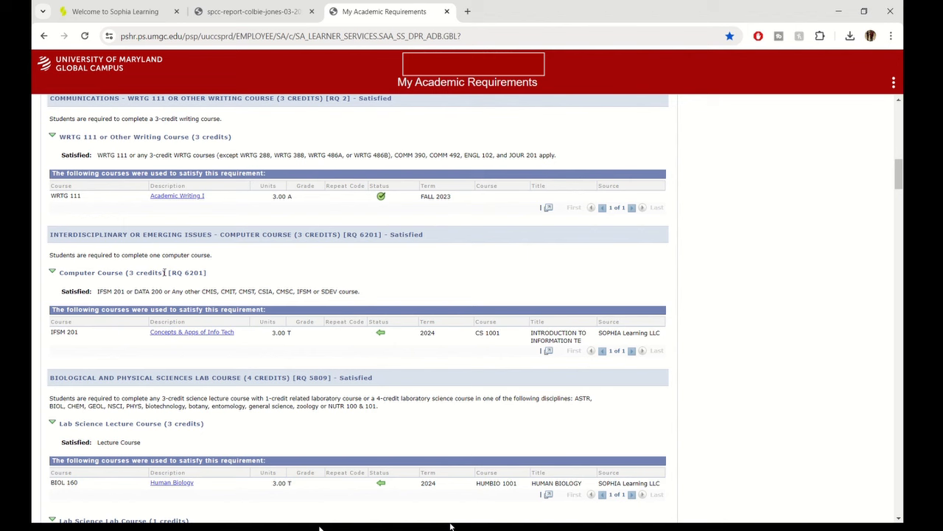
mouse_move(312, 328)
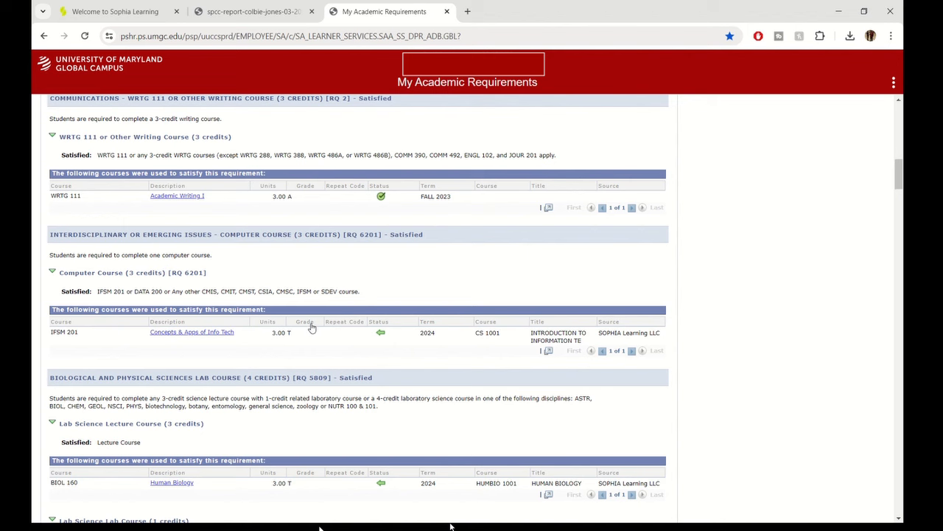
scroll(down, 3)
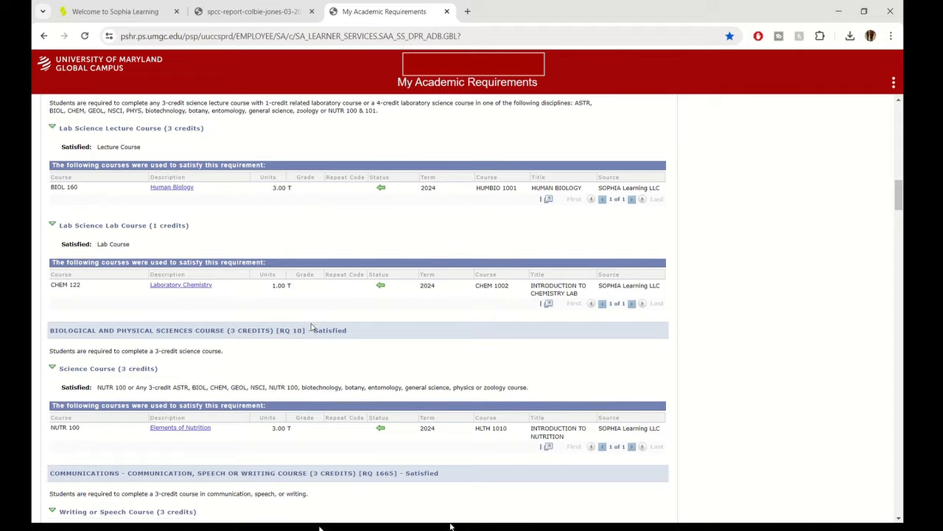
scroll(down, 3)
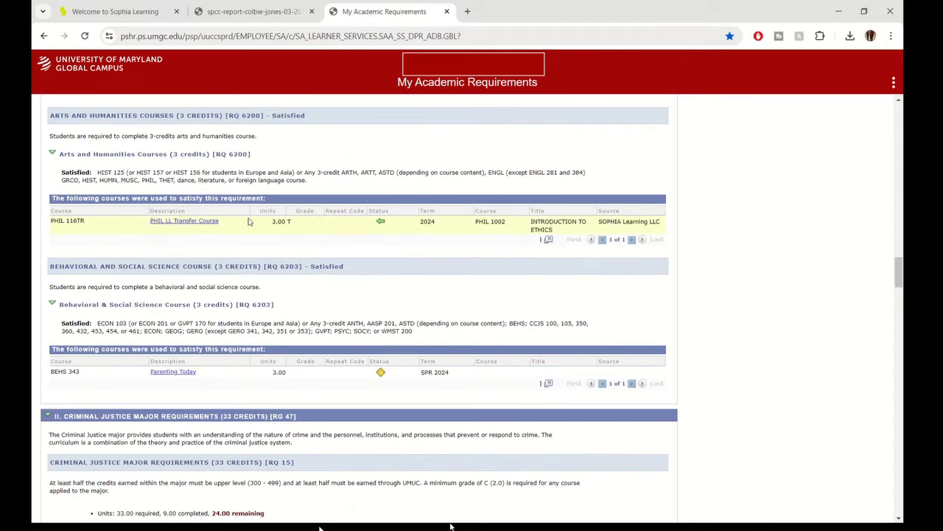
mouse_move(398, 212)
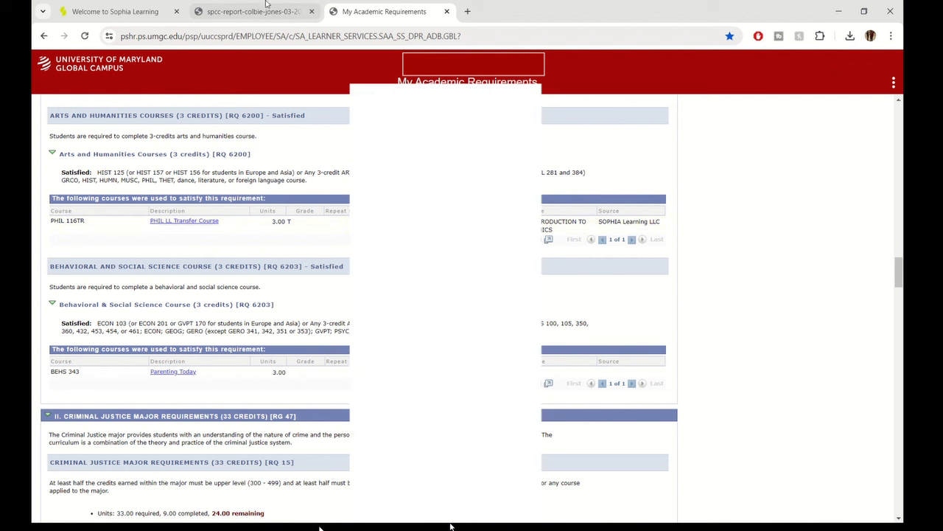
Step: Check the transcript's next page, then compare against the degree audit
click(250, 12)
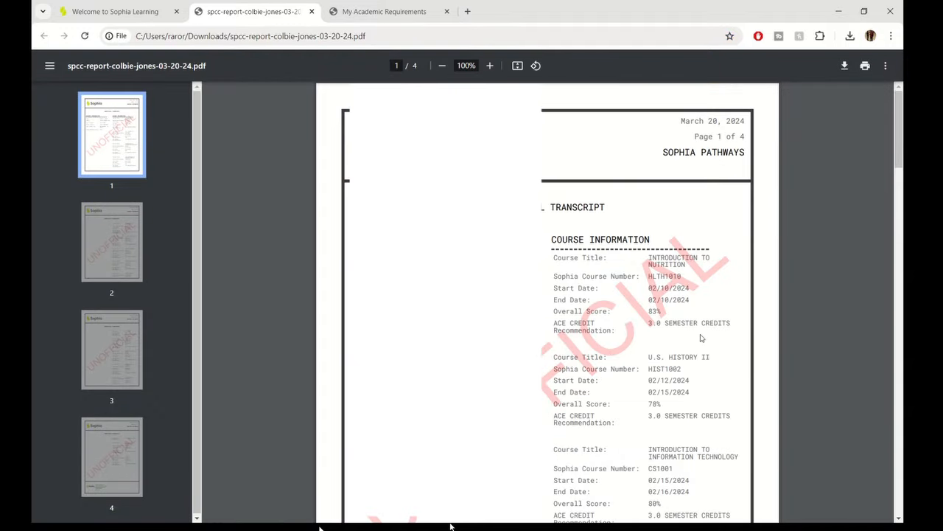
scroll(down, 3)
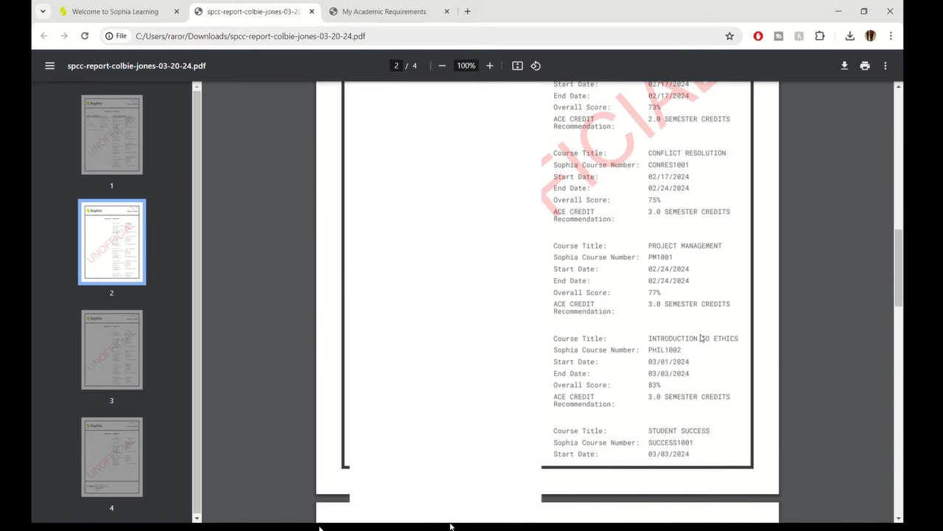
click(383, 11)
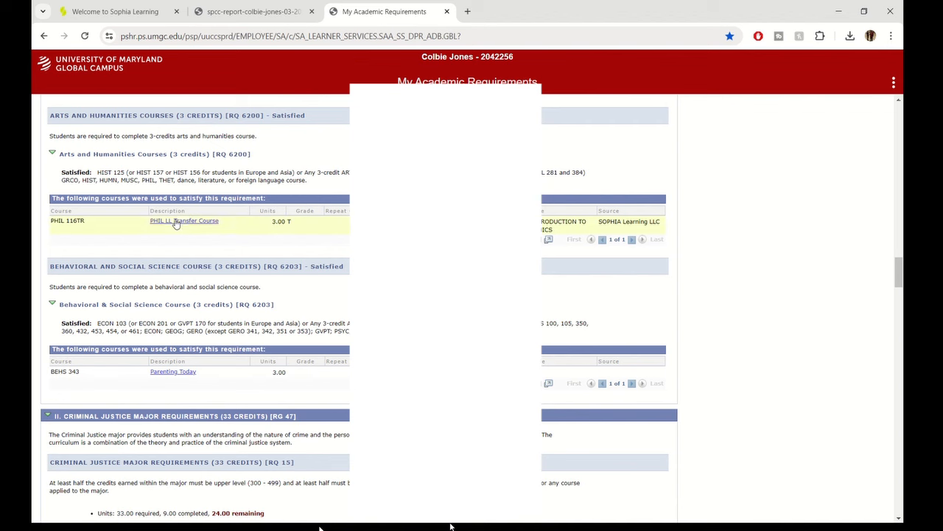
Step: Return to the transcript, scroll to page 3 for Introduction to Ethics, then go to the Sophia home page
click(253, 11)
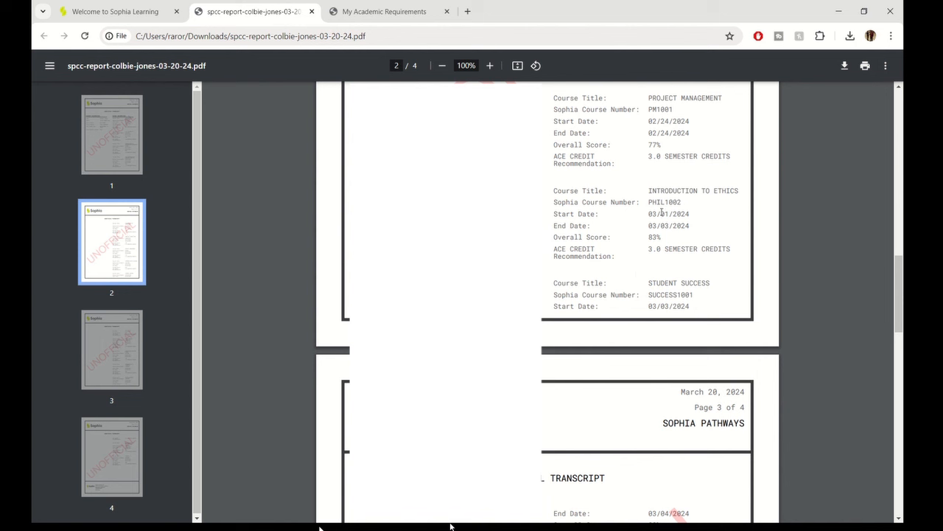
scroll(down, 3)
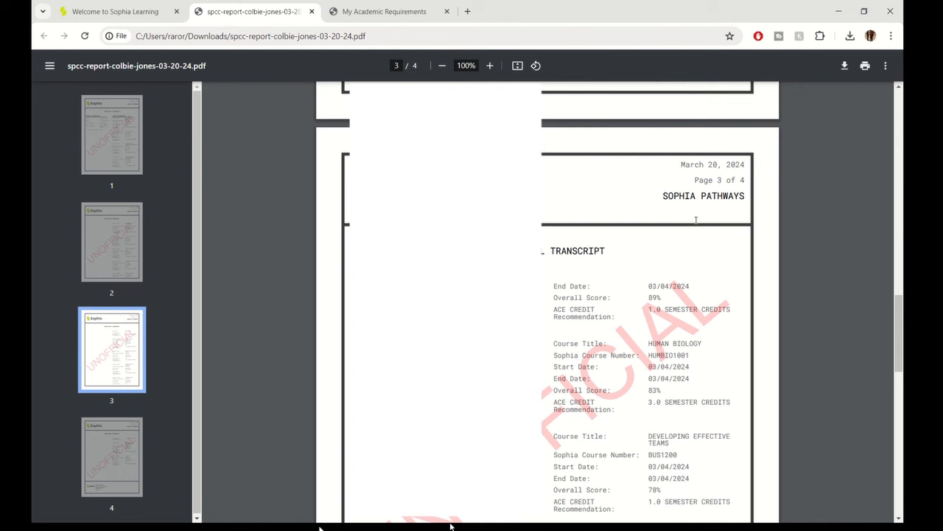
click(115, 11)
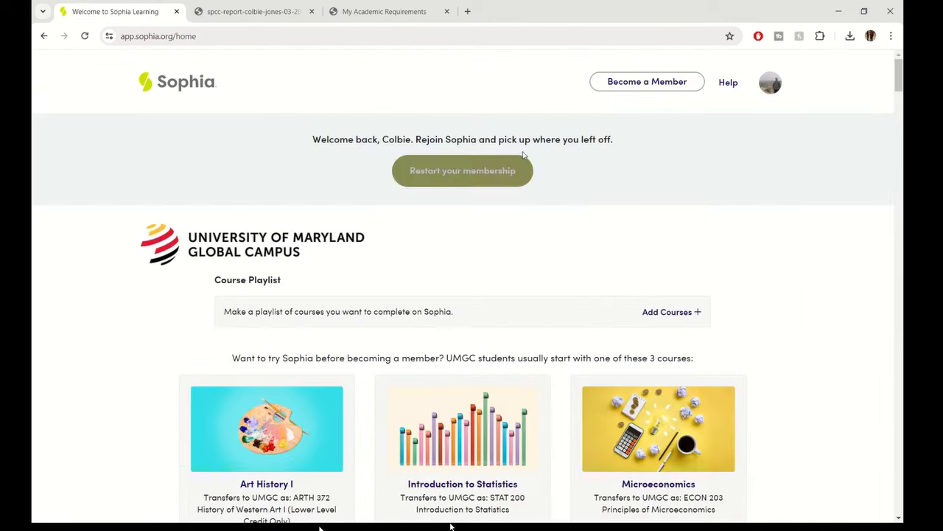
mouse_move(579, 183)
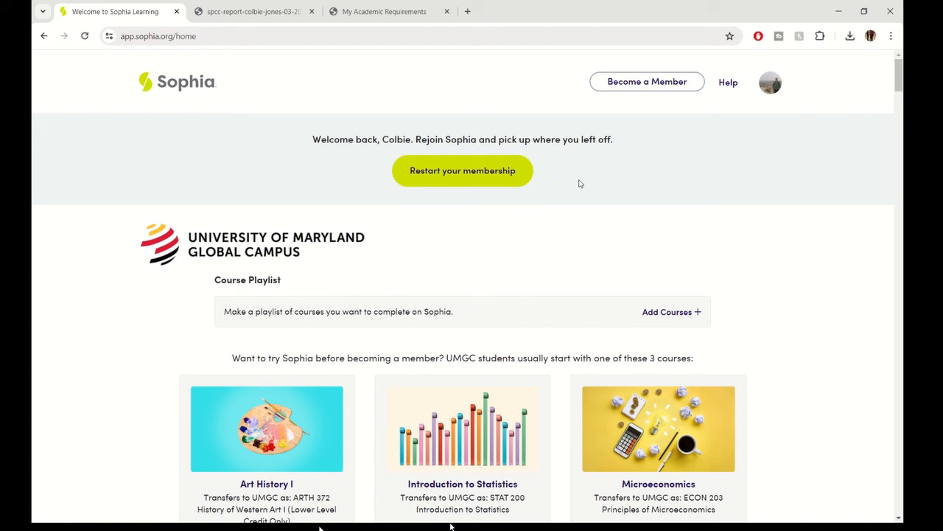
mouse_move(647, 81)
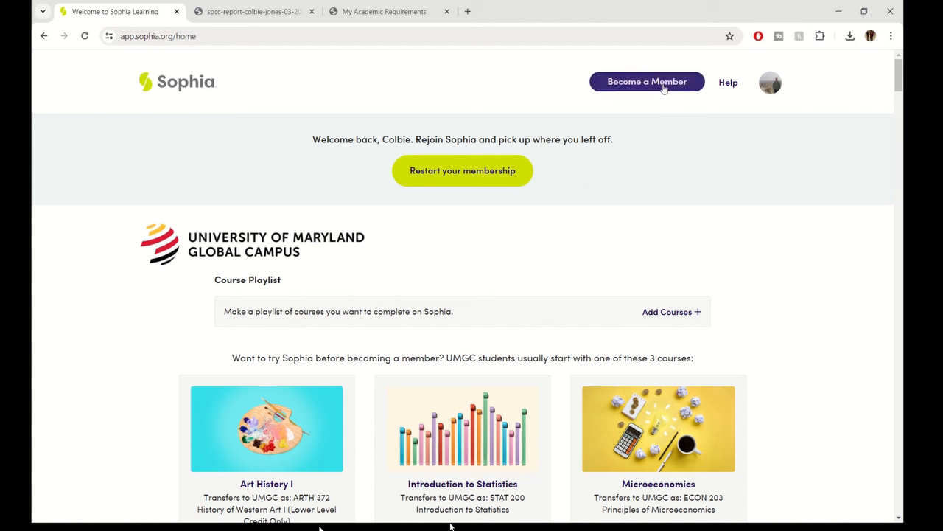
Step: Open the Sophia membership plans via Become a Member
click(647, 81)
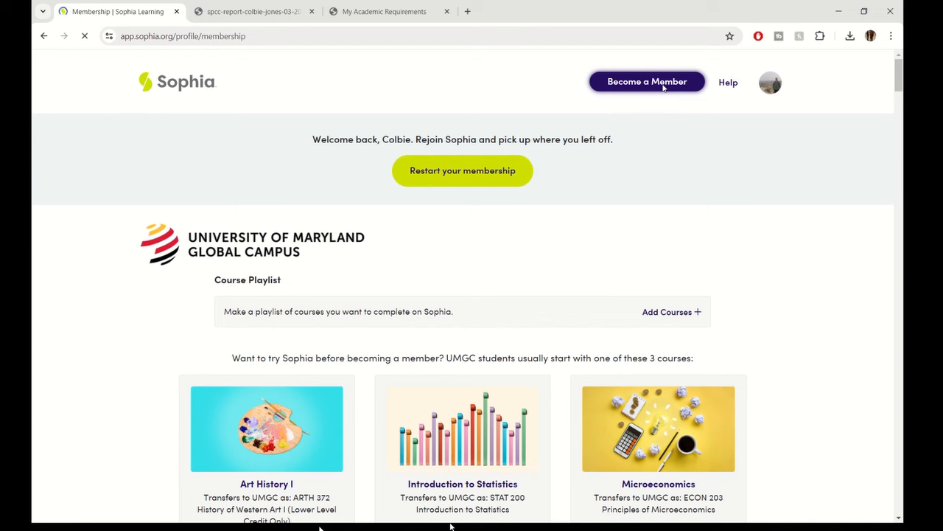
Step: Load the membership page showing $99, $299 and $599 plans and scroll to the FAQ
click(647, 81)
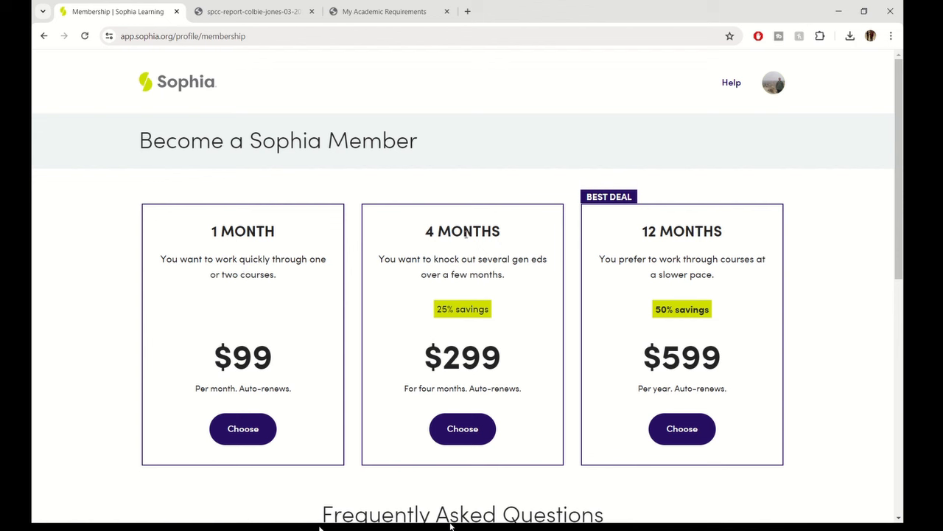
mouse_move(646, 227)
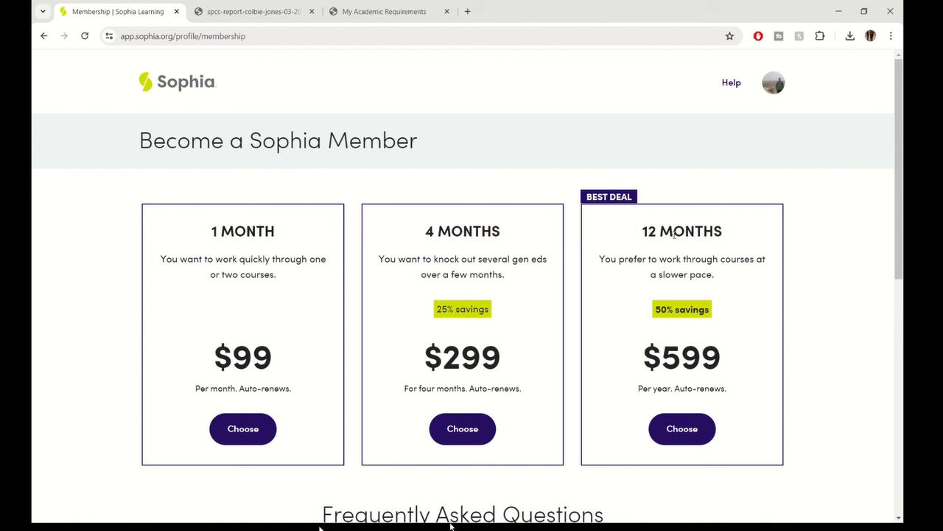
mouse_move(464, 286)
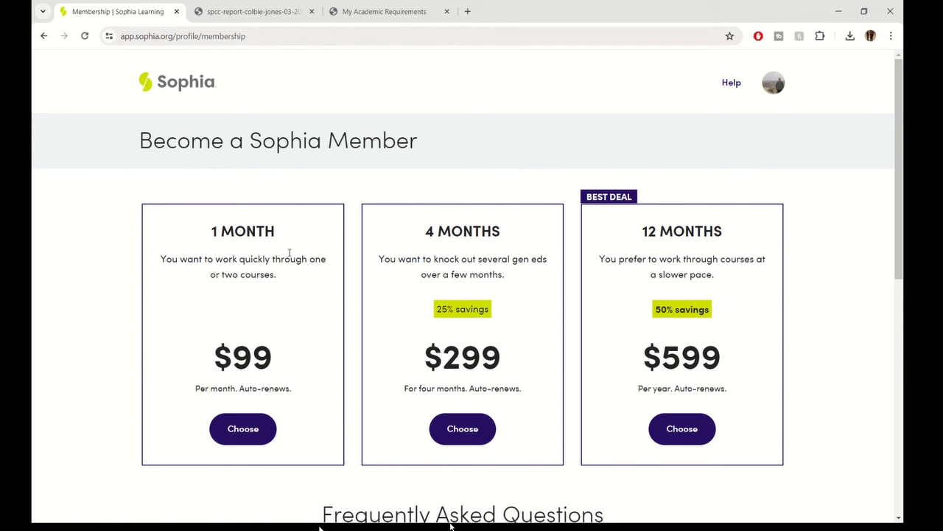
scroll(down, 3)
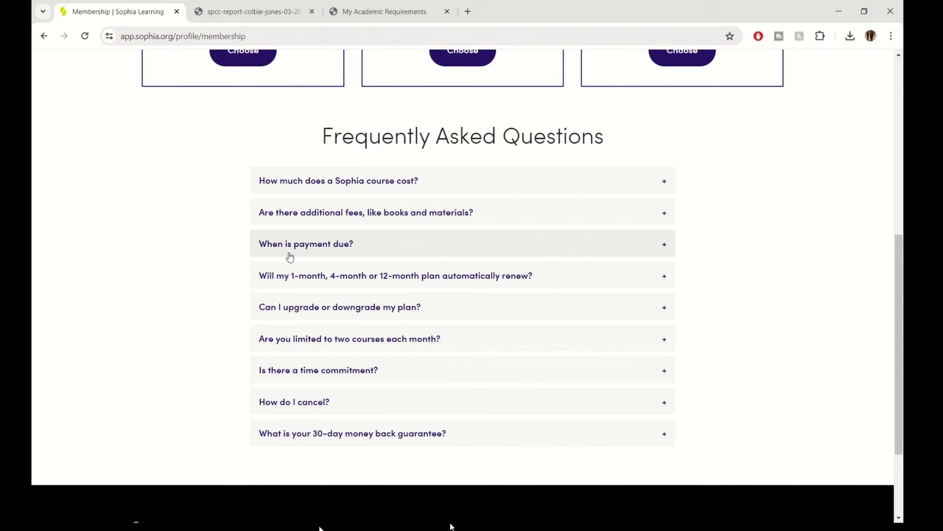
Step: Expand and collapse the 'How much does a Sophia course cost?' FAQ, then head back toward the home page
click(339, 180)
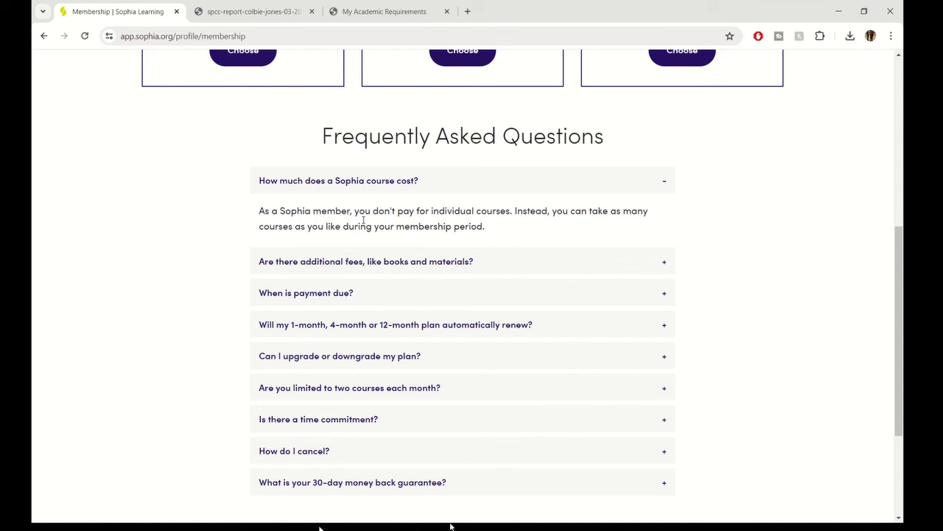
mouse_move(424, 215)
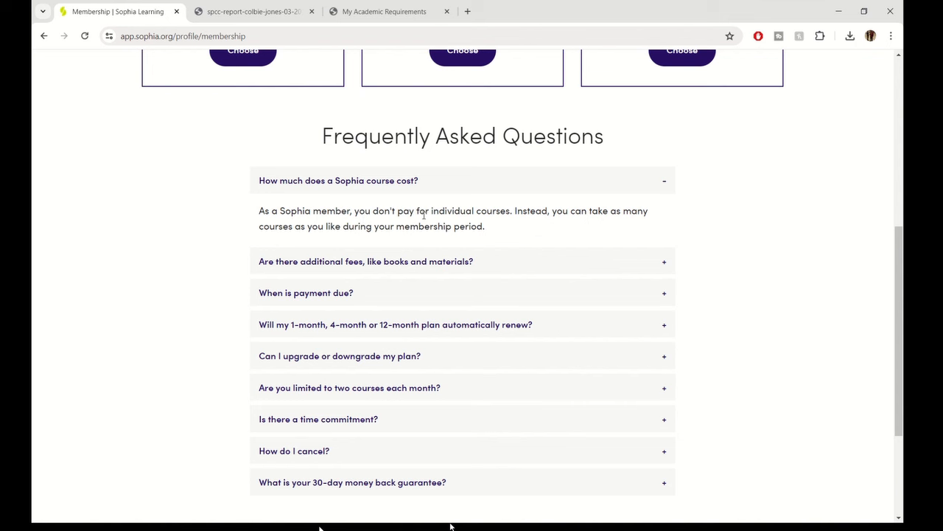
click(338, 181)
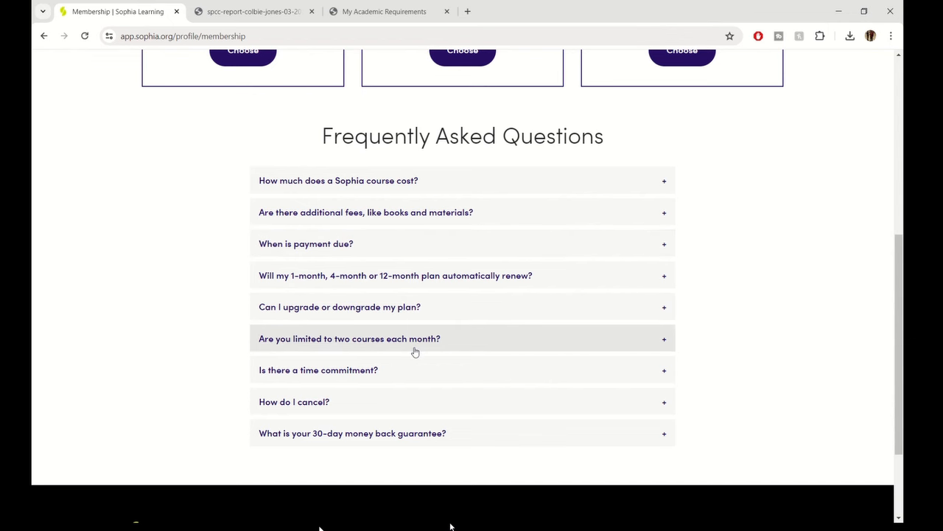
scroll(up, 3)
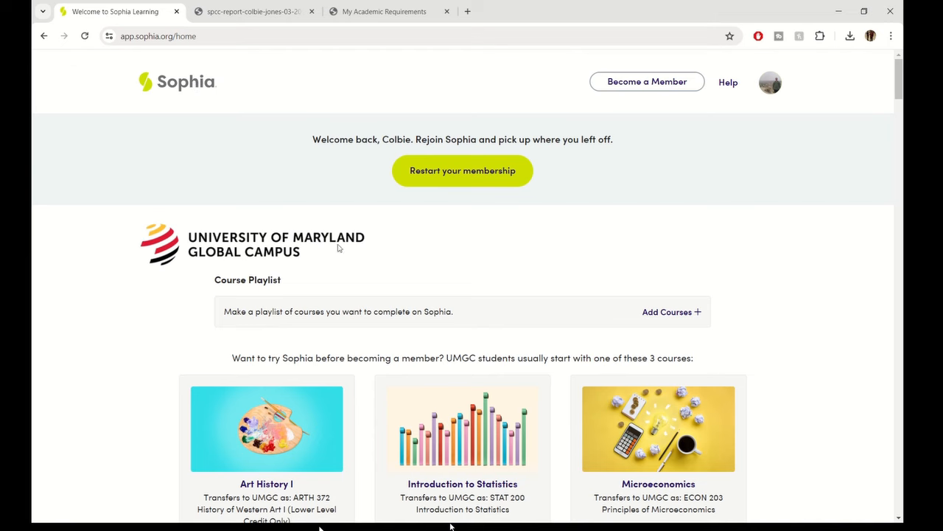
Step: Expand See All under Completed Courses and start reviewing the full list with UMGC equivalencies
scroll(down, 3)
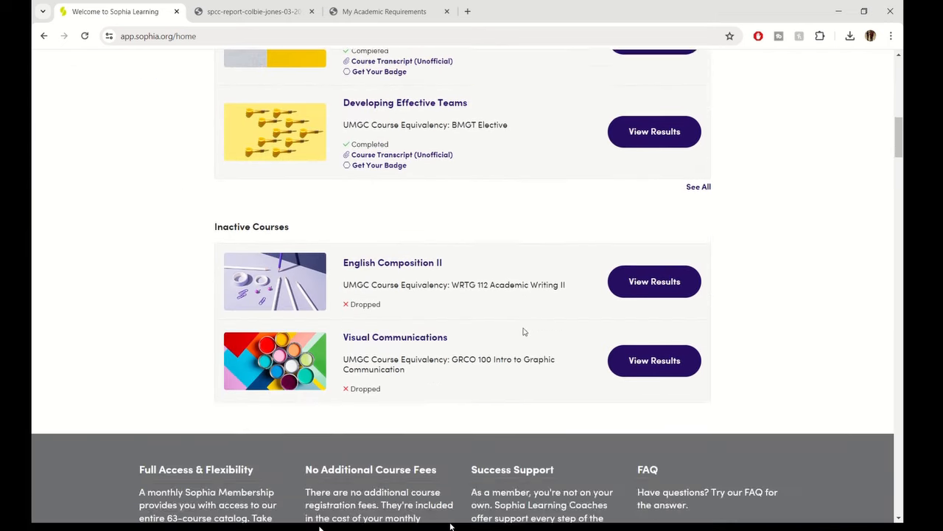
scroll(down, 3)
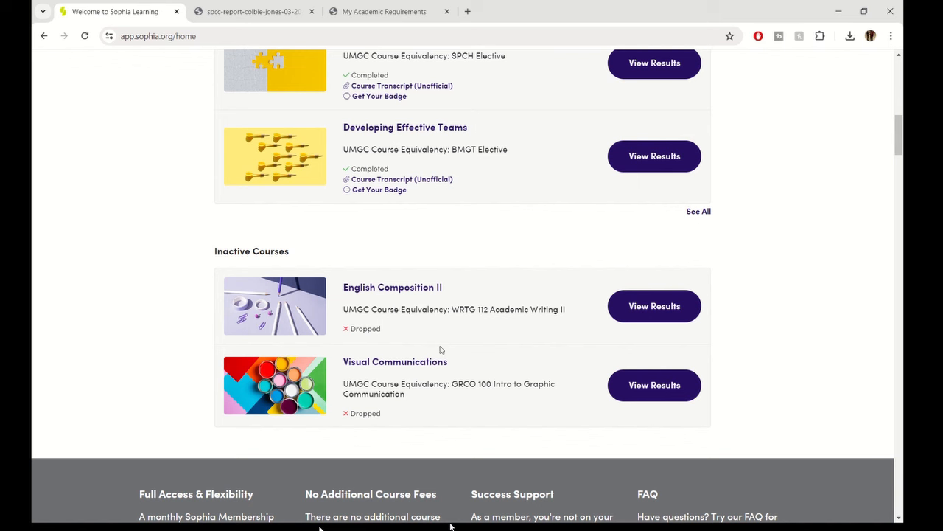
mouse_move(714, 224)
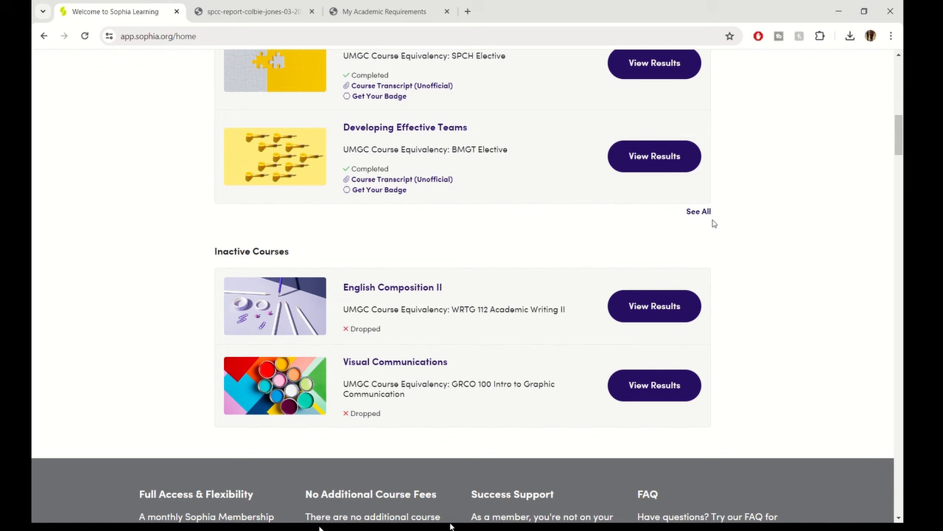
click(698, 212)
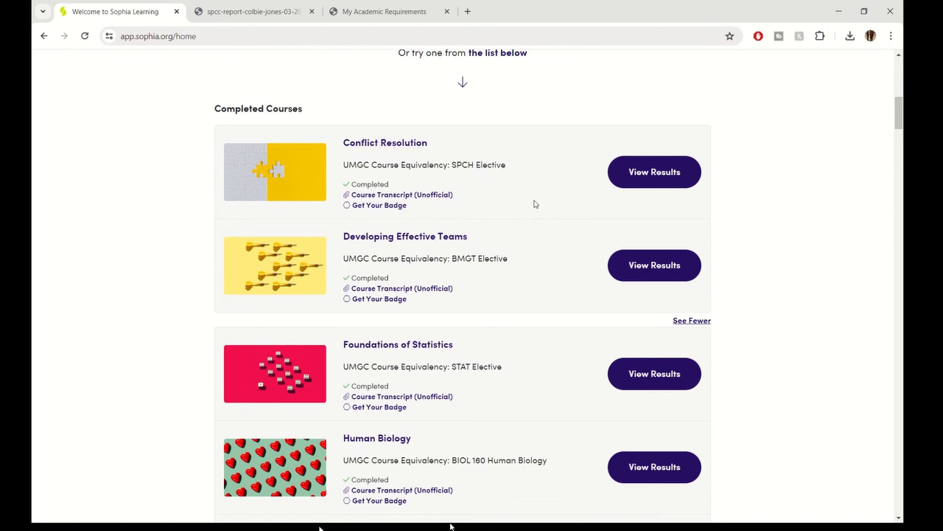
scroll(down, 3)
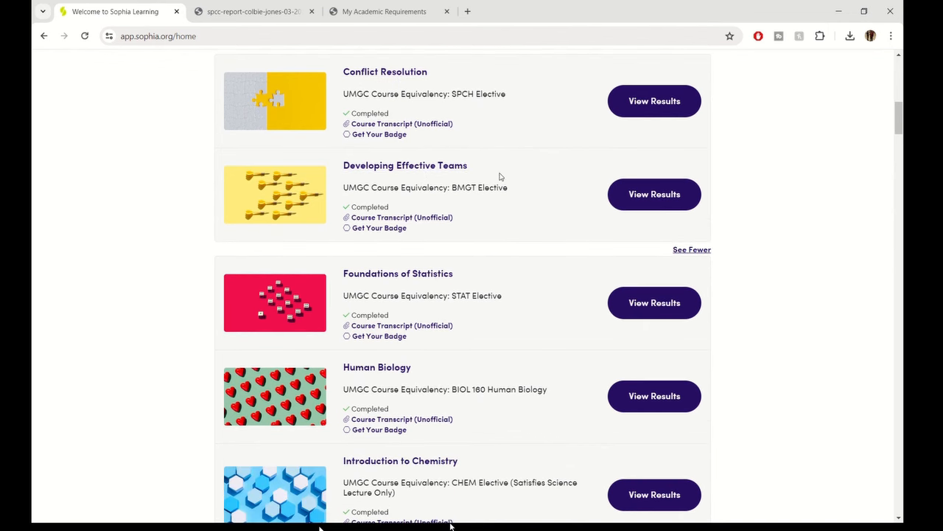
mouse_move(422, 217)
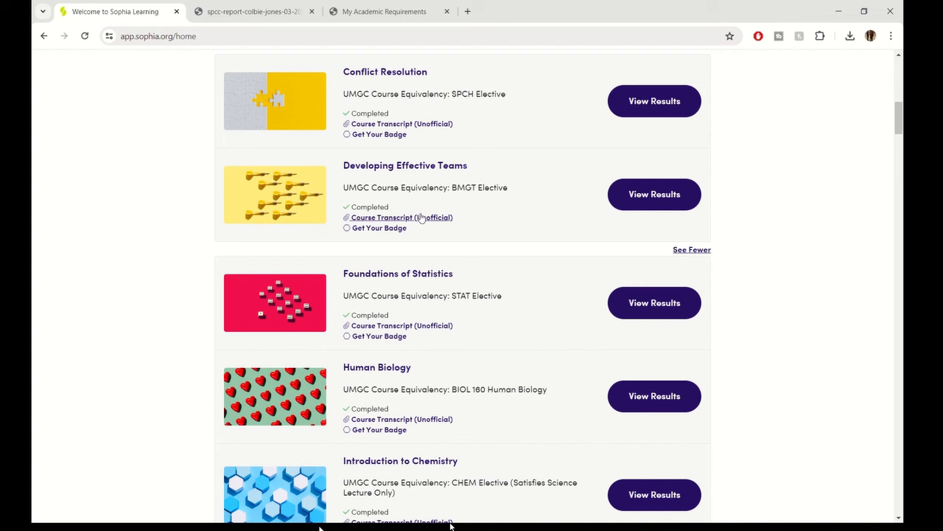
scroll(down, 3)
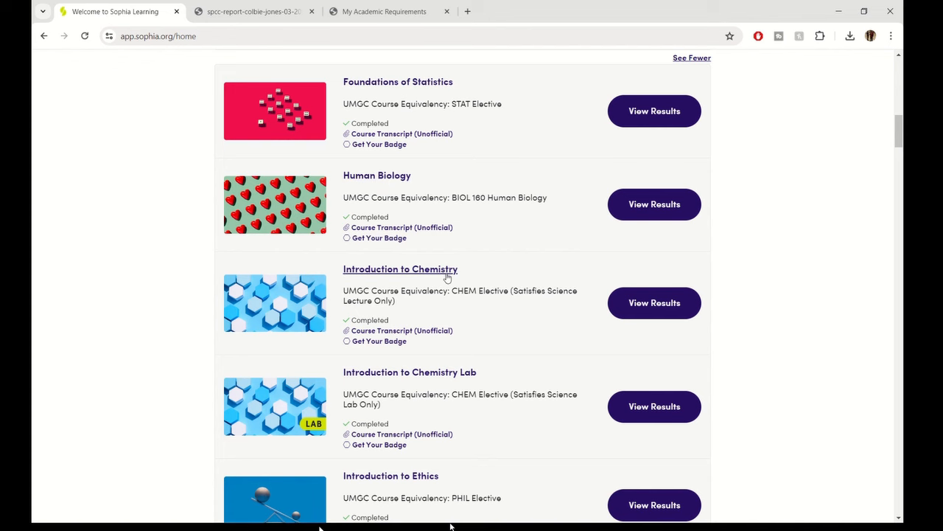
scroll(down, 3)
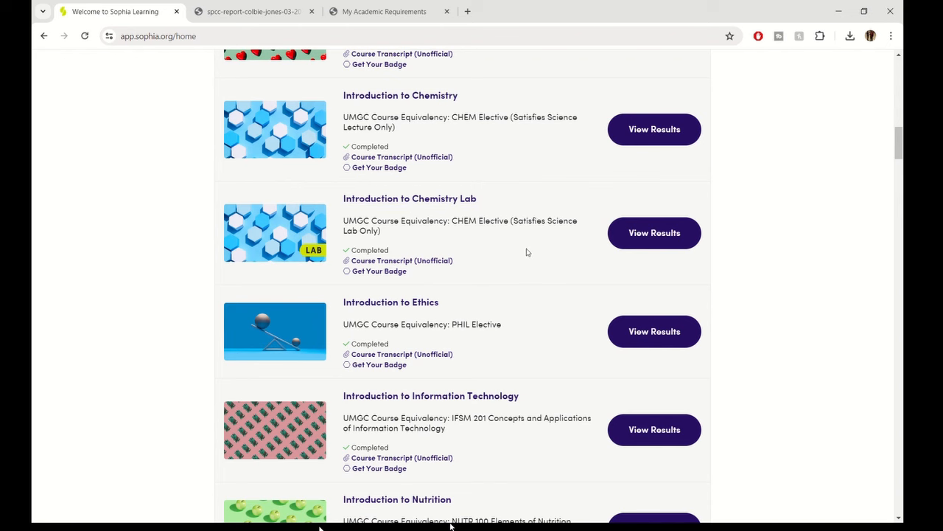
Step: Scroll to Student Success, Managing Conflict and U.S. History II, briefly checking the UMGC audit tab
scroll(down, 3)
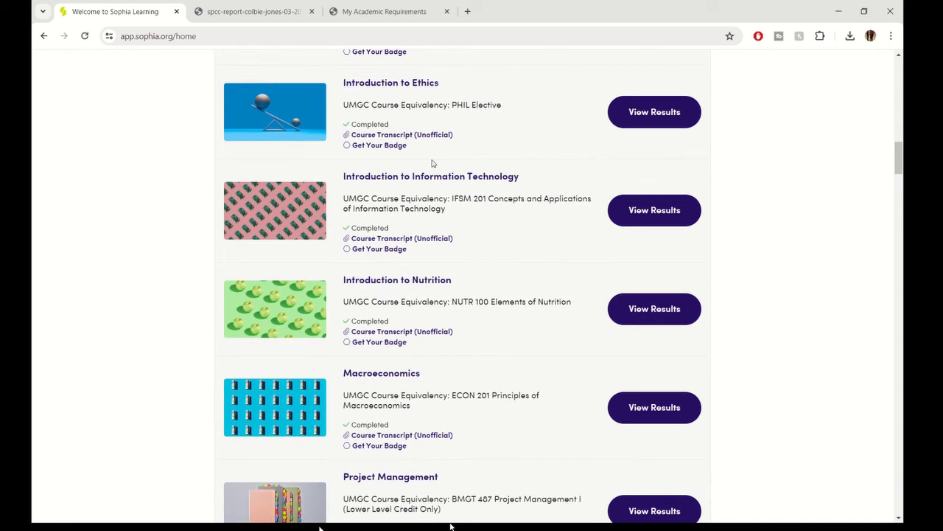
scroll(down, 3)
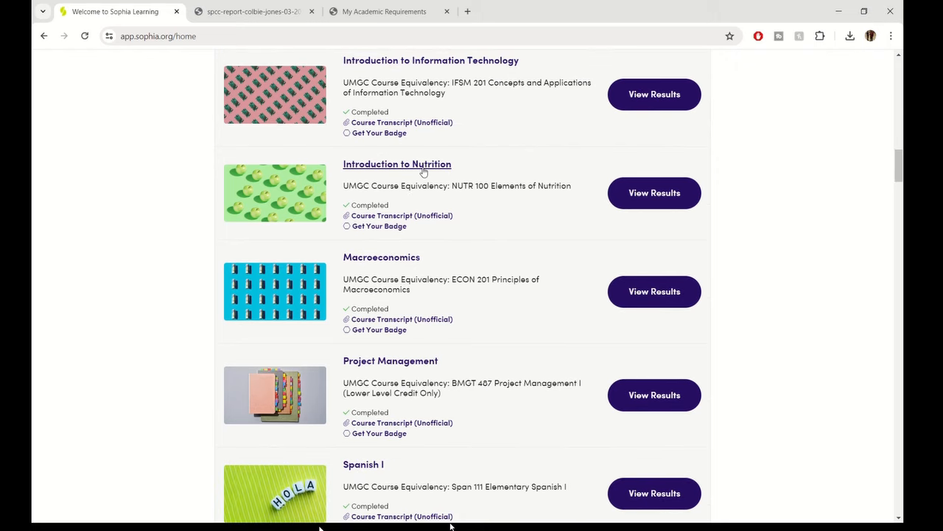
scroll(down, 3)
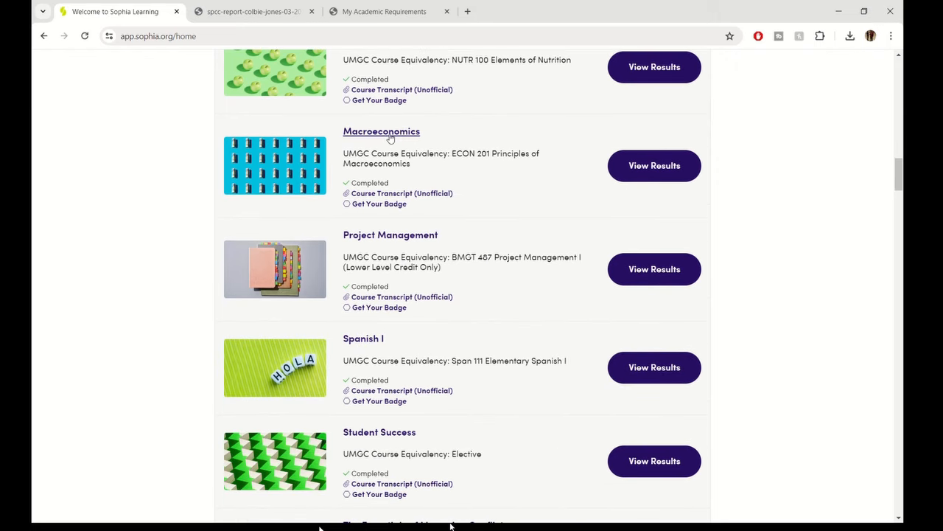
scroll(down, 3)
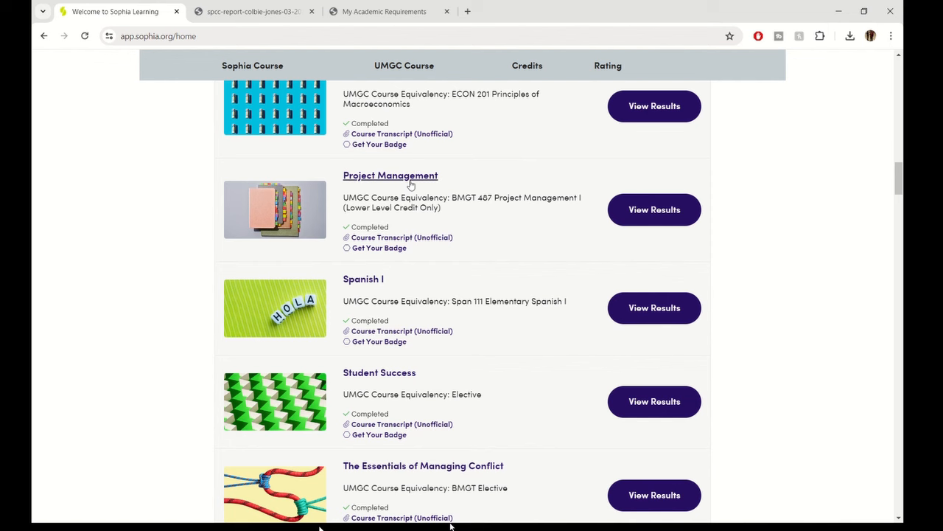
scroll(down, 3)
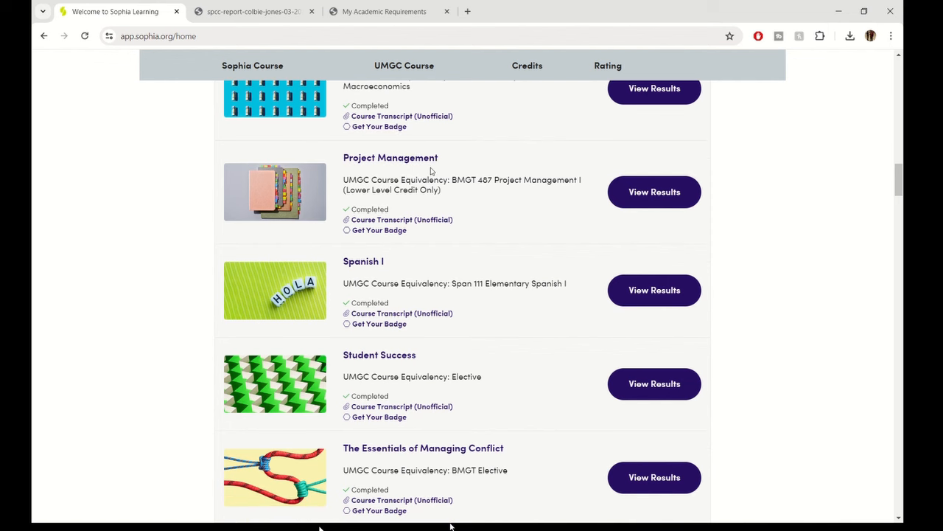
scroll(down, 3)
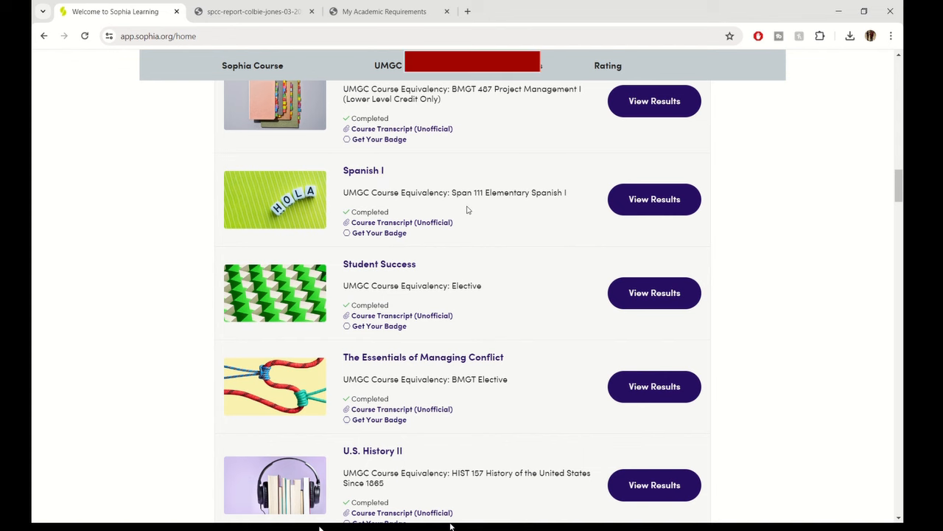
click(384, 11)
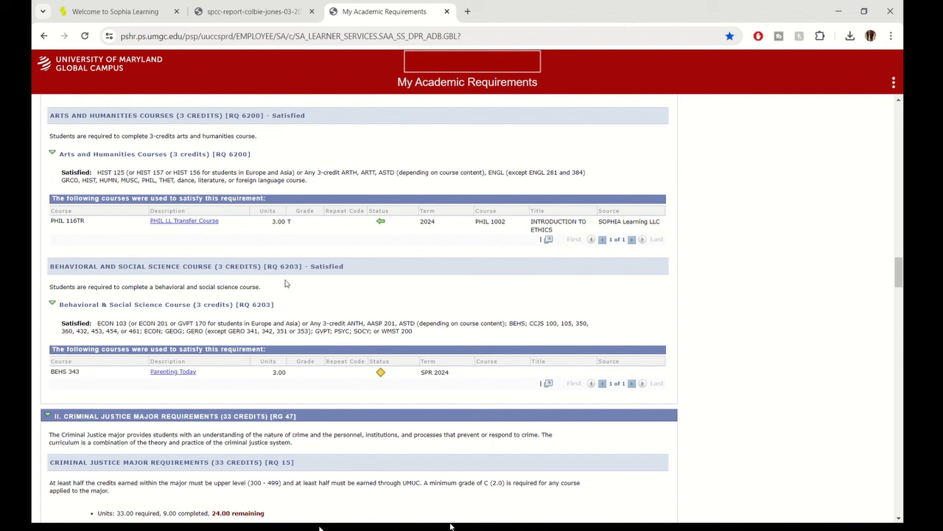
mouse_move(364, 244)
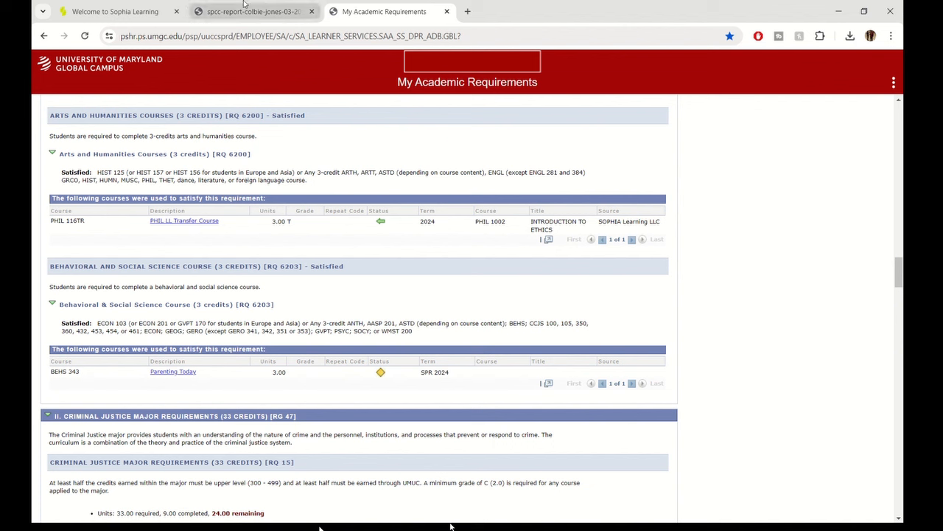
click(114, 11)
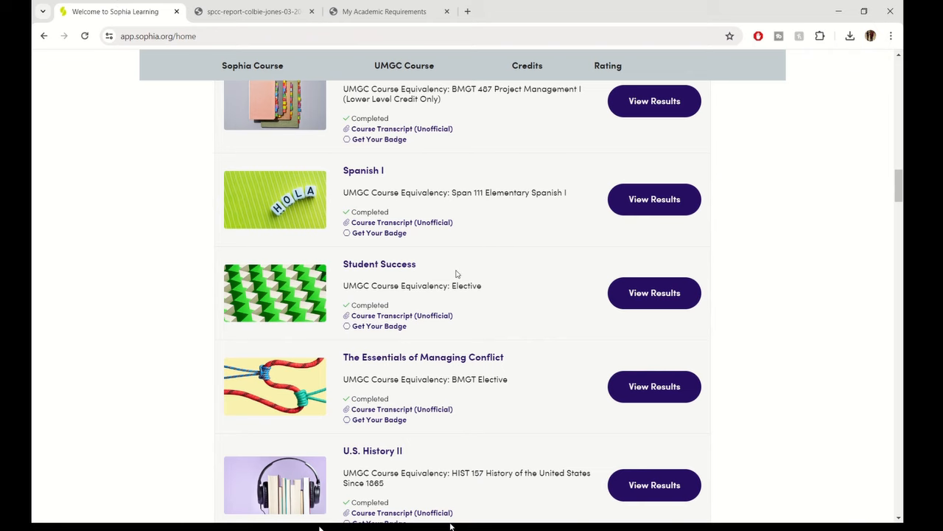
scroll(down, 3)
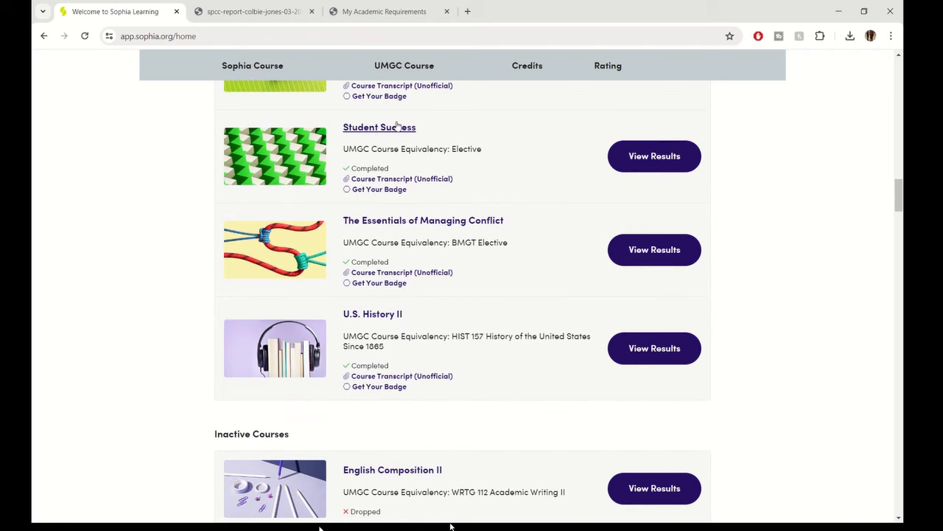
mouse_move(401, 139)
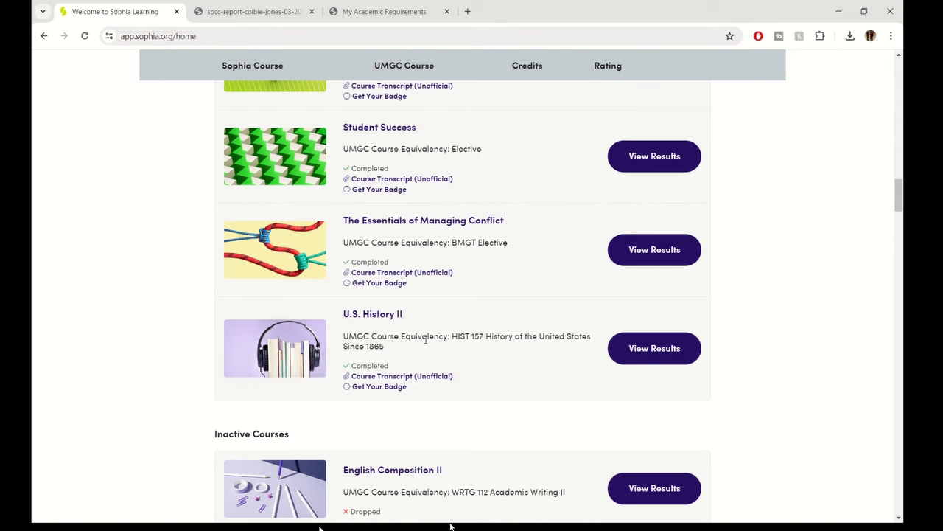
scroll(down, 3)
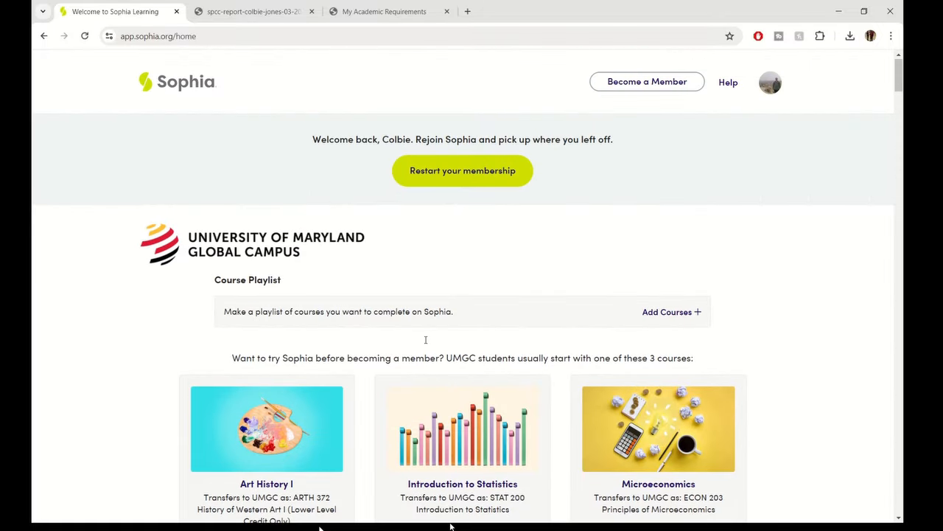
mouse_move(425, 342)
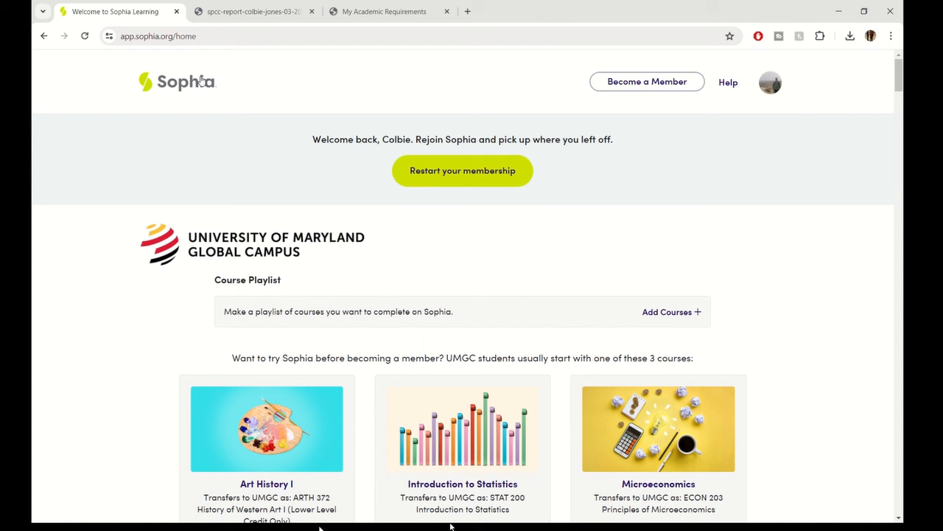
mouse_move(454, 216)
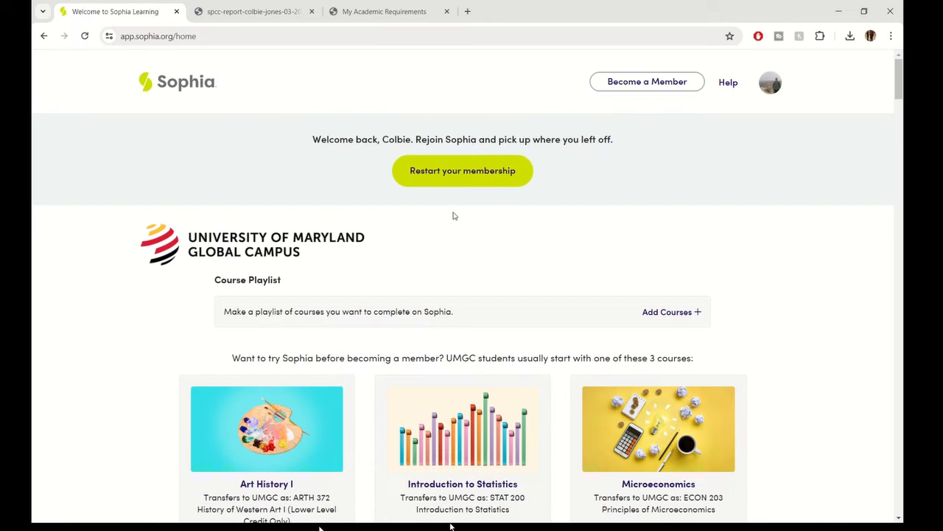
Step: Scroll the UMGC course equivalency table down past the Business section
scroll(down, 3)
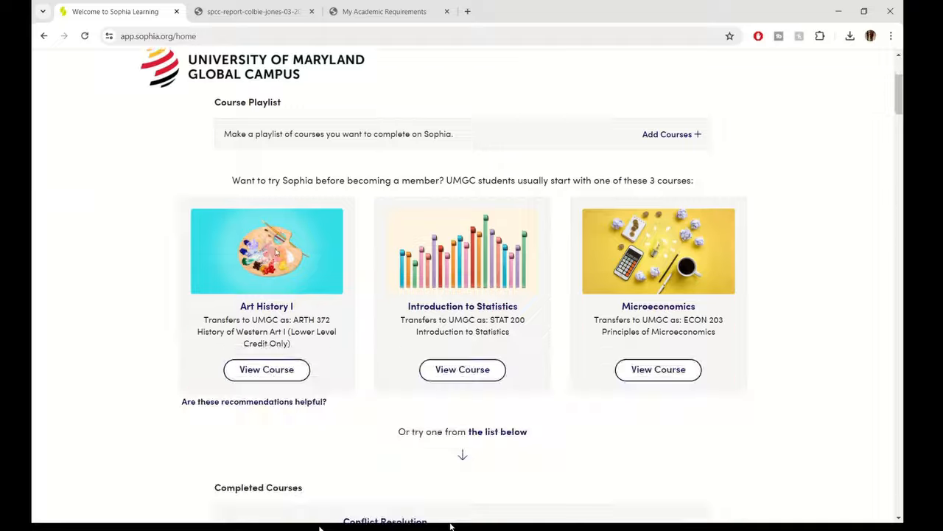
scroll(down, 3)
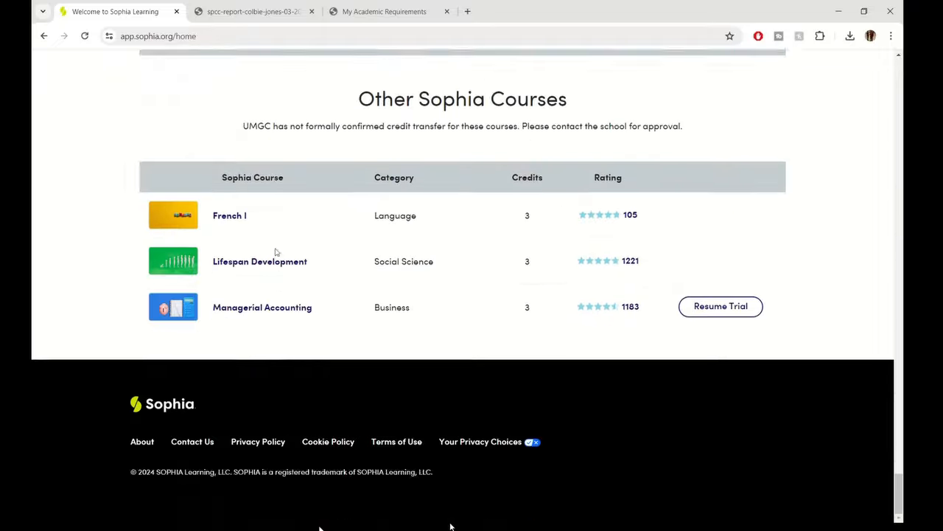
scroll(up, 3)
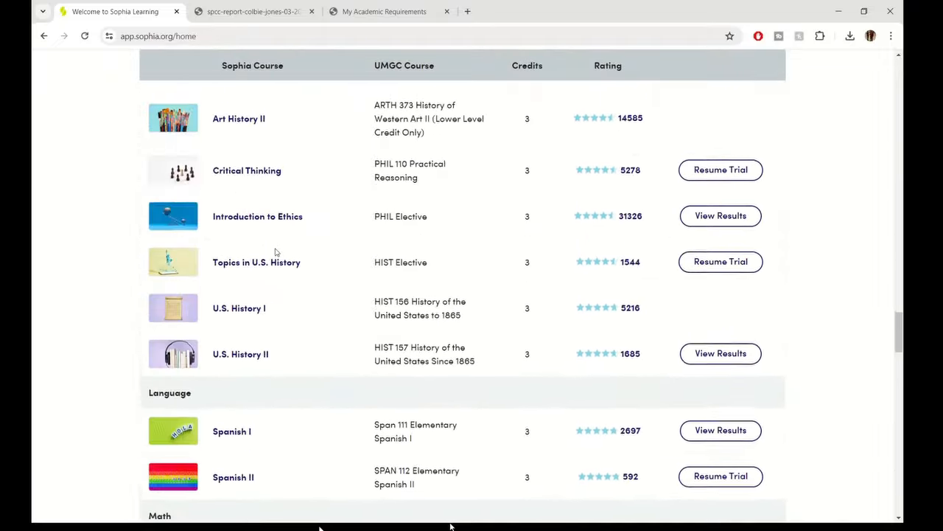
scroll(down, 3)
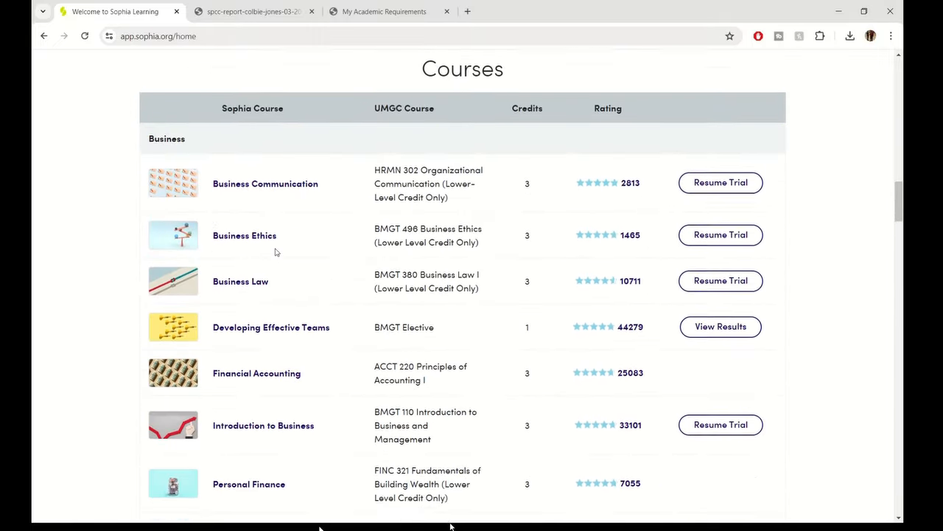
scroll(down, 3)
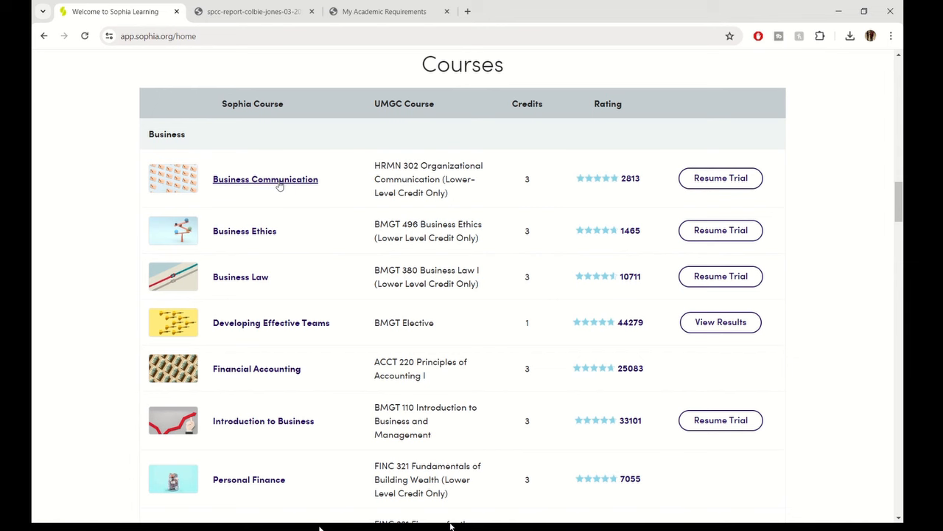
Step: Continue to the Communications courses, Conflict Resolution through Workplace Writing II, into Computer Science and IT
scroll(down, 3)
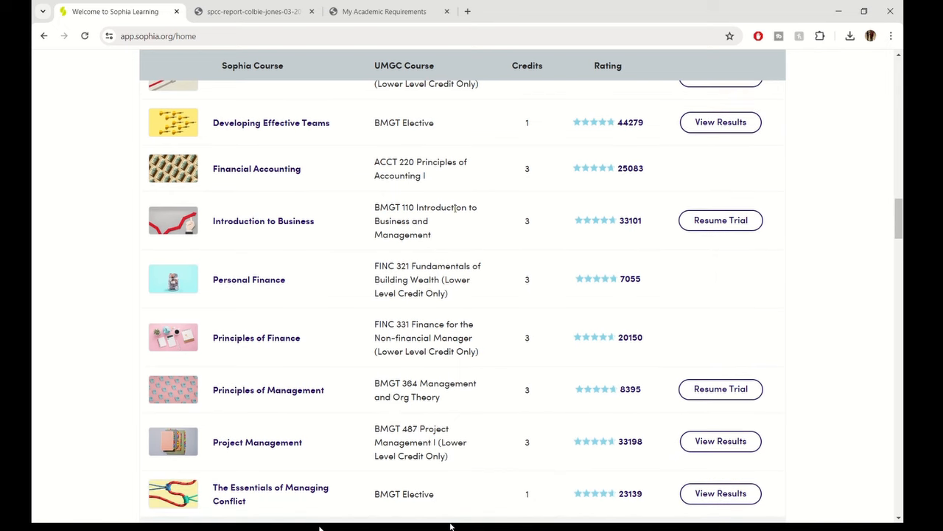
scroll(down, 3)
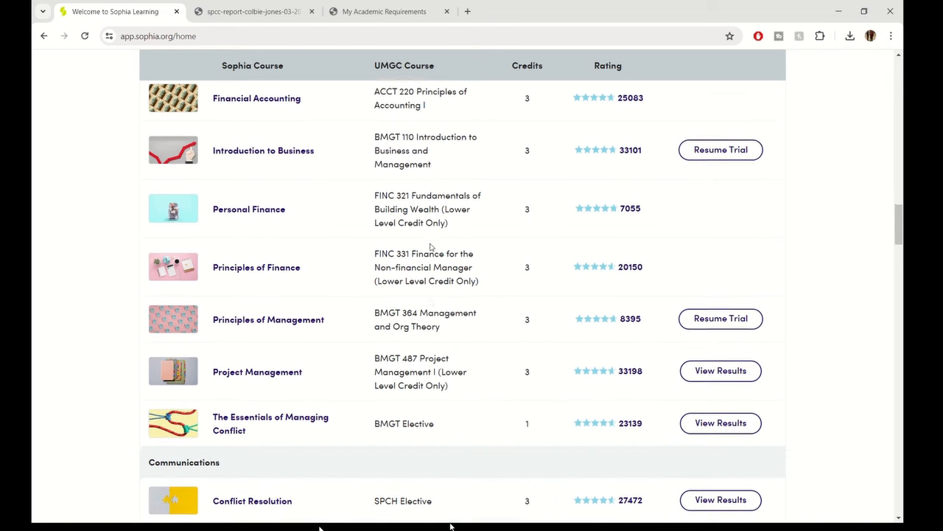
scroll(down, 3)
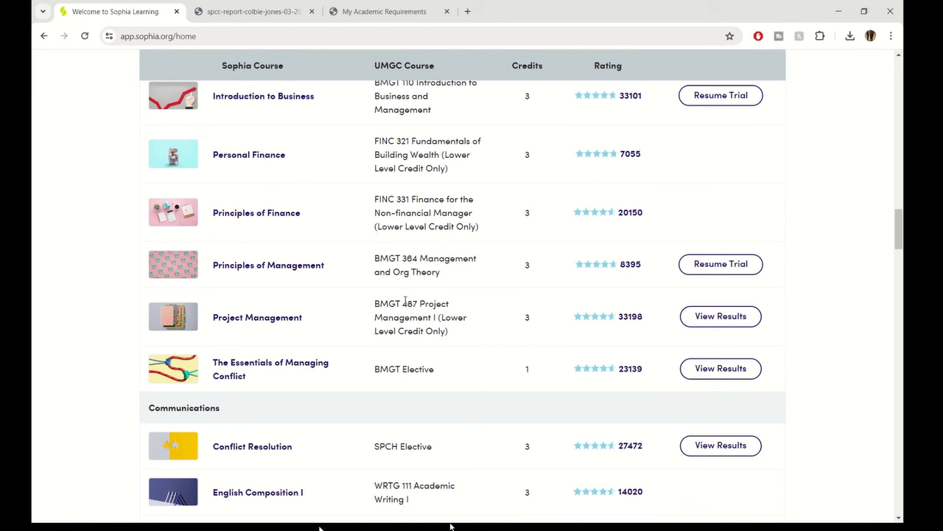
scroll(down, 3)
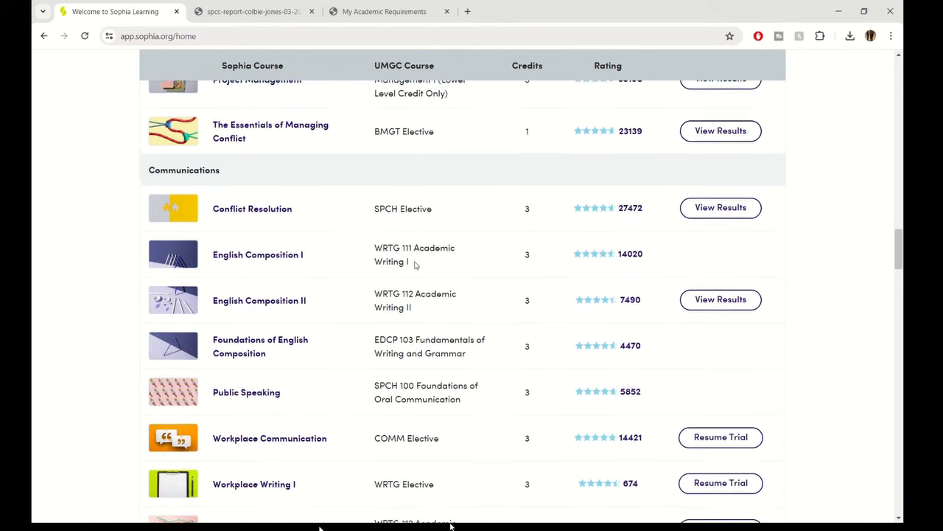
scroll(down, 3)
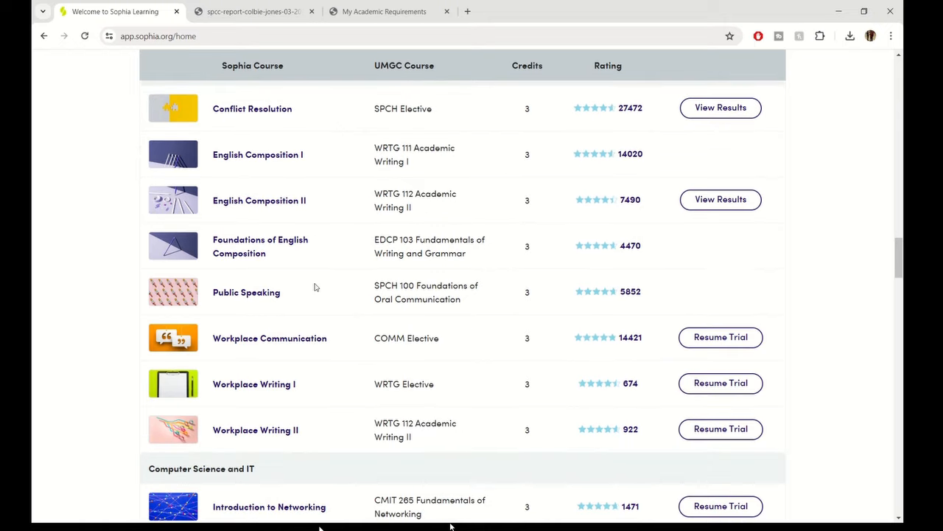
mouse_move(295, 197)
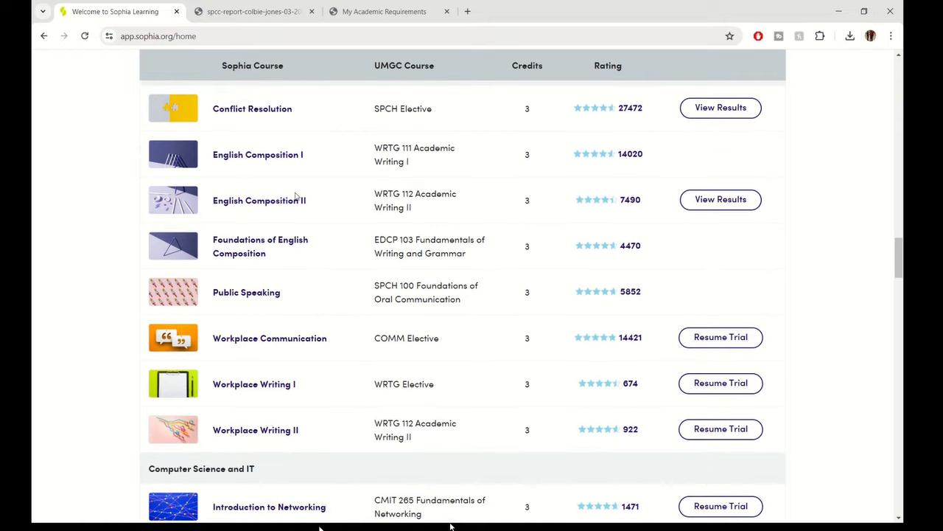
mouse_move(259, 201)
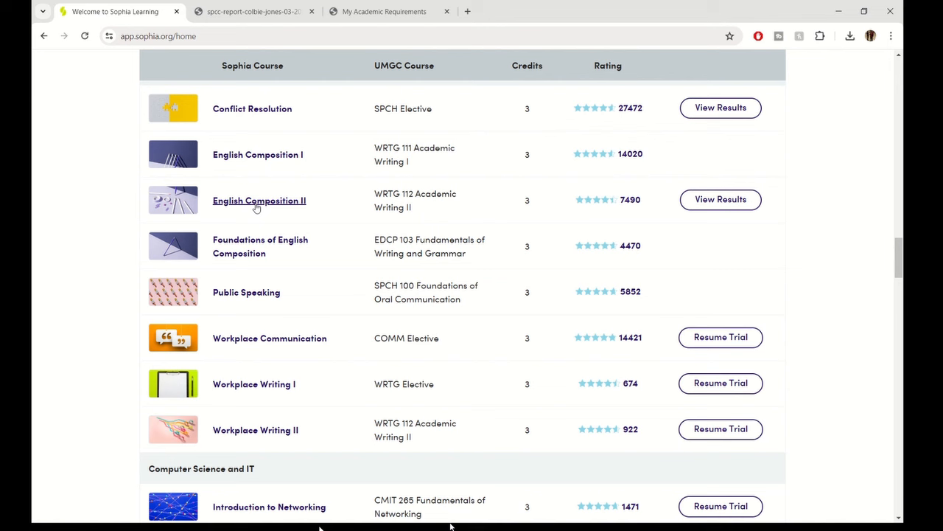
mouse_move(332, 240)
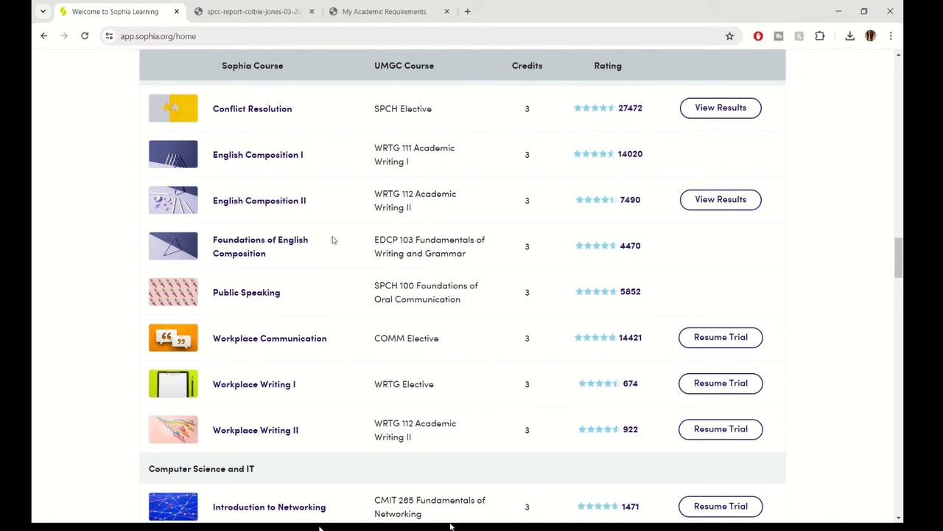
Step: Scroll the UMGC equivalency table past Computer Science and Electives to the Humanities and Math courses
scroll(down, 3)
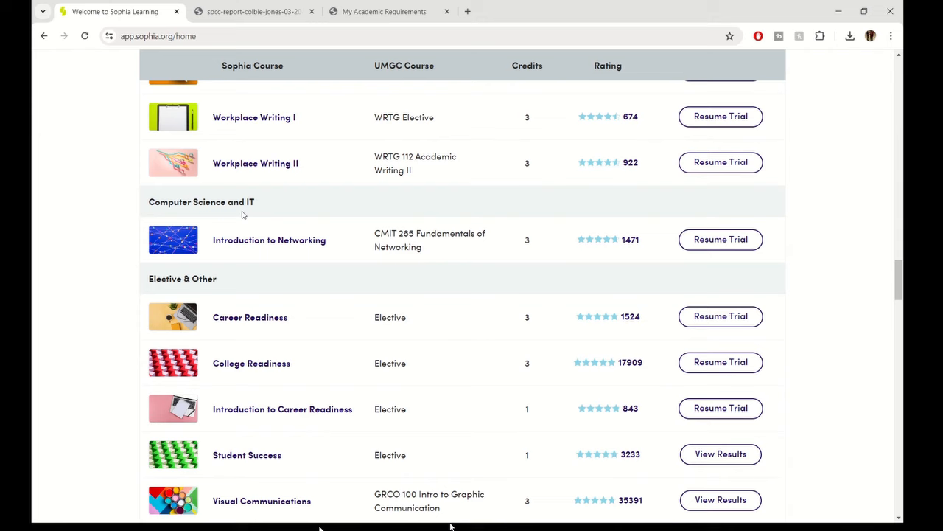
scroll(down, 3)
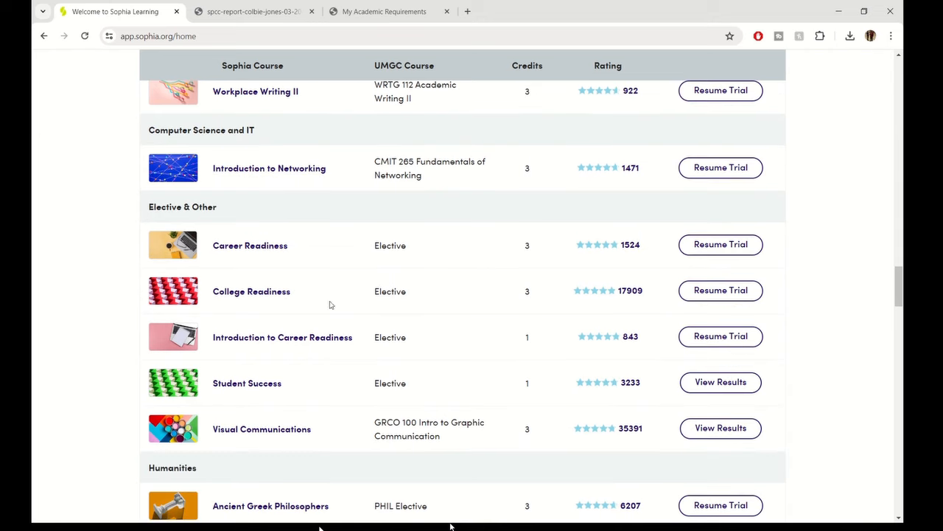
scroll(down, 3)
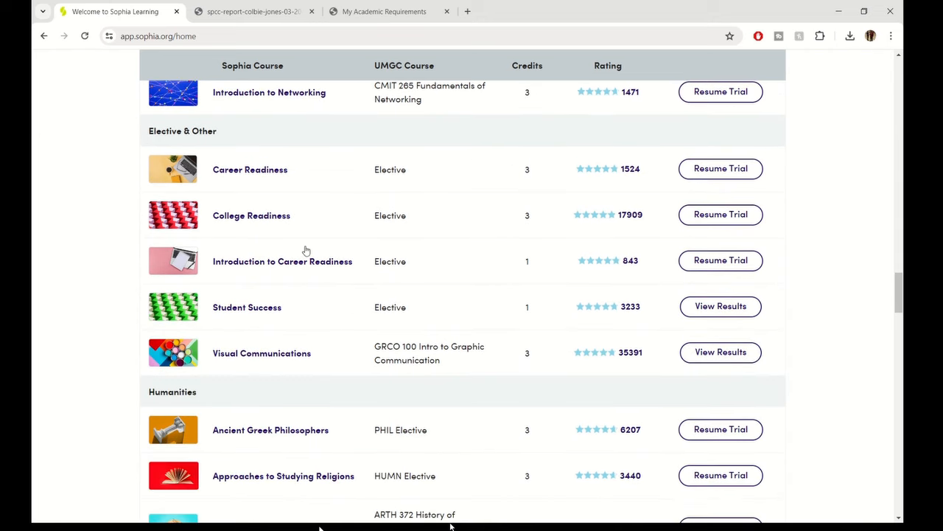
scroll(down, 3)
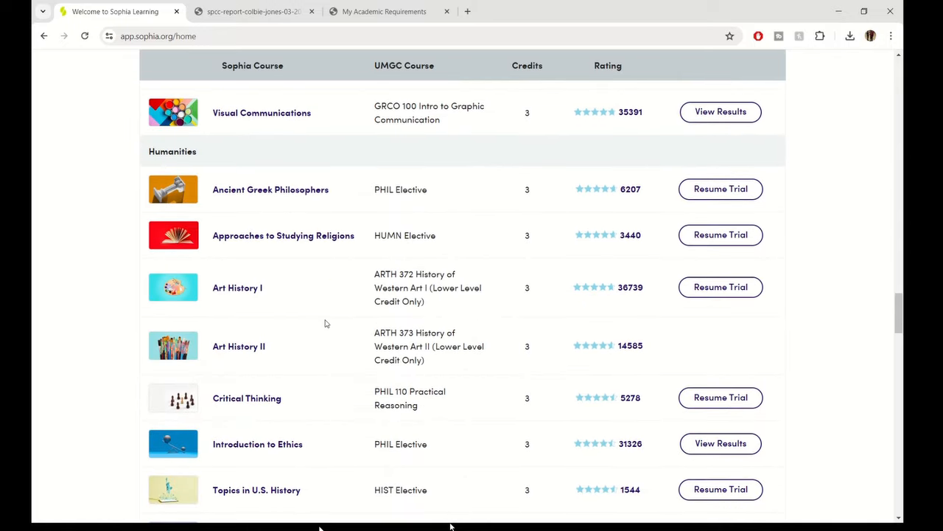
scroll(down, 3)
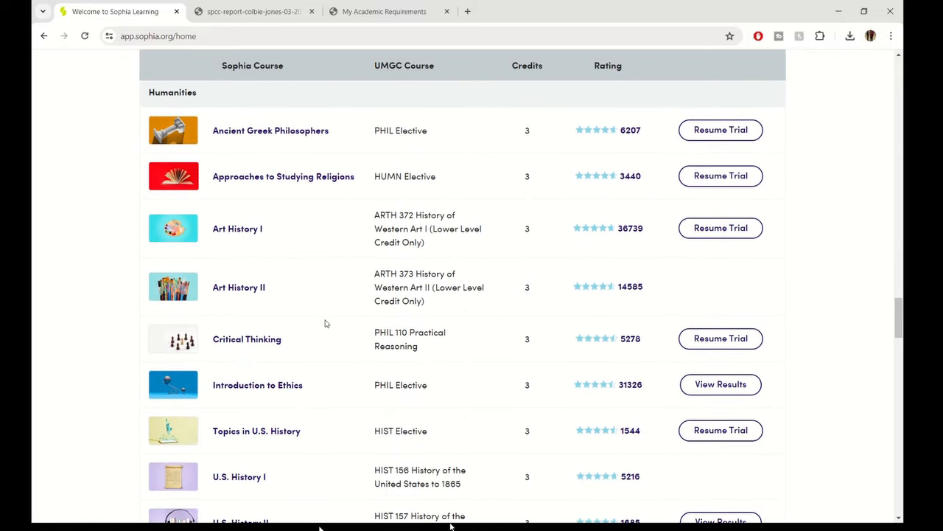
mouse_move(352, 227)
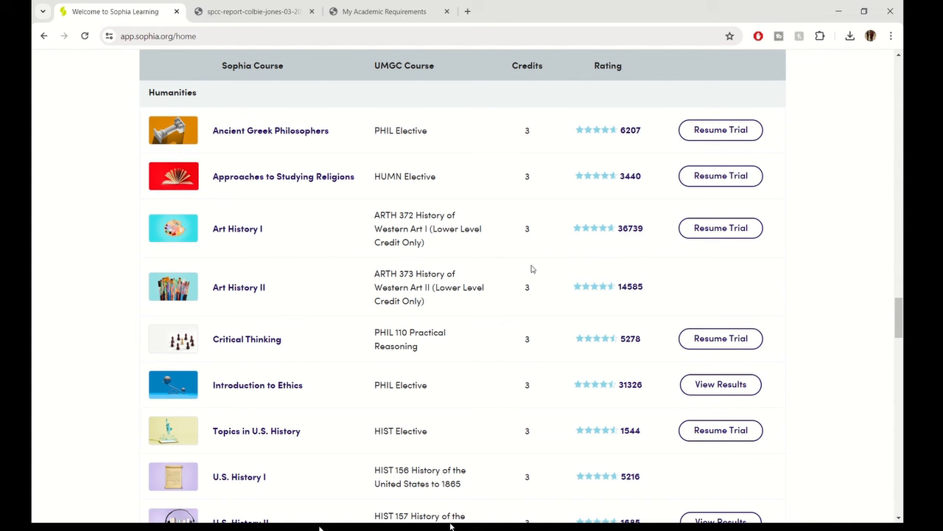
scroll(down, 3)
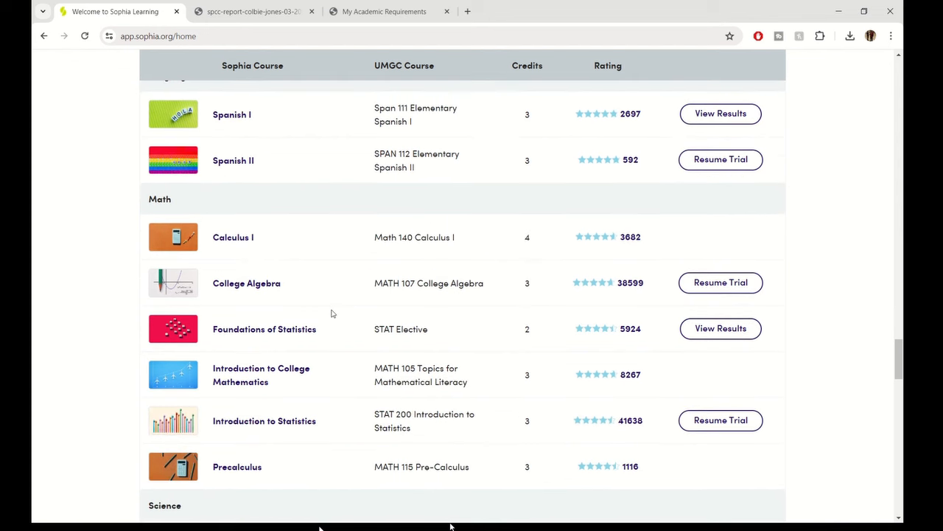
Step: Scroll past Science and Social Science to the Technology & Computing courses at the list's end
scroll(down, 3)
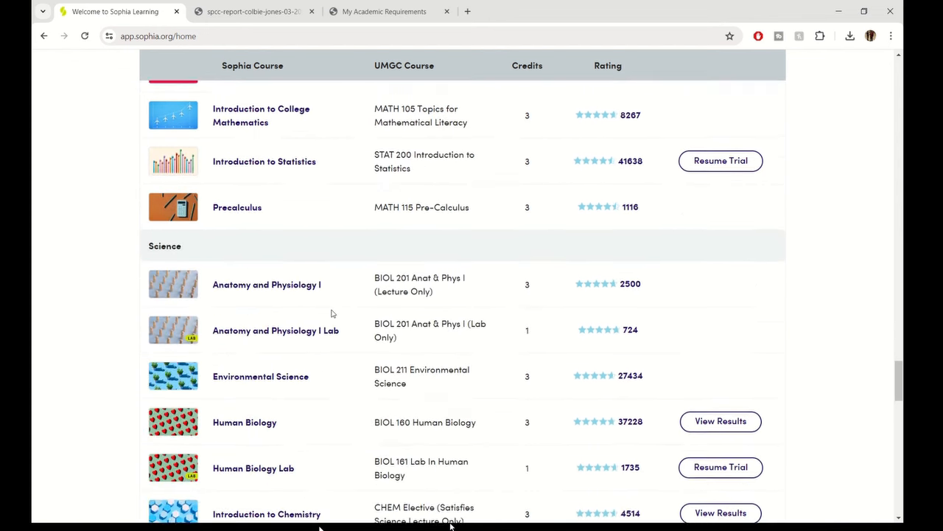
scroll(down, 3)
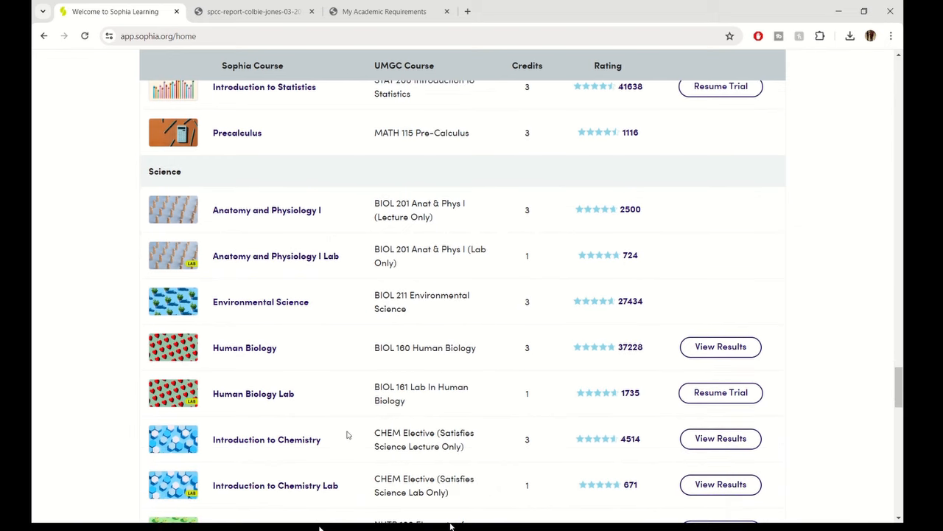
scroll(down, 3)
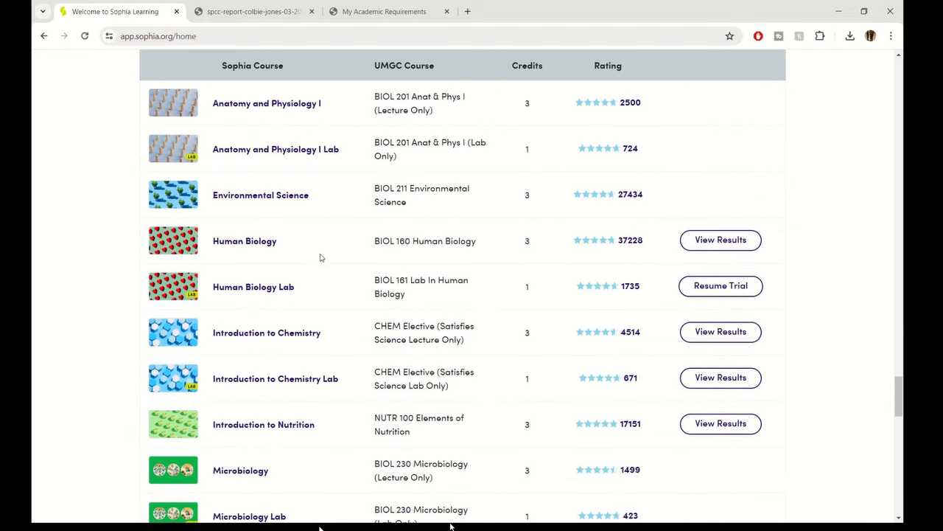
mouse_move(305, 433)
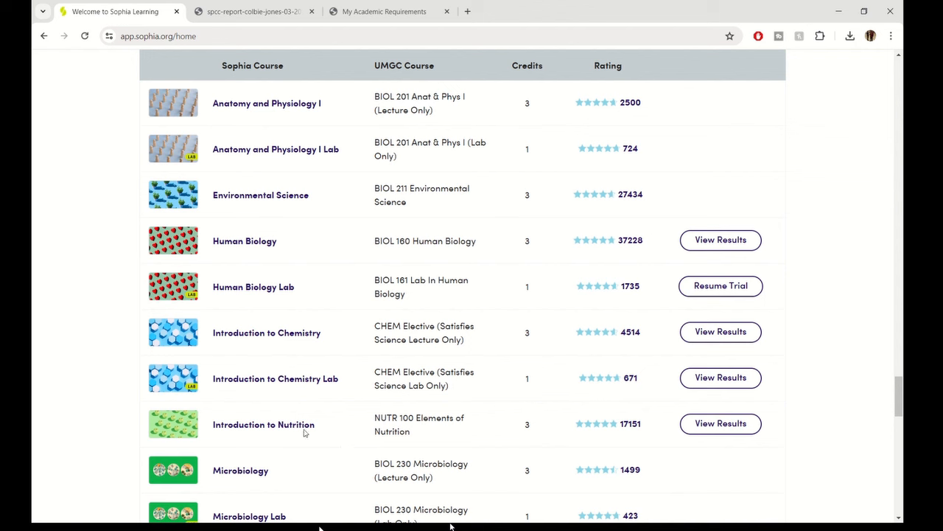
mouse_move(295, 405)
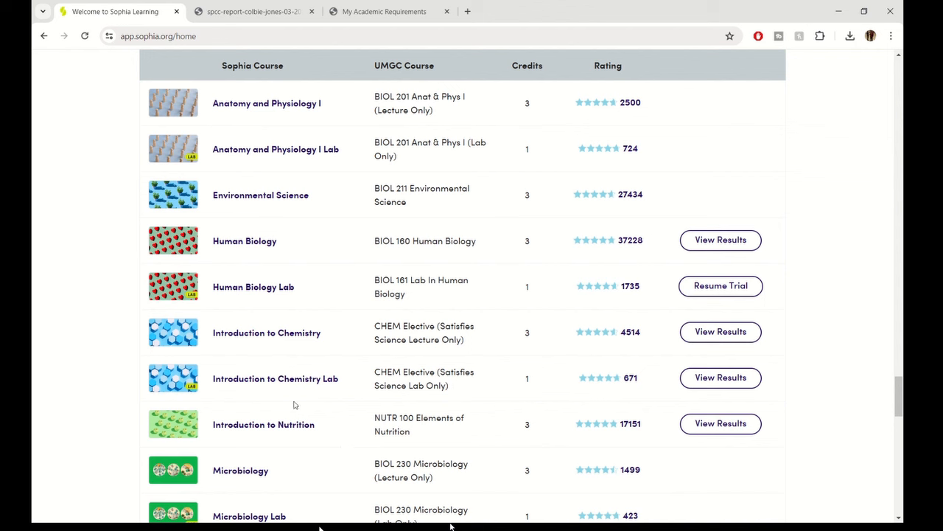
scroll(down, 3)
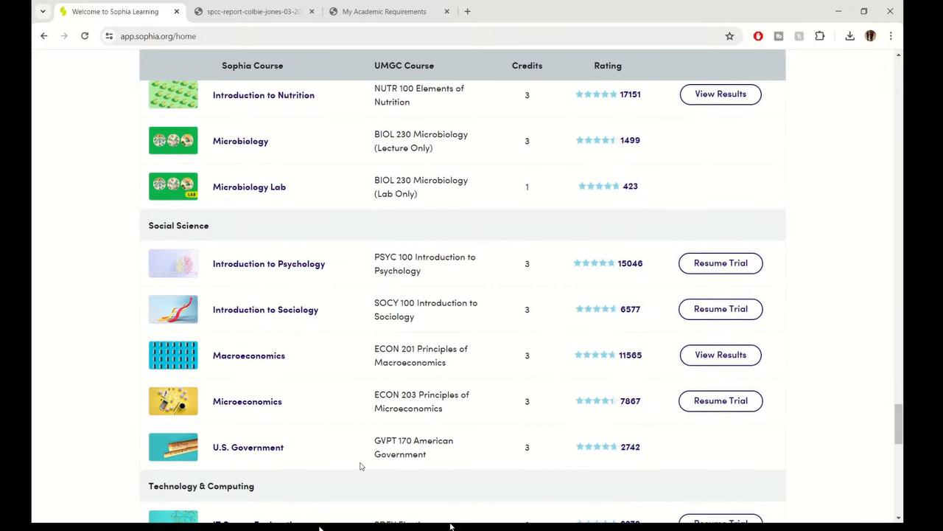
scroll(down, 3)
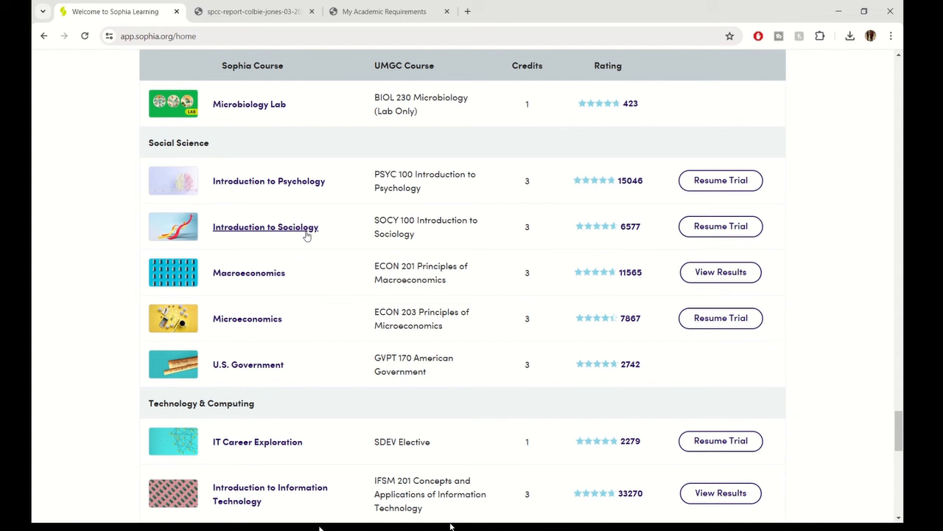
mouse_move(330, 348)
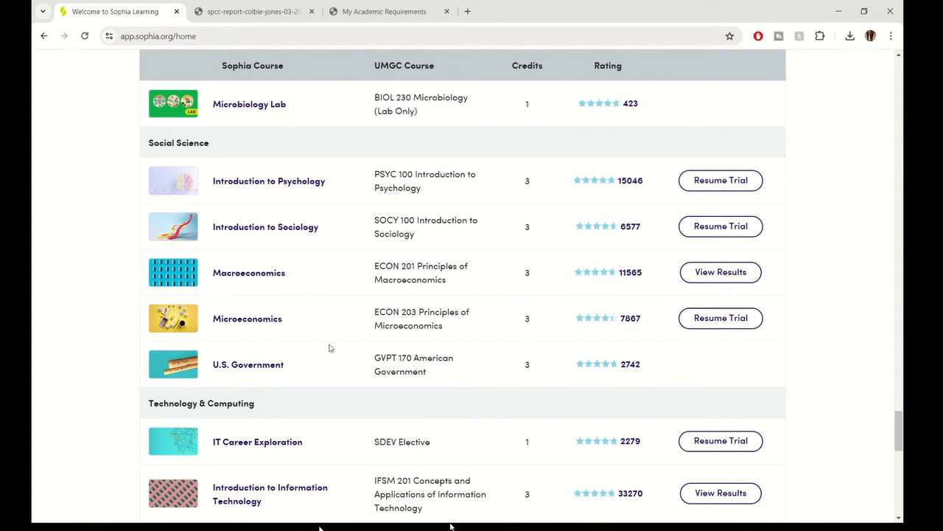
scroll(down, 3)
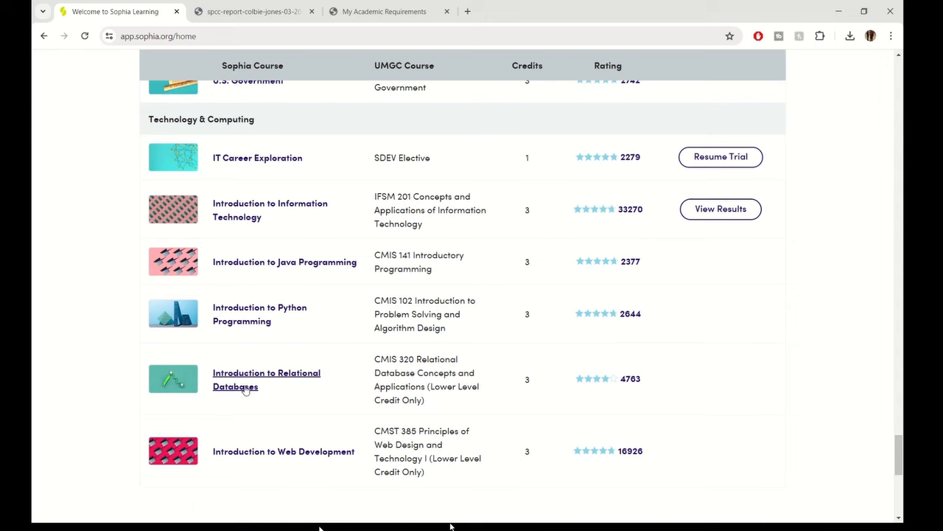
scroll(down, 3)
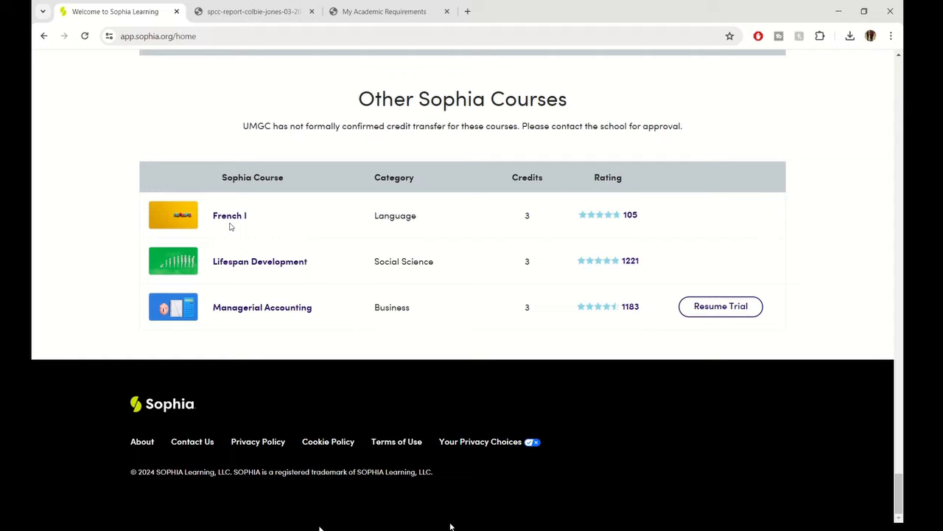
mouse_move(364, 390)
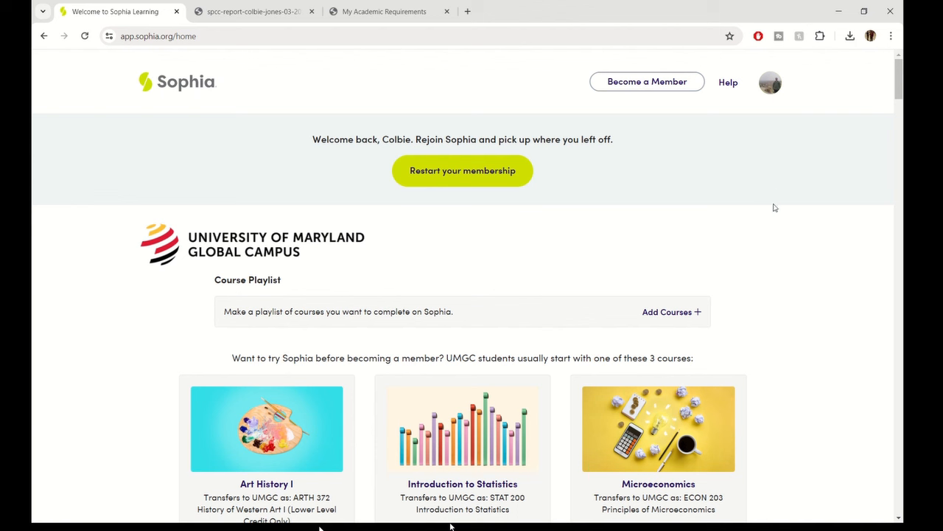
mouse_move(719, 253)
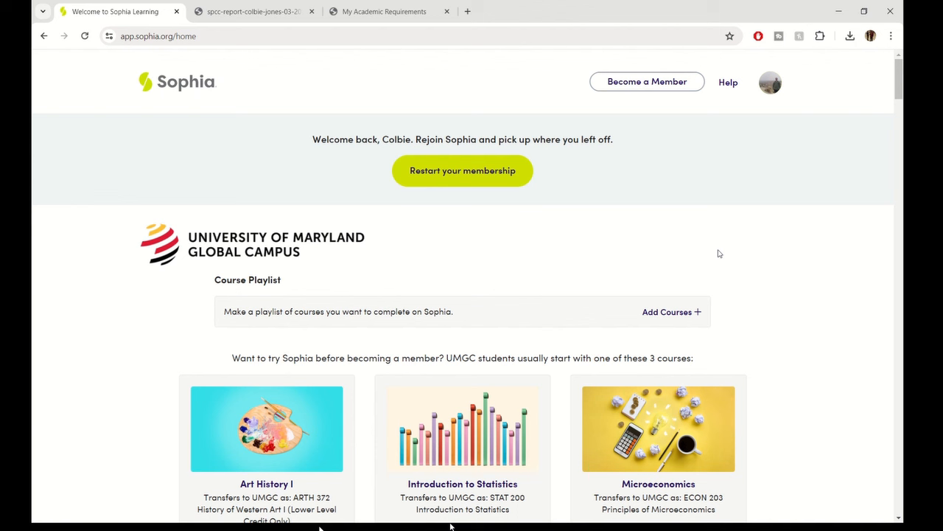
mouse_move(403, 520)
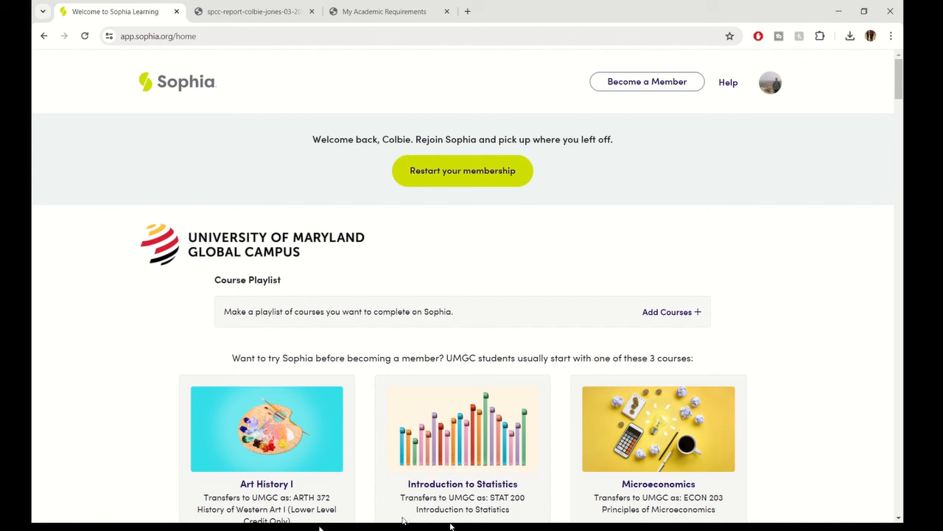